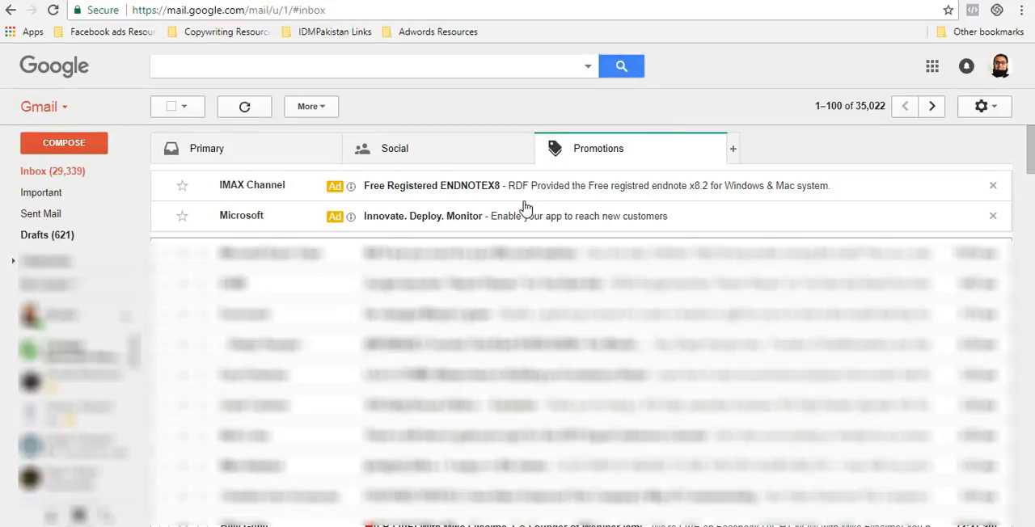
mouse_move(203, 259)
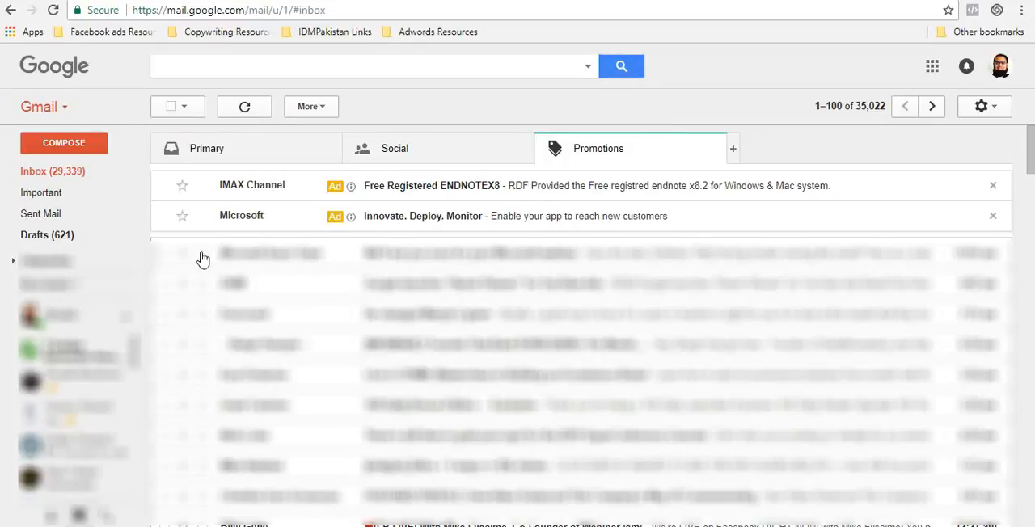
mouse_move(173, 241)
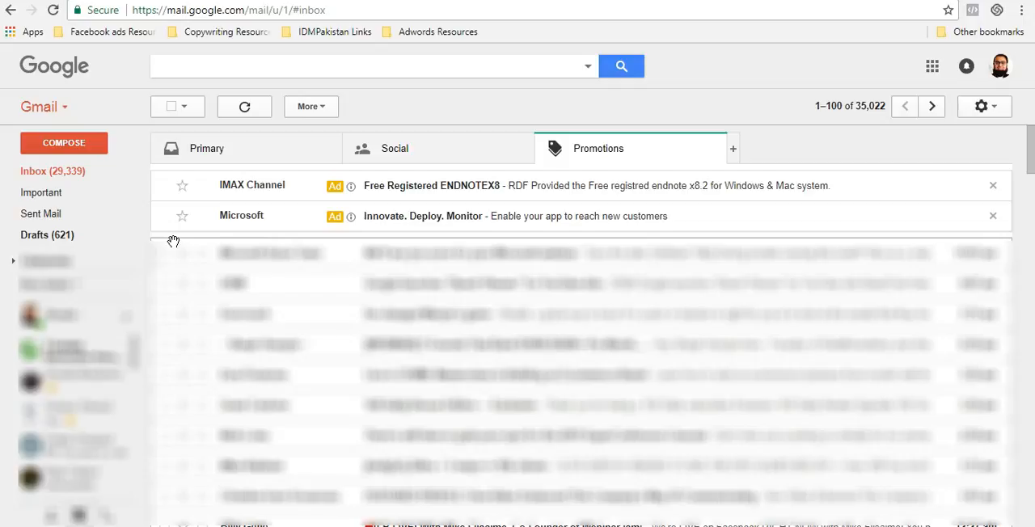
mouse_move(188, 242)
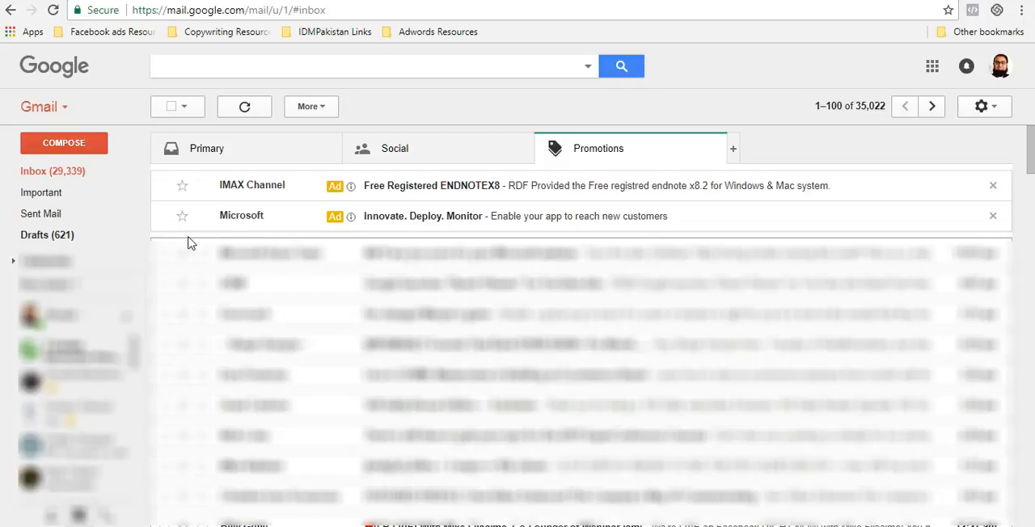
mouse_move(496, 123)
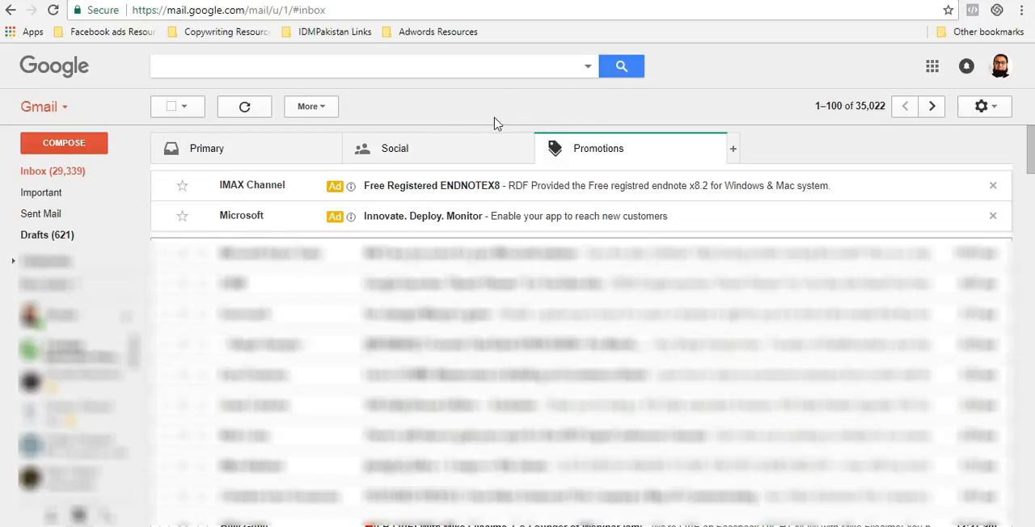
mouse_move(280, 190)
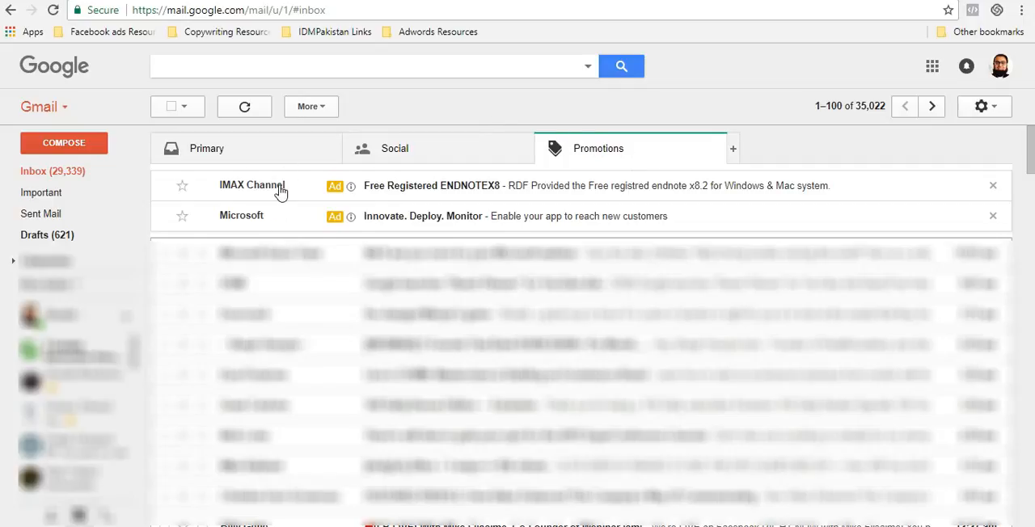
mouse_move(267, 186)
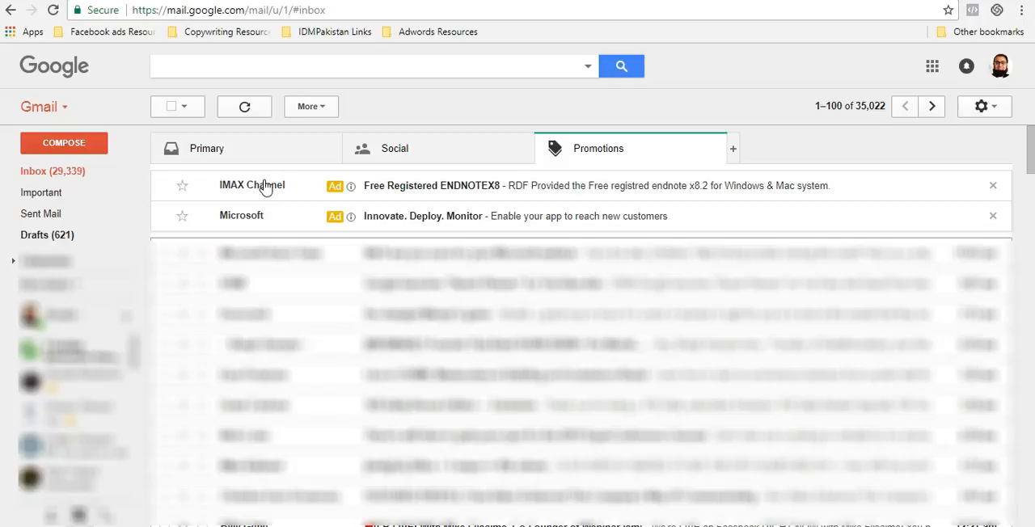
mouse_move(917, 186)
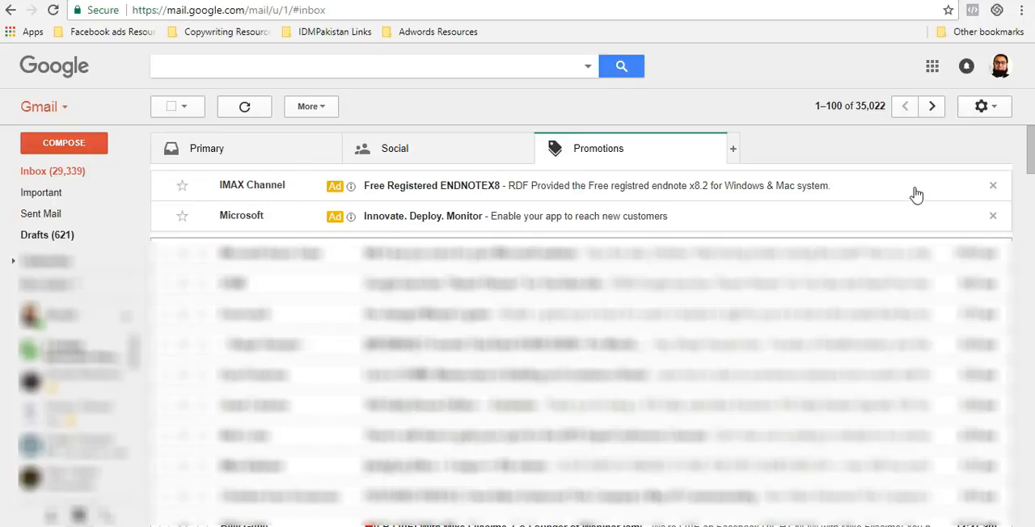
mouse_move(923, 191)
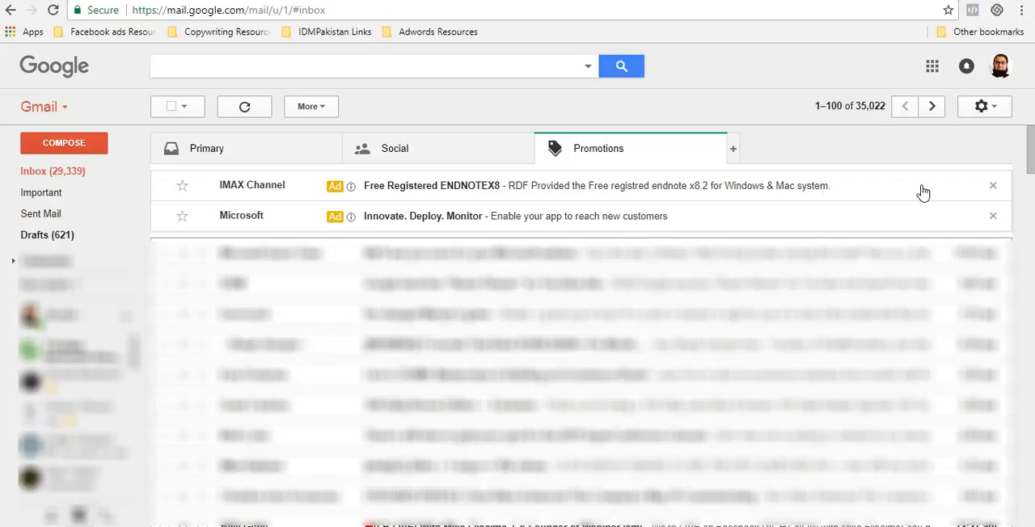
mouse_move(263, 223)
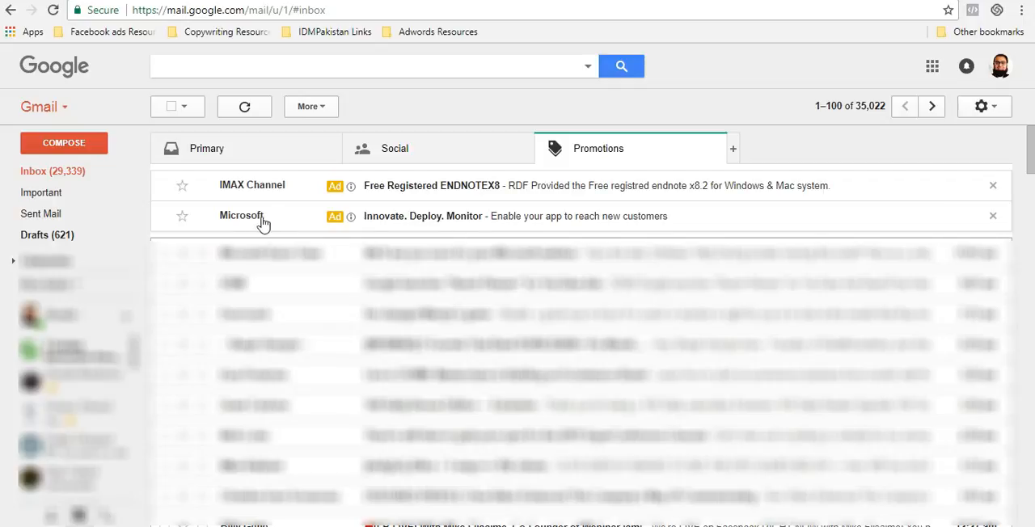
mouse_move(246, 223)
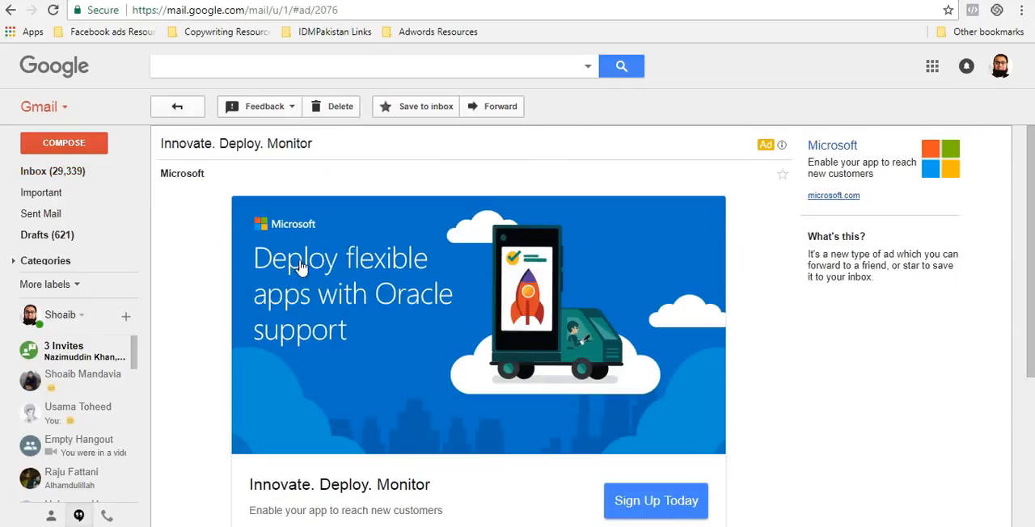
mouse_move(449, 299)
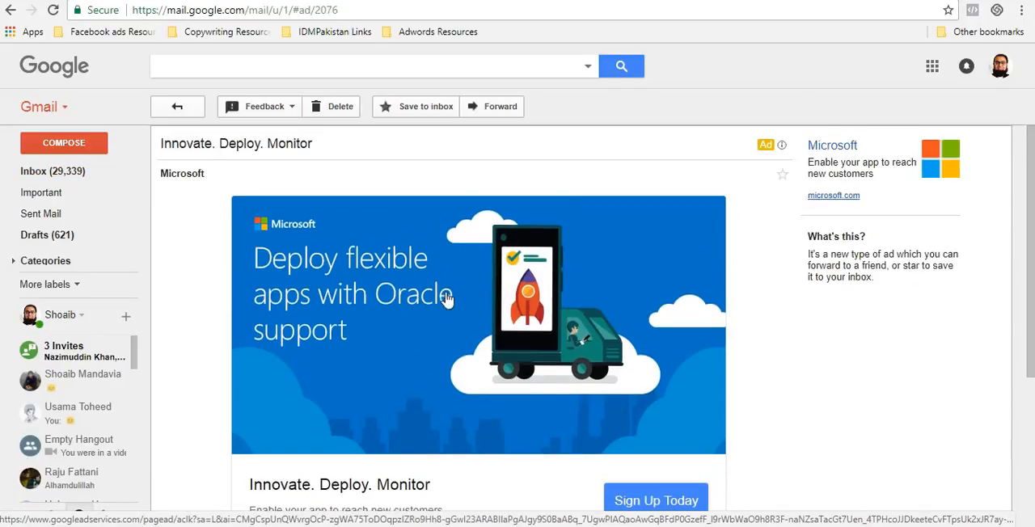
Scroll through the Microsoft 'Innovate. Deploy. Monitor' ad to the end of its message
scroll("down", 3)
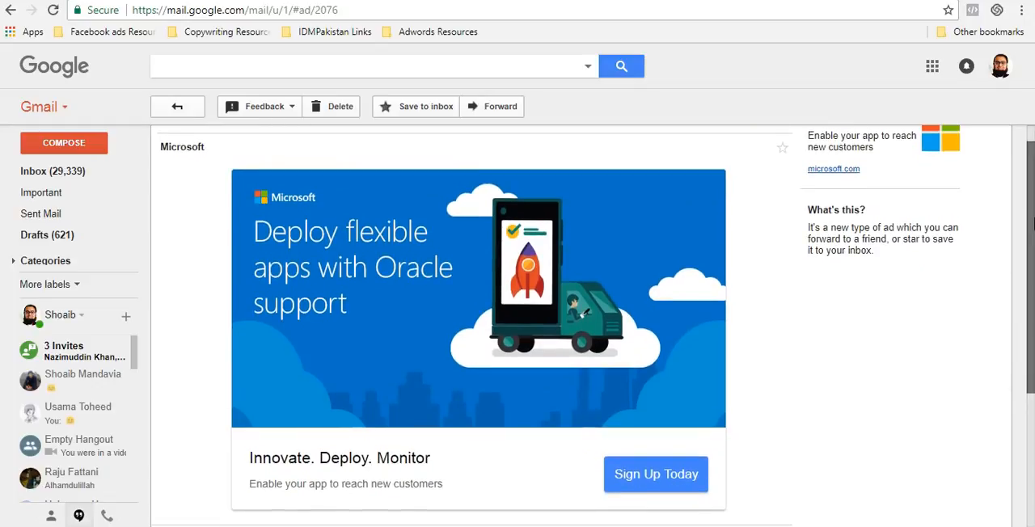
scroll("down", 3)
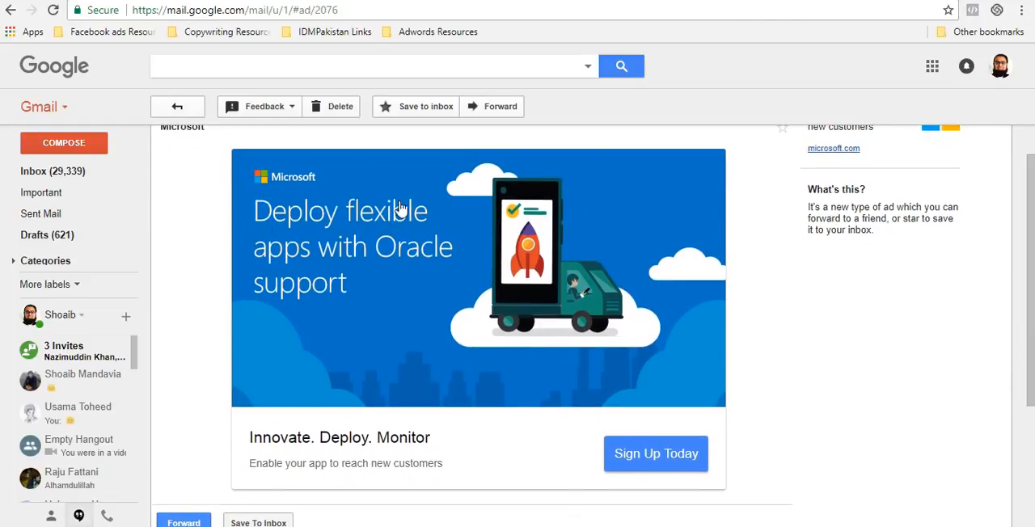
mouse_move(628, 465)
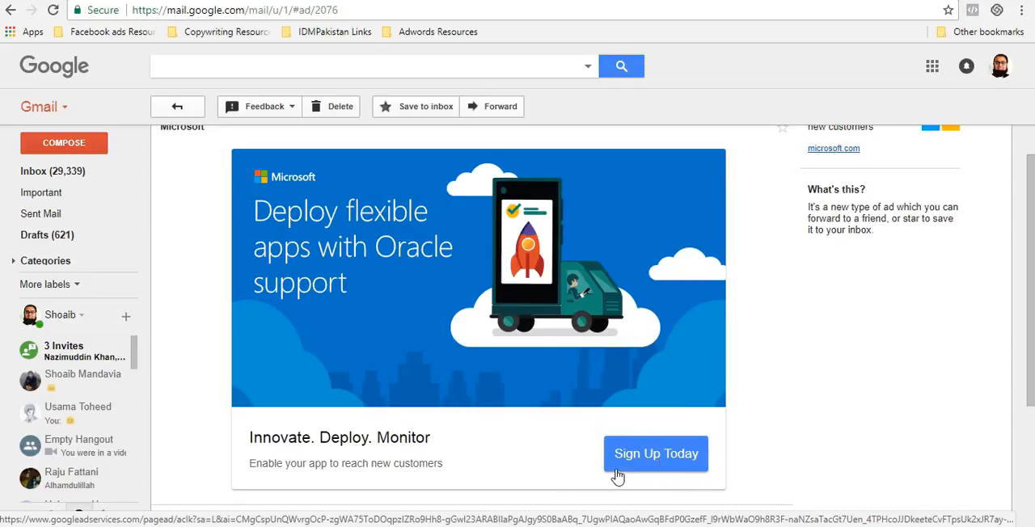
mouse_move(623, 470)
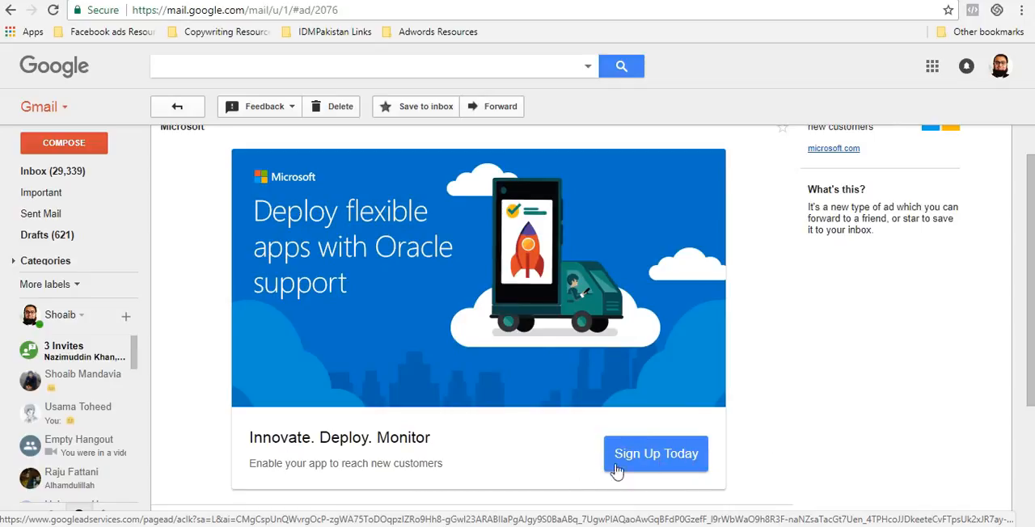
mouse_move(328, 442)
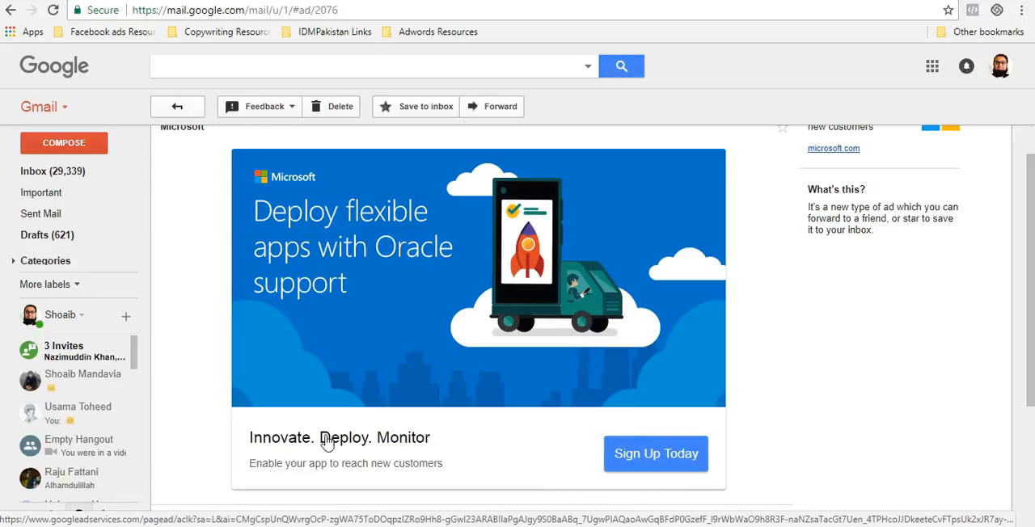
mouse_move(261, 470)
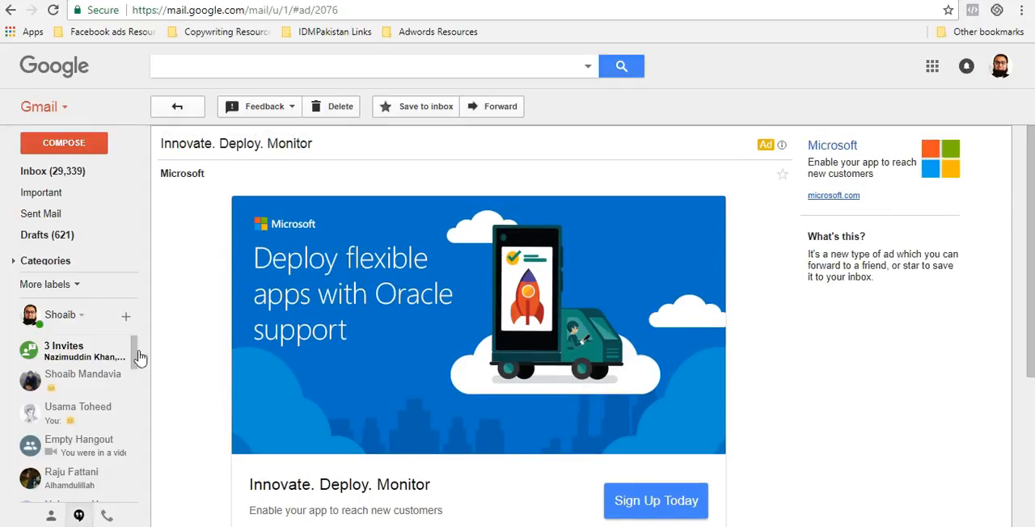
mouse_move(234, 471)
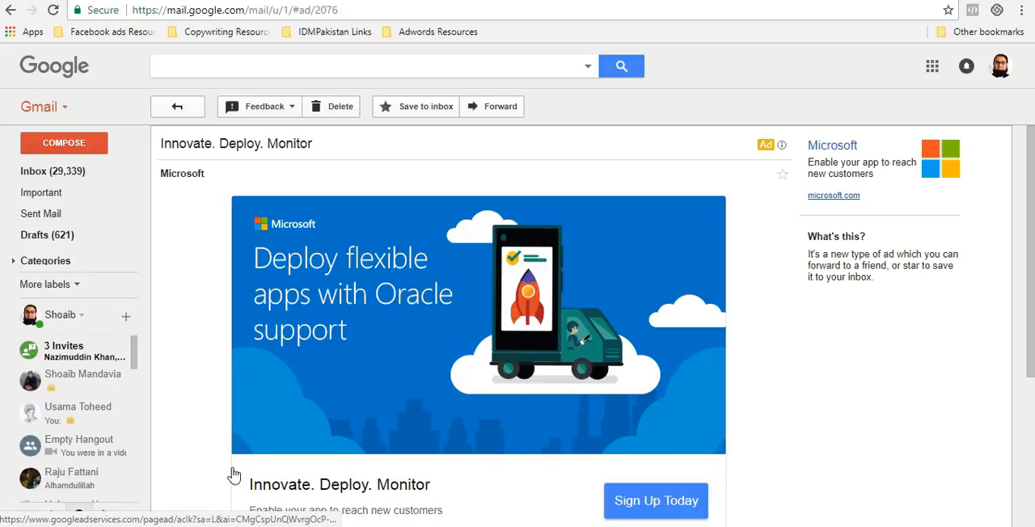
mouse_move(185, 335)
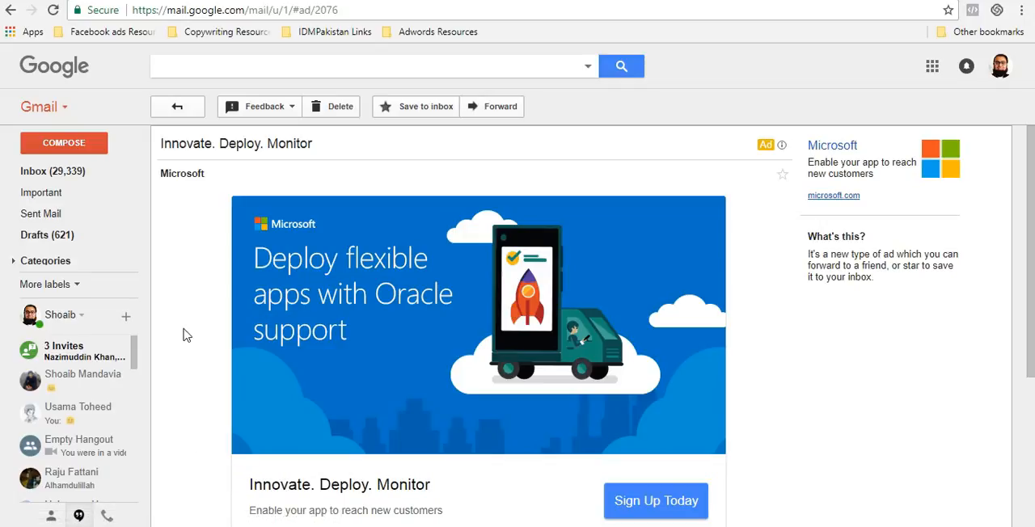
mouse_move(212, 226)
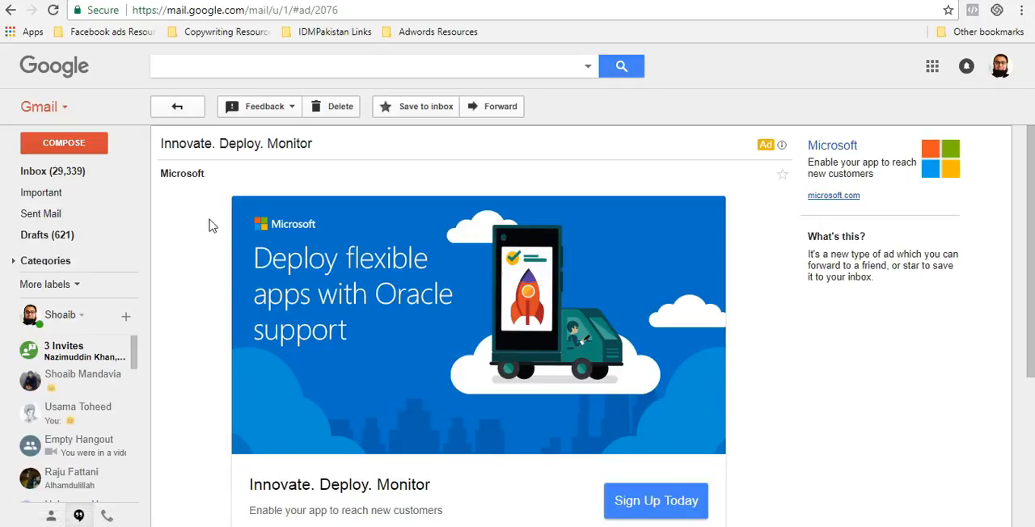
mouse_move(204, 208)
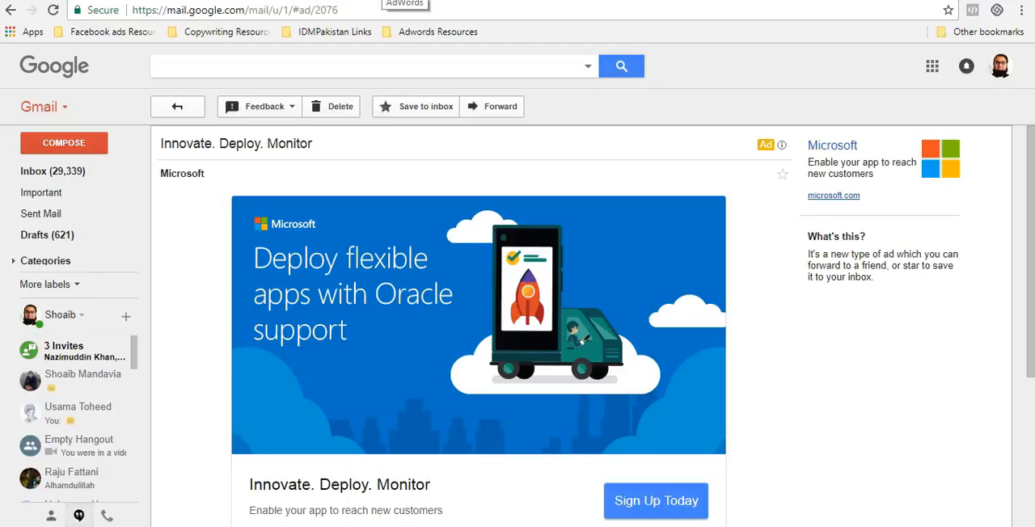
Switch to the AdWords tab and bring up the new campaign options
left_click(404, 3)
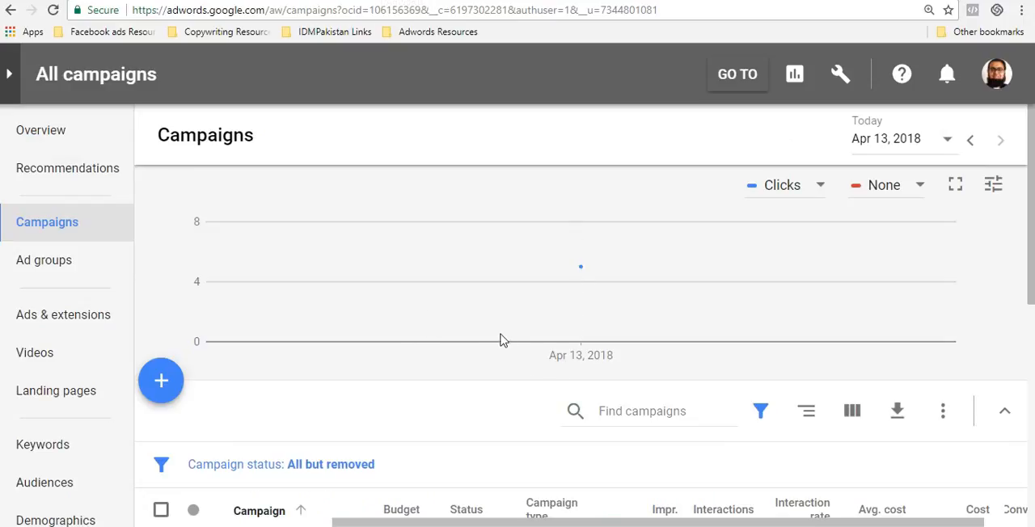
mouse_move(581, 267)
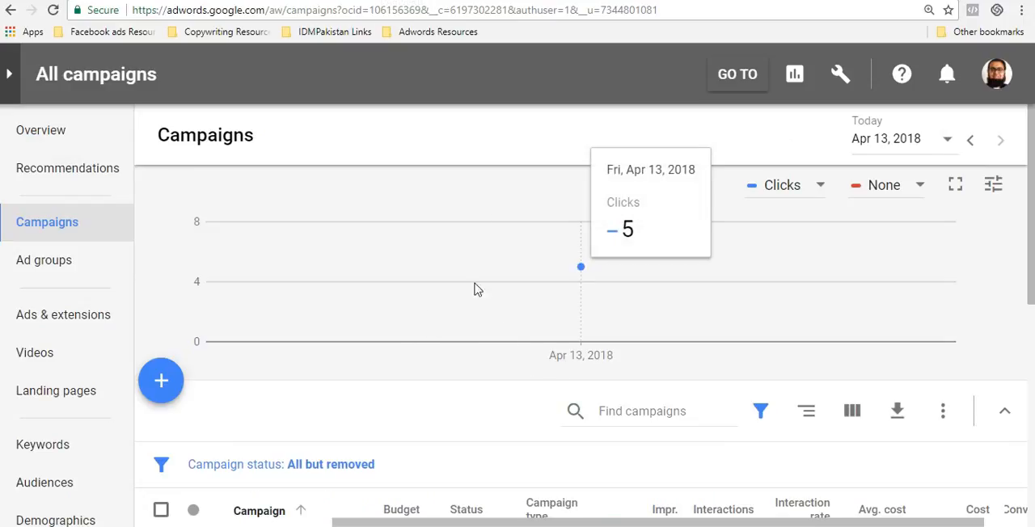
mouse_move(224, 430)
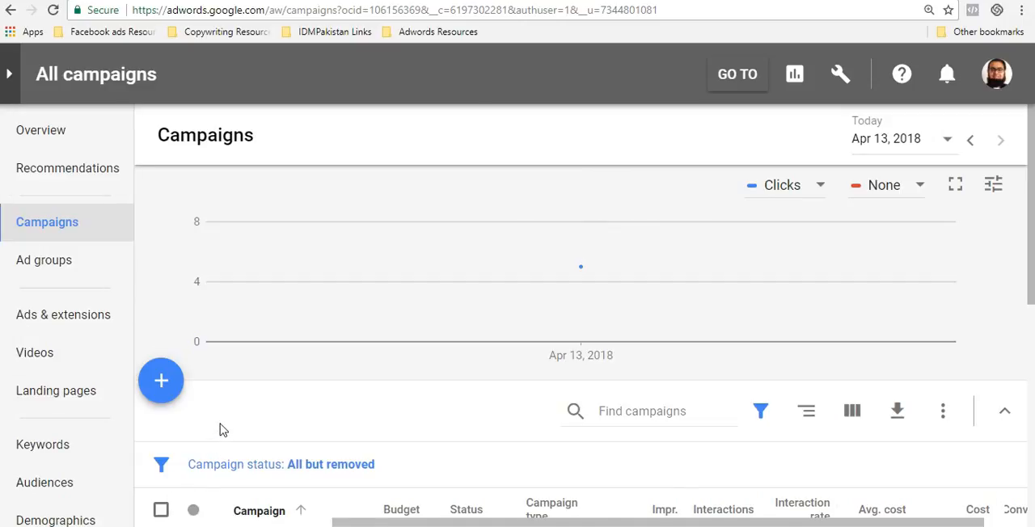
mouse_move(84, 144)
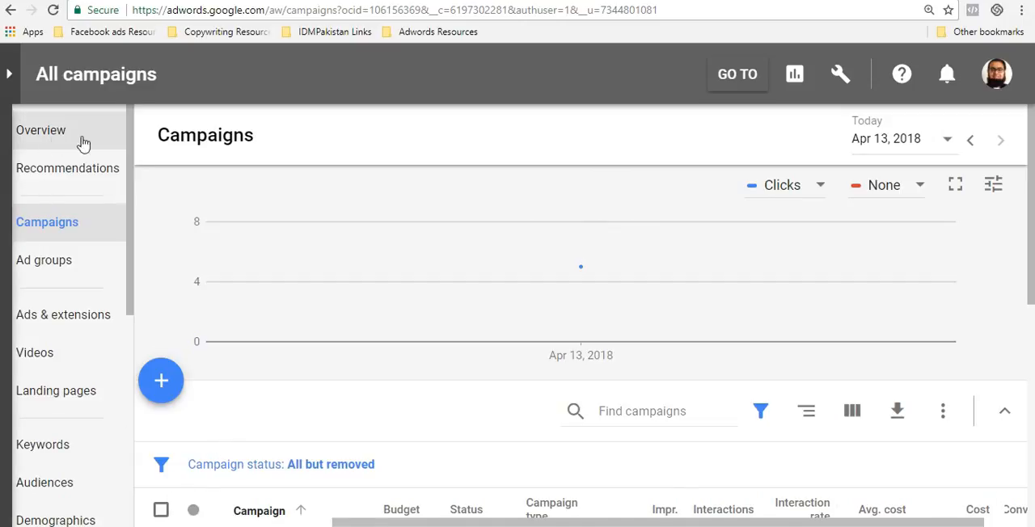
mouse_move(80, 232)
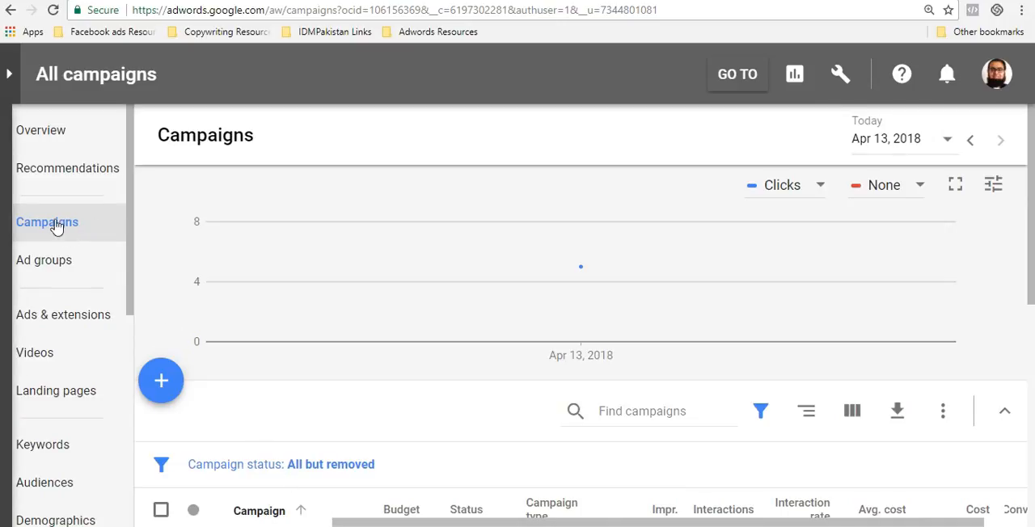
mouse_move(161, 381)
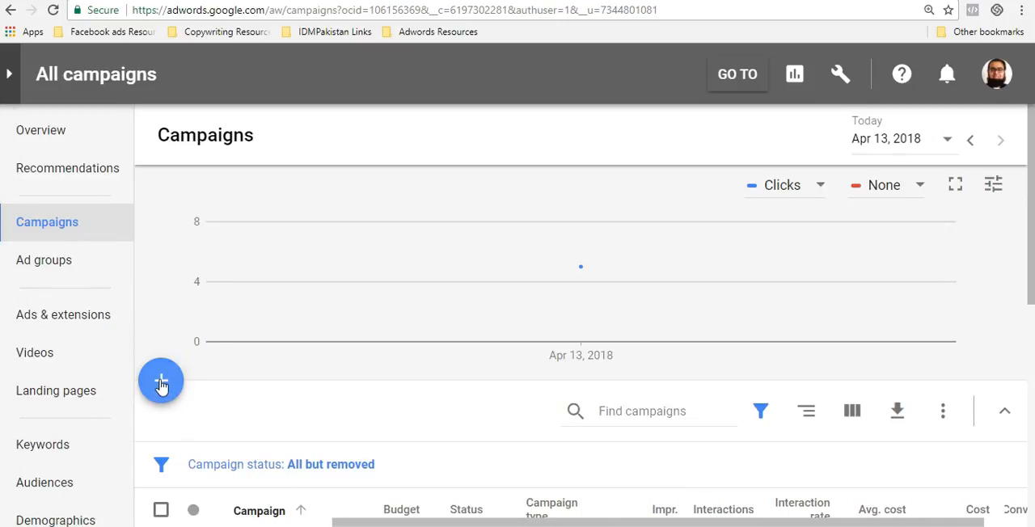
left_click(161, 382)
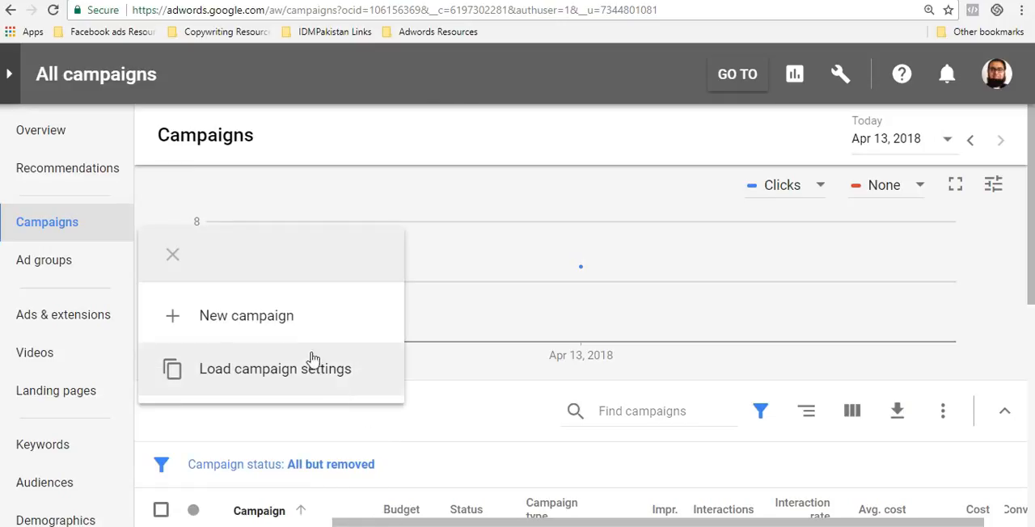
Start a new campaign and reset the browser zoom on the campaign type page
left_click(245, 315)
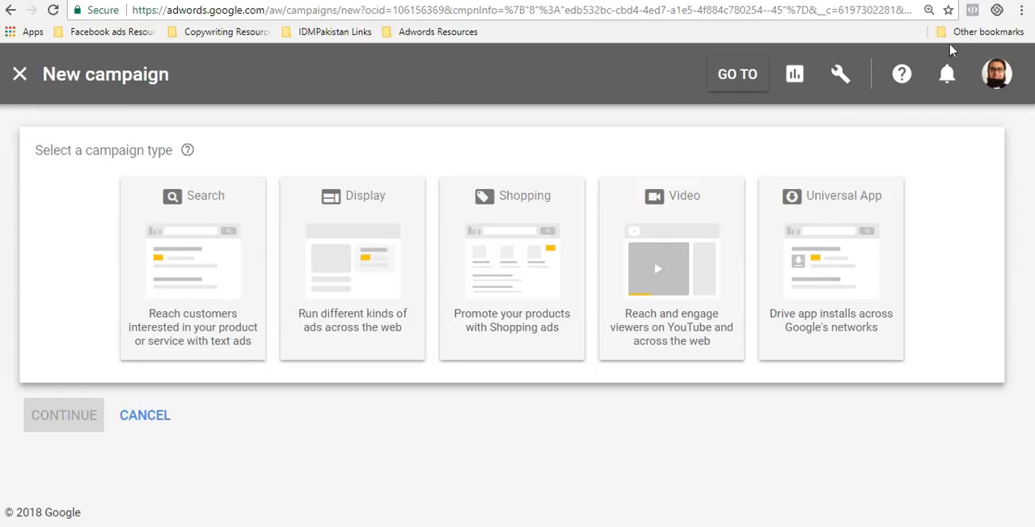
key("ctrl+-")
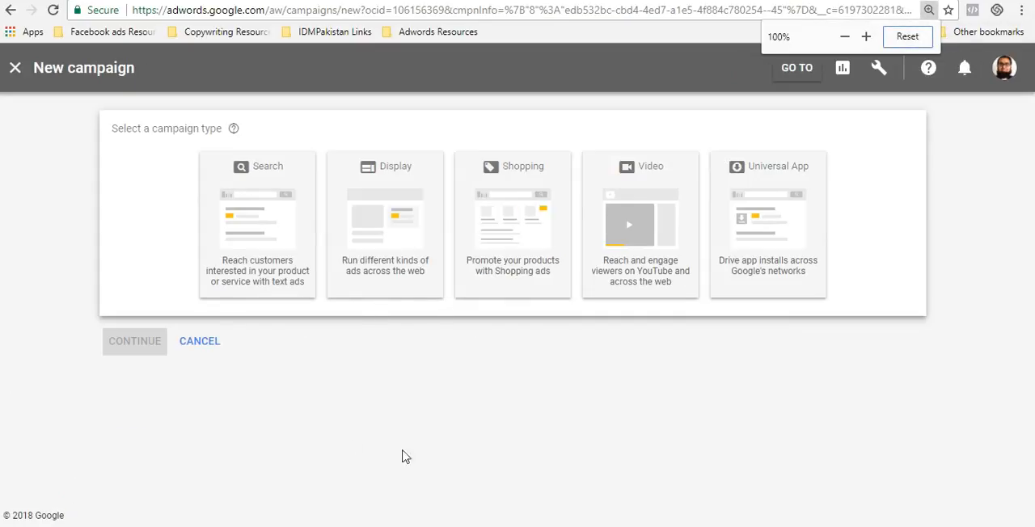
mouse_move(937, 46)
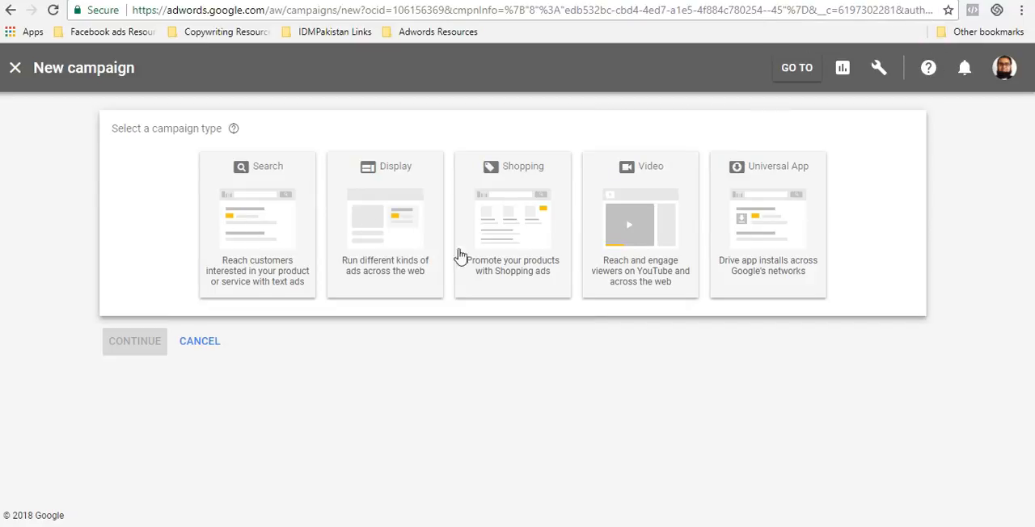
mouse_move(384, 199)
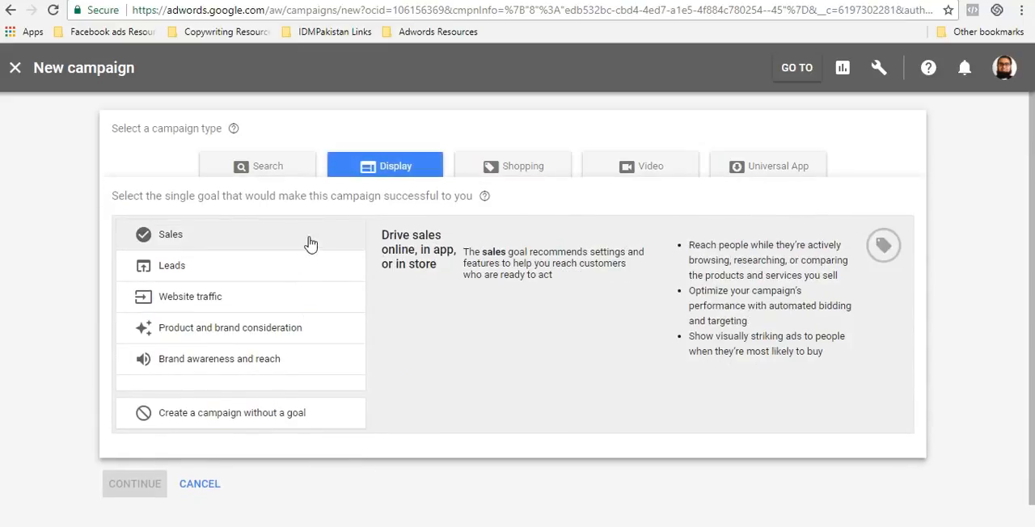
left_click(219, 359)
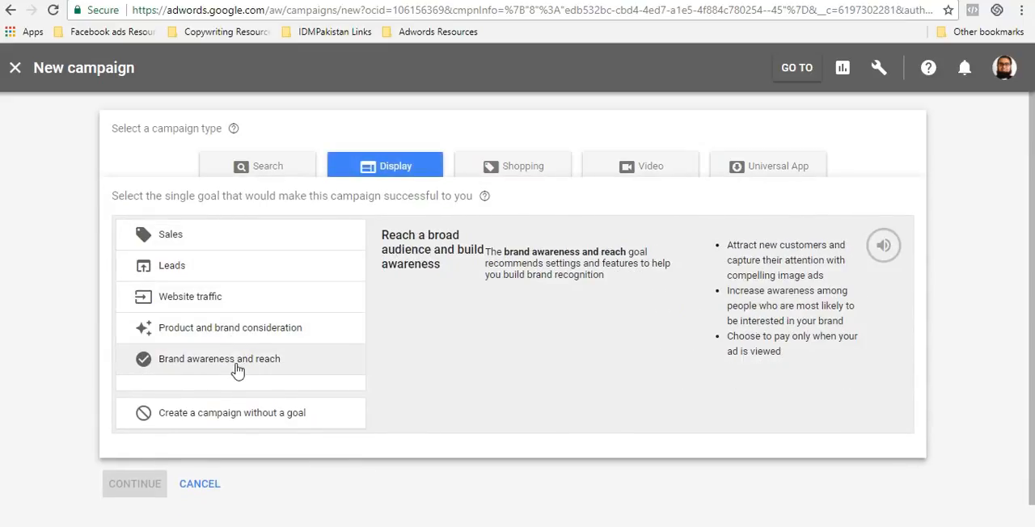
left_click(189, 297)
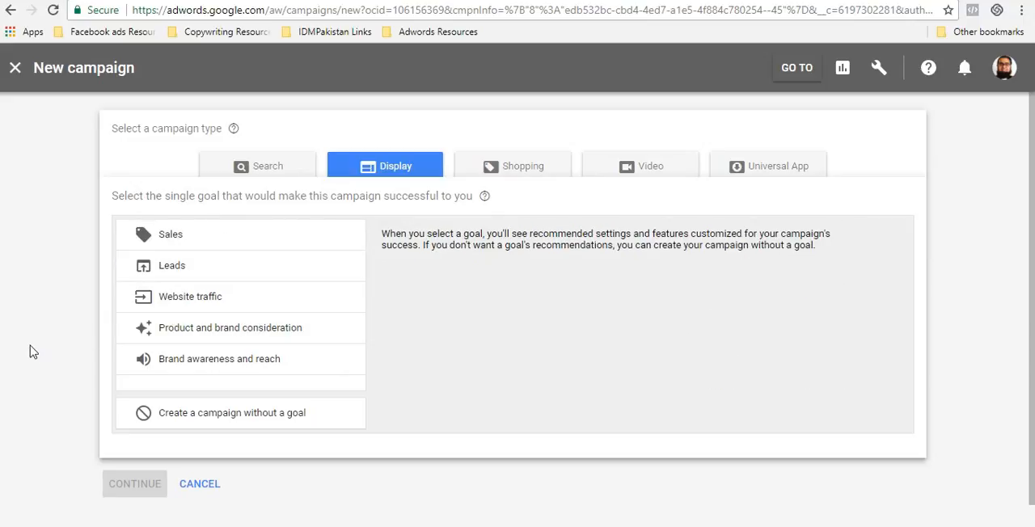
left_click(172, 265)
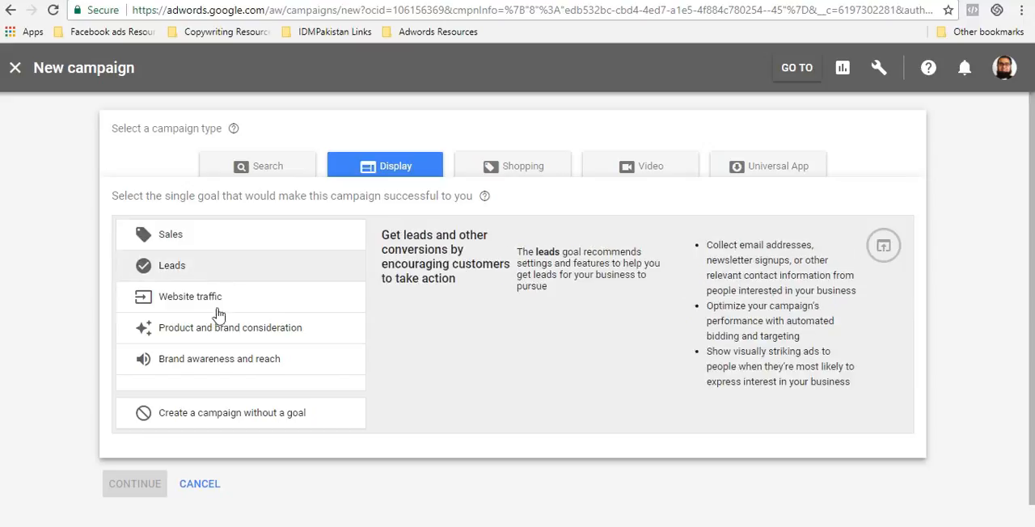
left_click(171, 233)
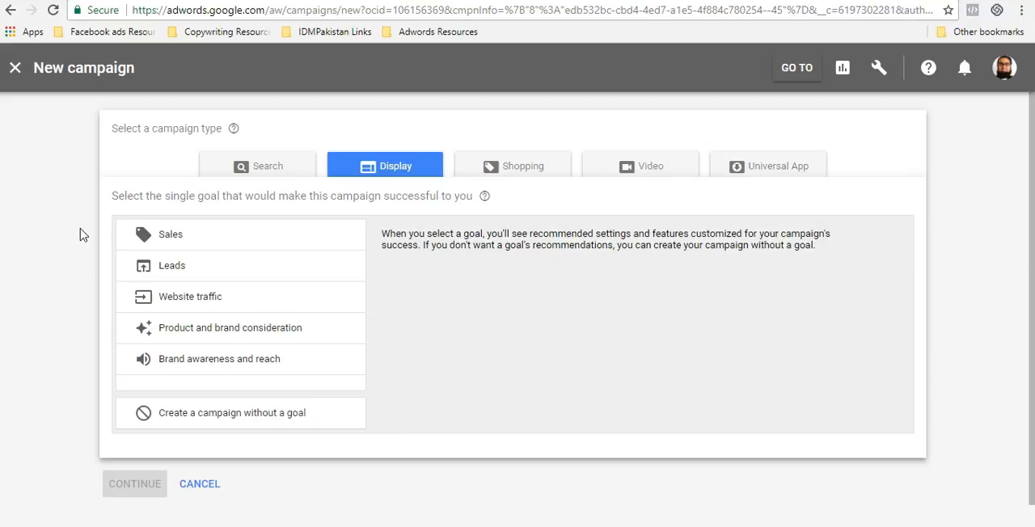
left_click(190, 297)
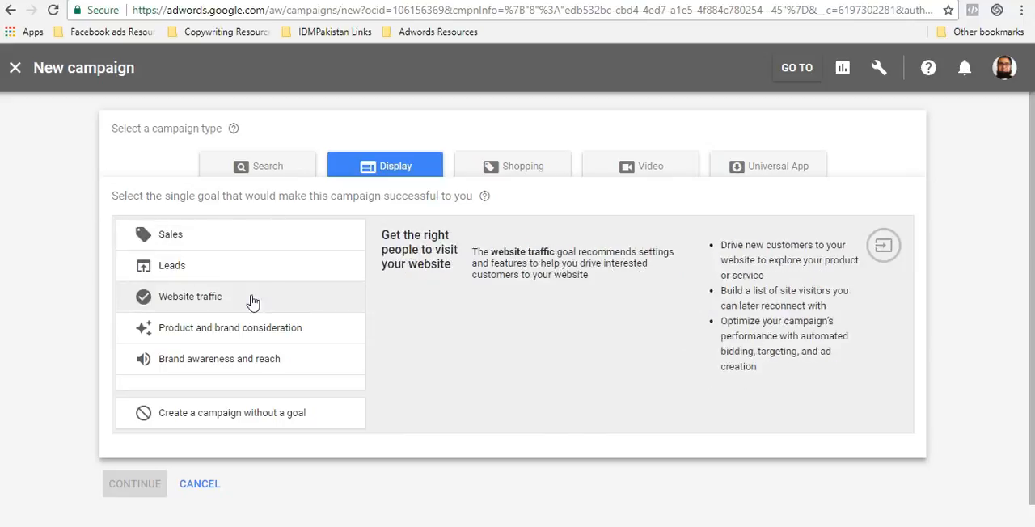
mouse_move(245, 302)
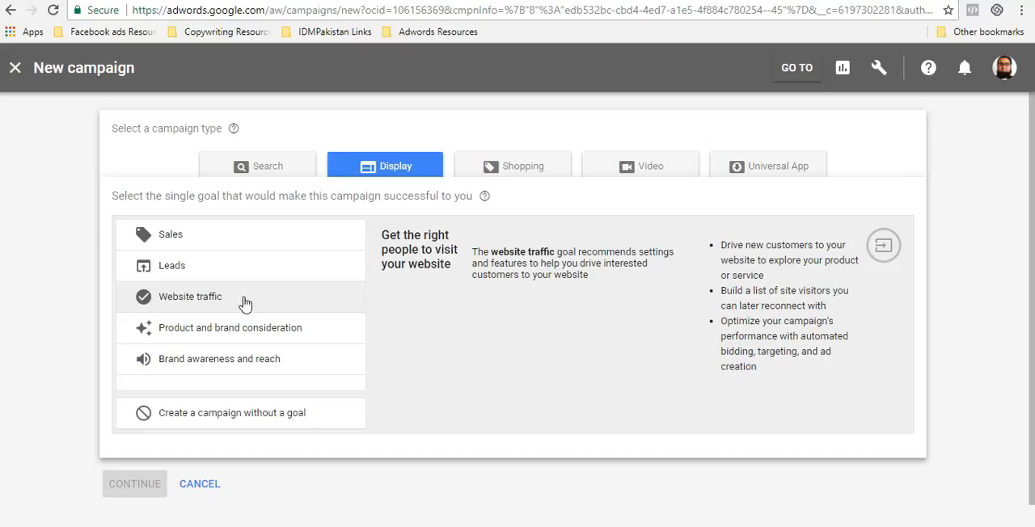
left_click(219, 359)
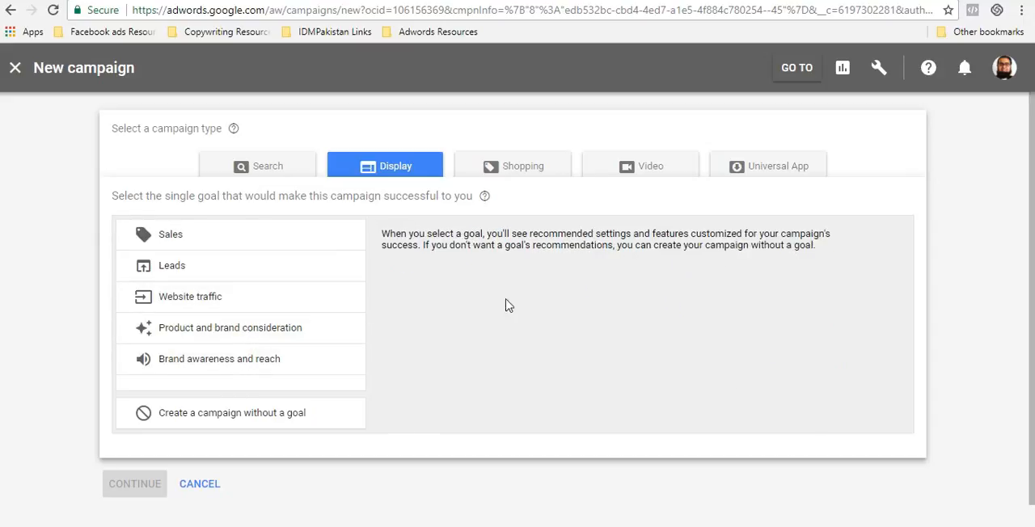
left_click(170, 233)
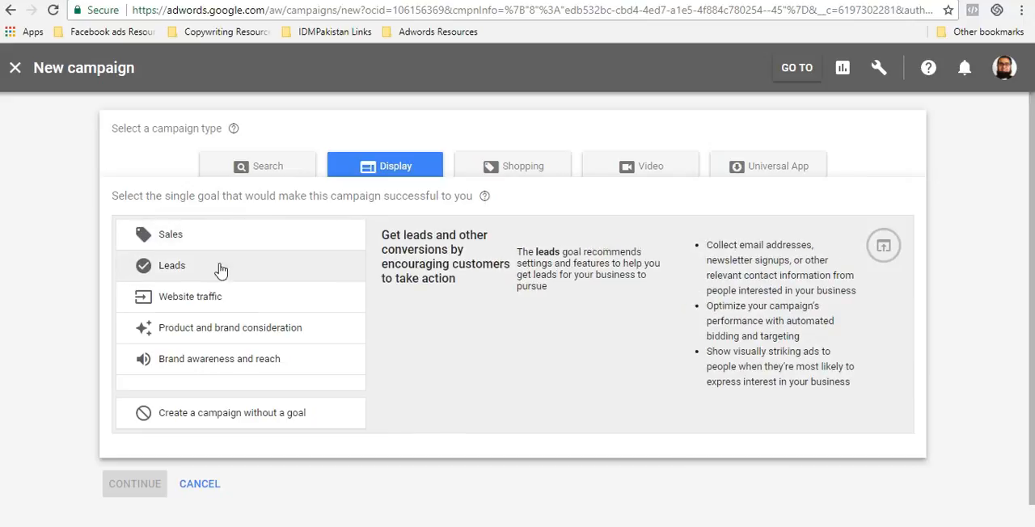
left_click(219, 359)
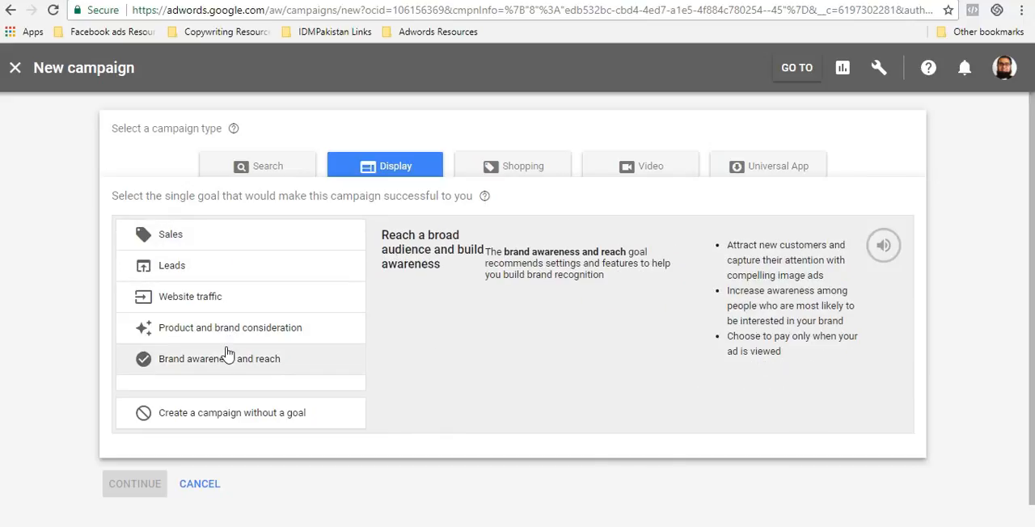
left_click(231, 328)
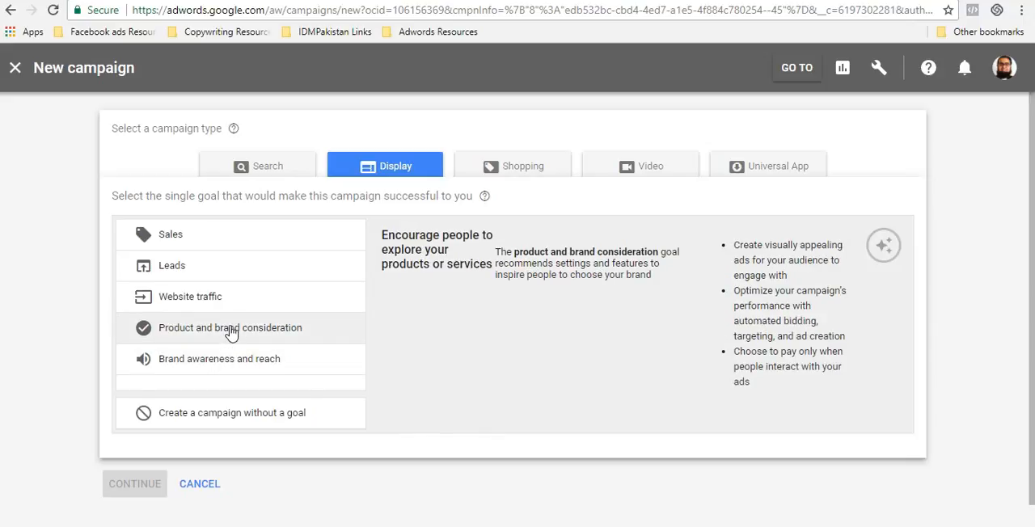
left_click(189, 297)
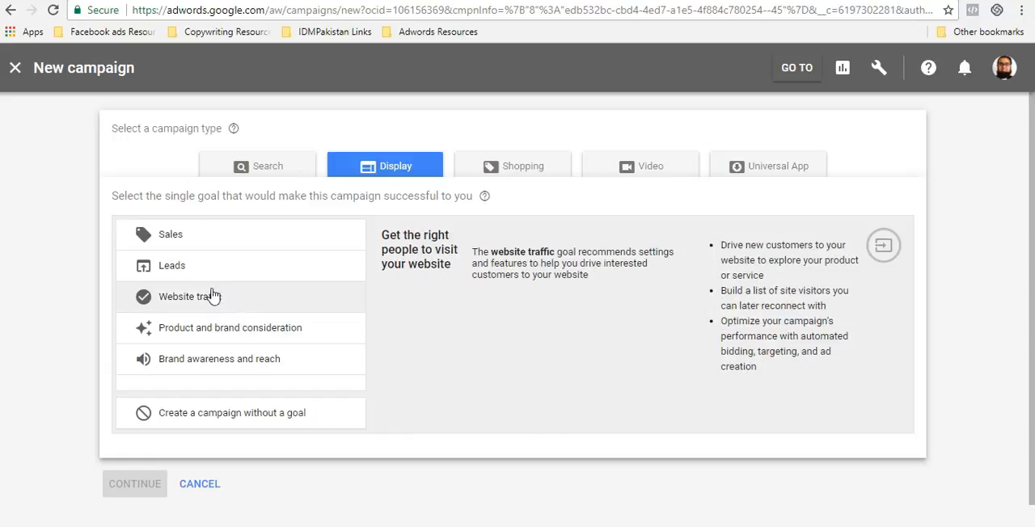
mouse_move(230, 306)
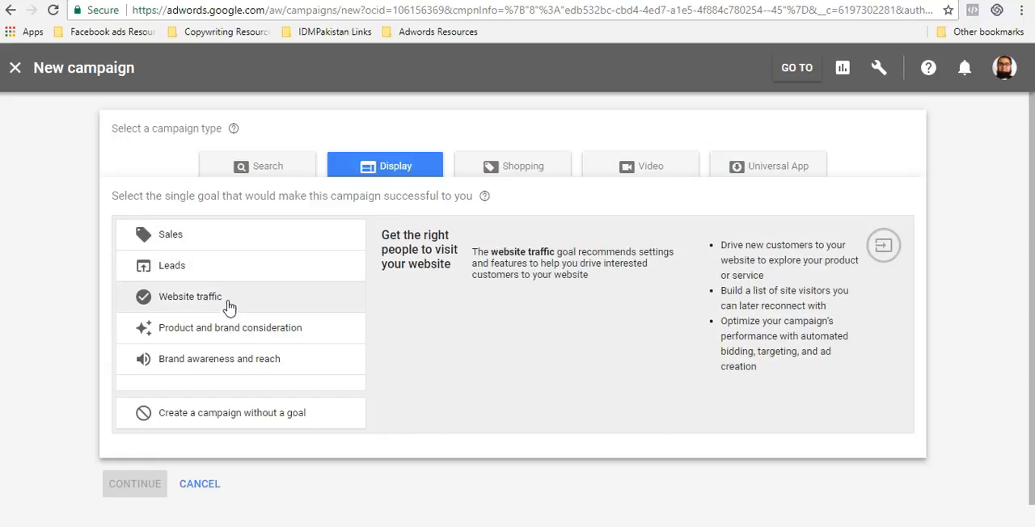
left_click(171, 265)
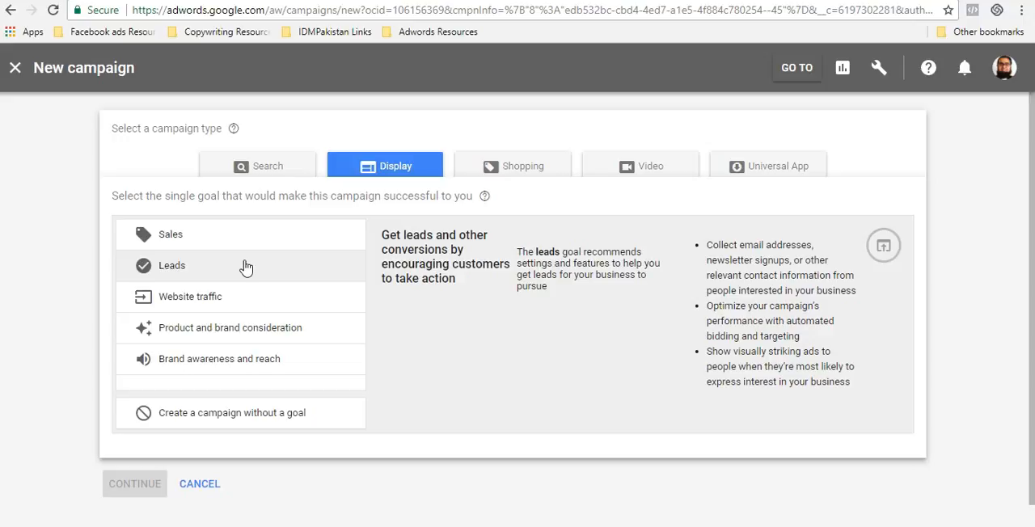
left_click(189, 297)
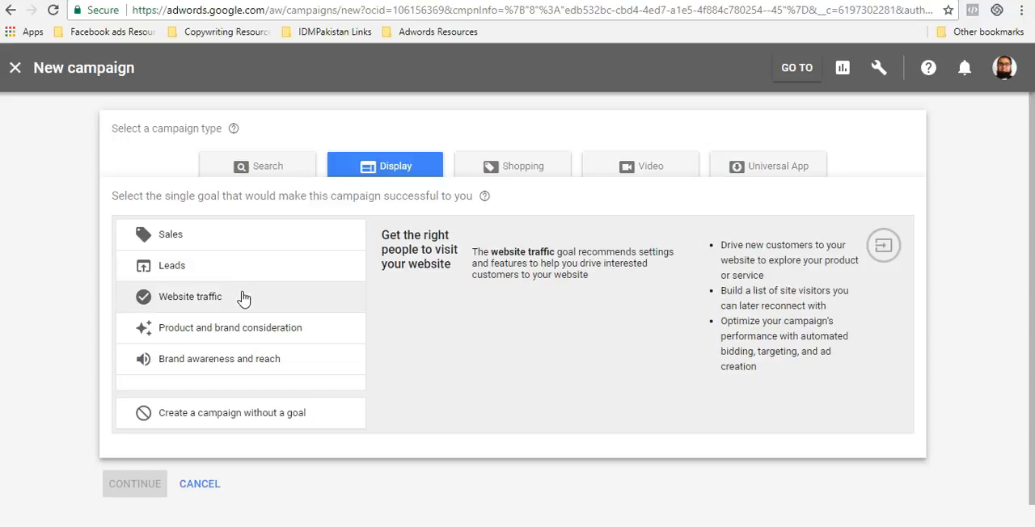
mouse_move(138, 313)
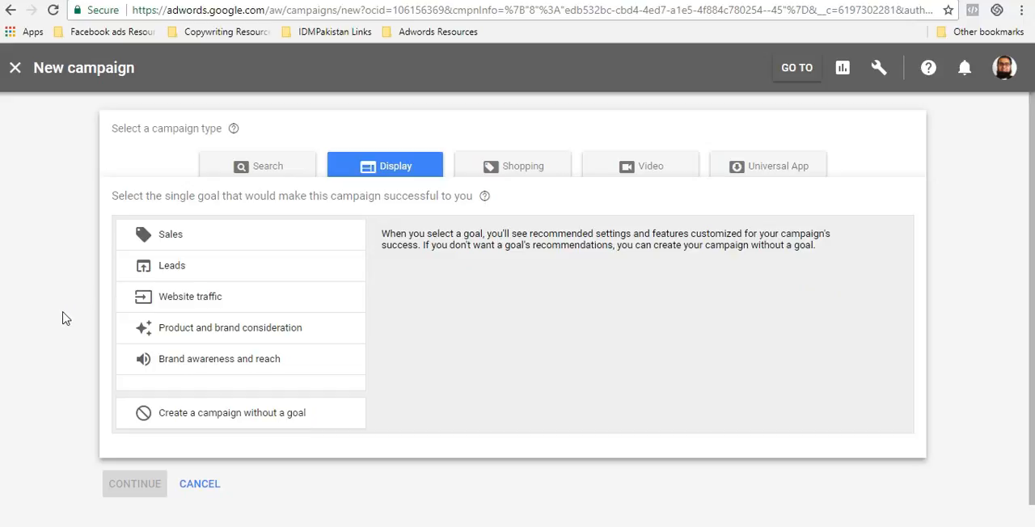
mouse_move(647, 329)
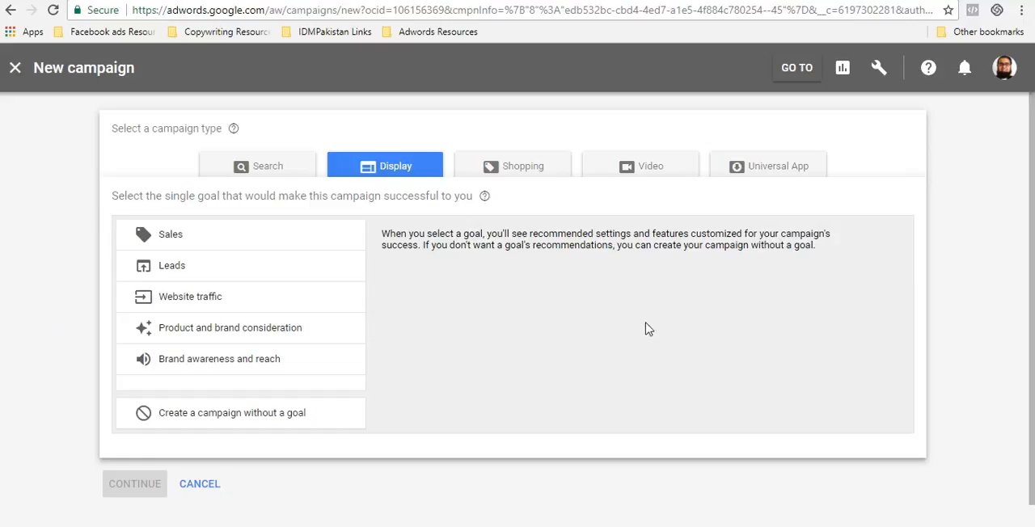
left_click(170, 234)
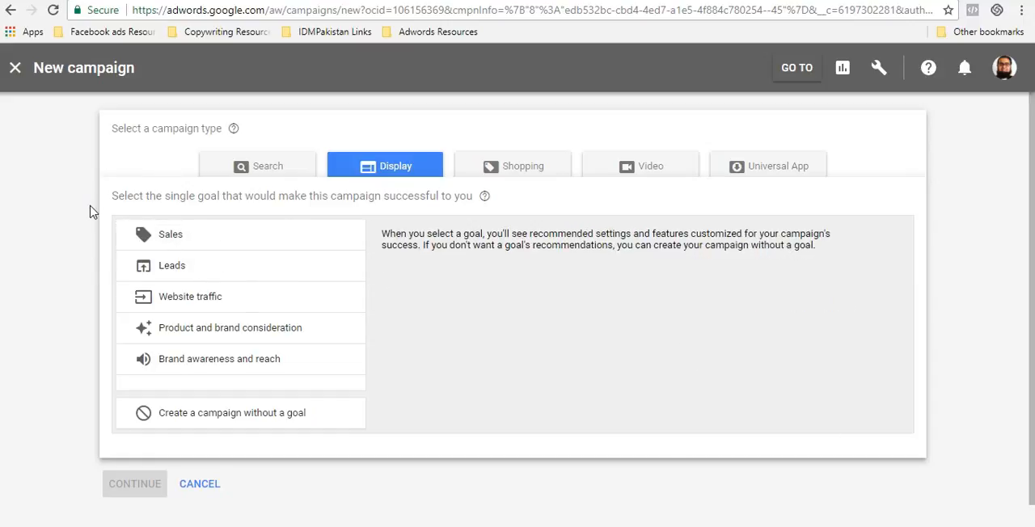
mouse_move(75, 218)
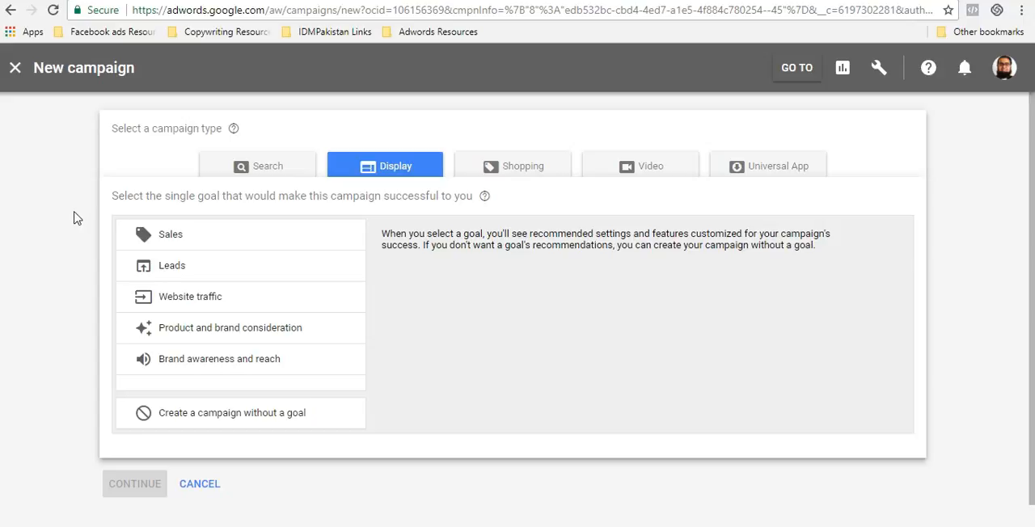
mouse_move(68, 205)
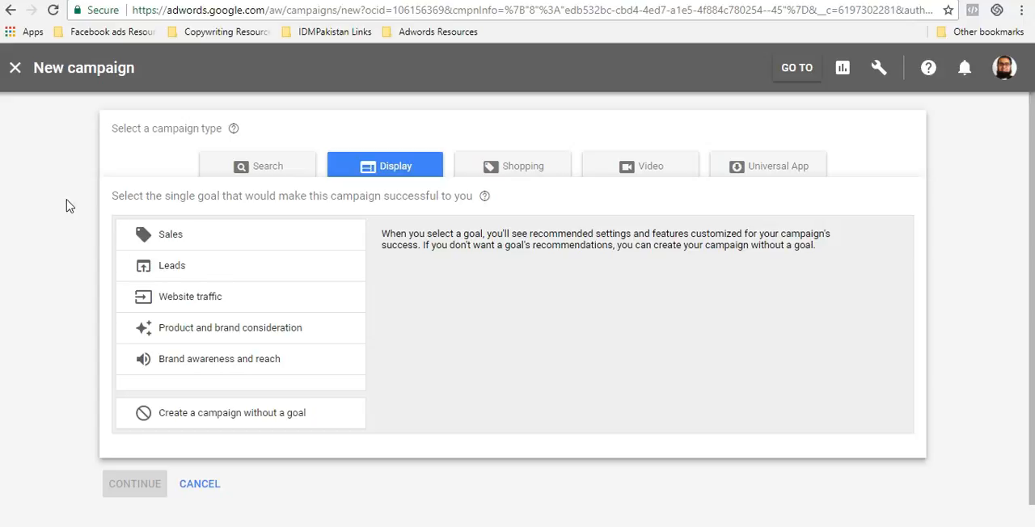
mouse_move(283, 219)
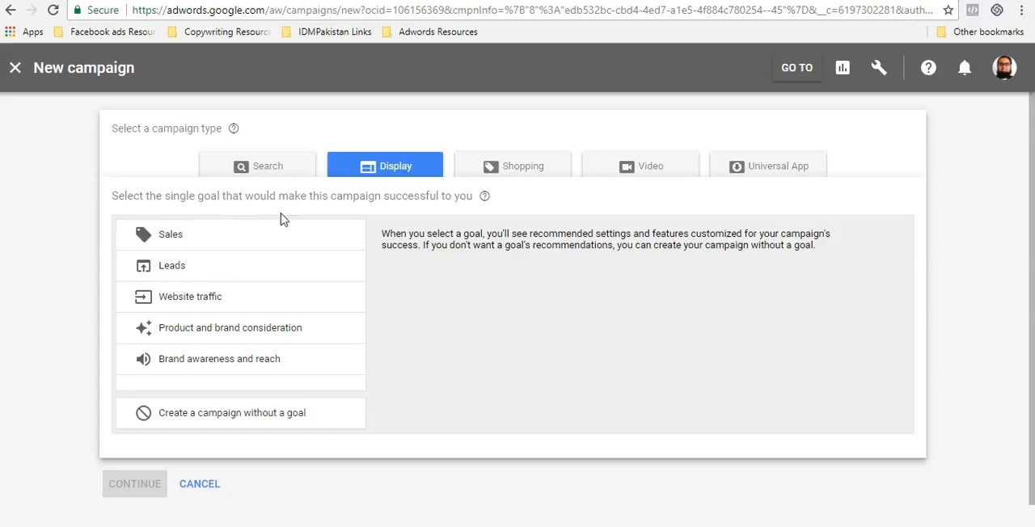
mouse_move(484, 313)
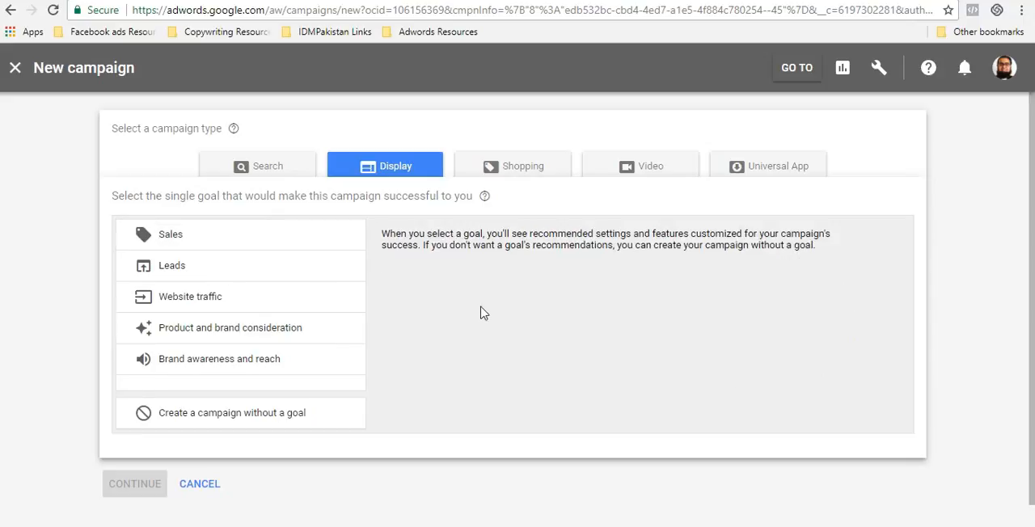
left_click(191, 297)
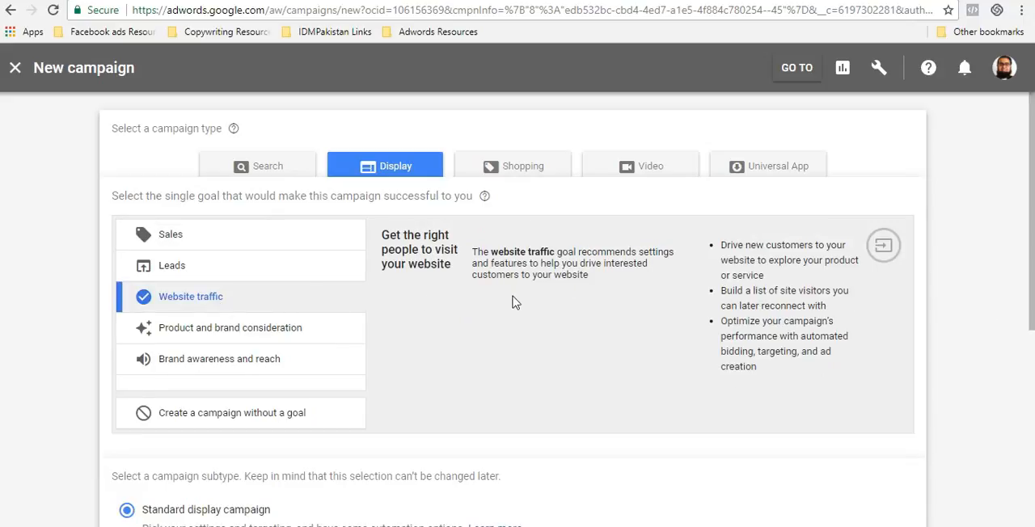
scroll("down", 3)
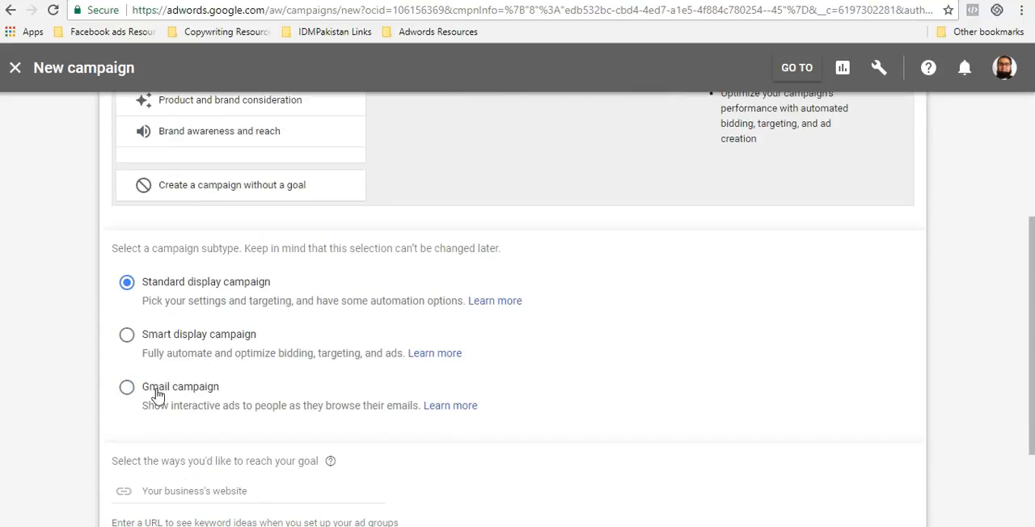
mouse_move(177, 394)
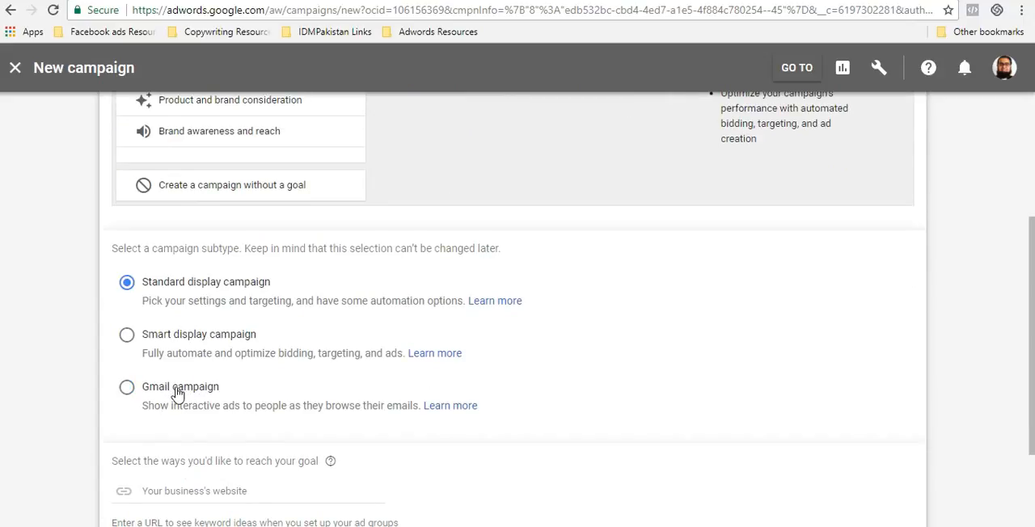
left_click(127, 387)
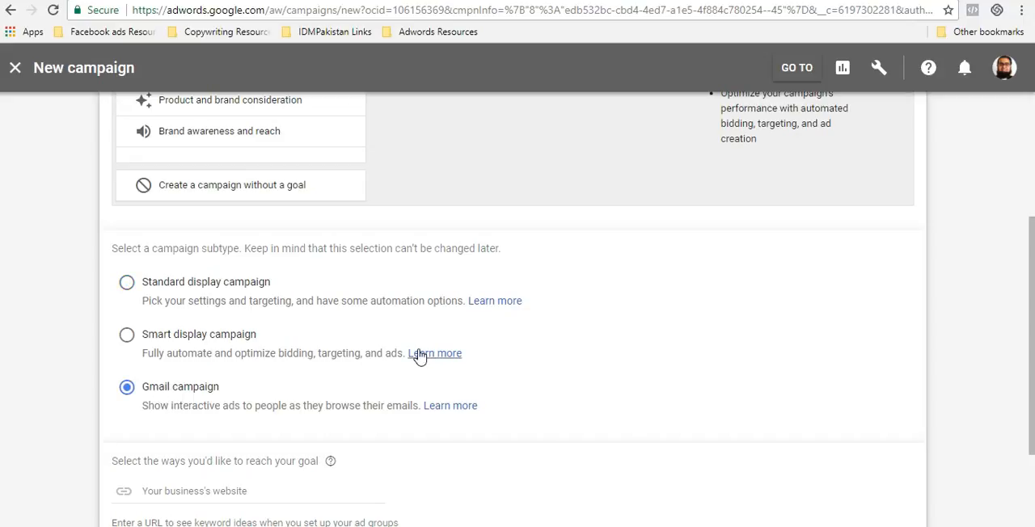
scroll("down", 3)
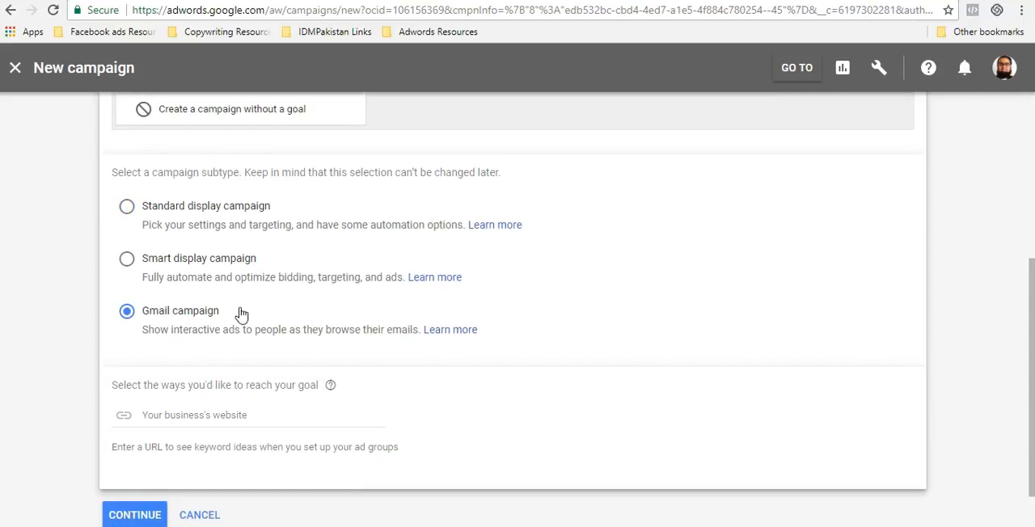
left_click(243, 415)
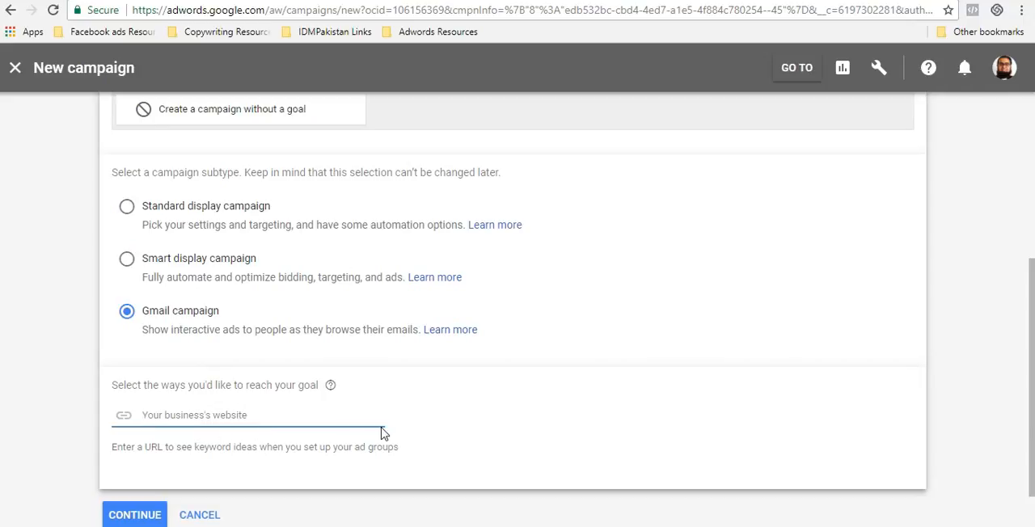
type("http")
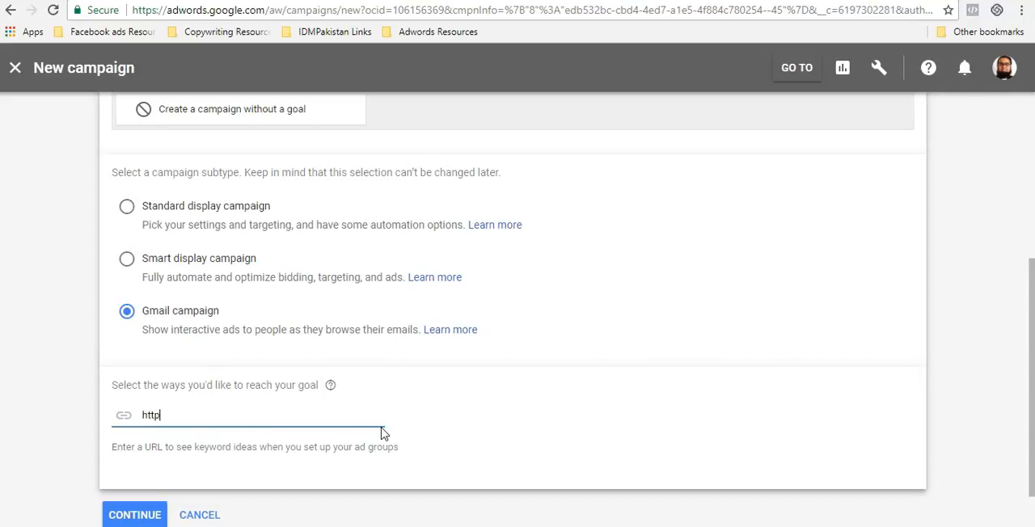
type("://idmpakistan")
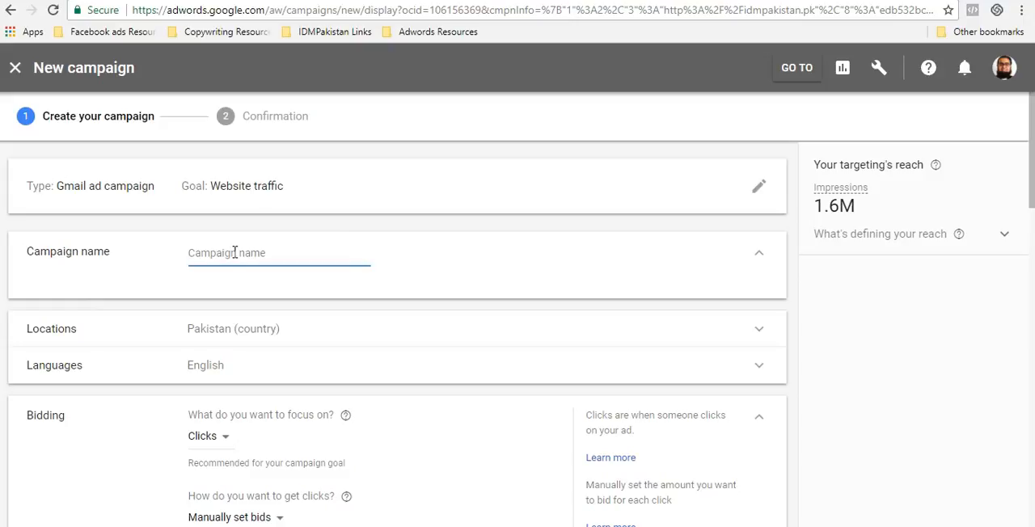
Retype the campaign name and trim the extra words so it reads IDMPakistan
type("IDMPakistan T")
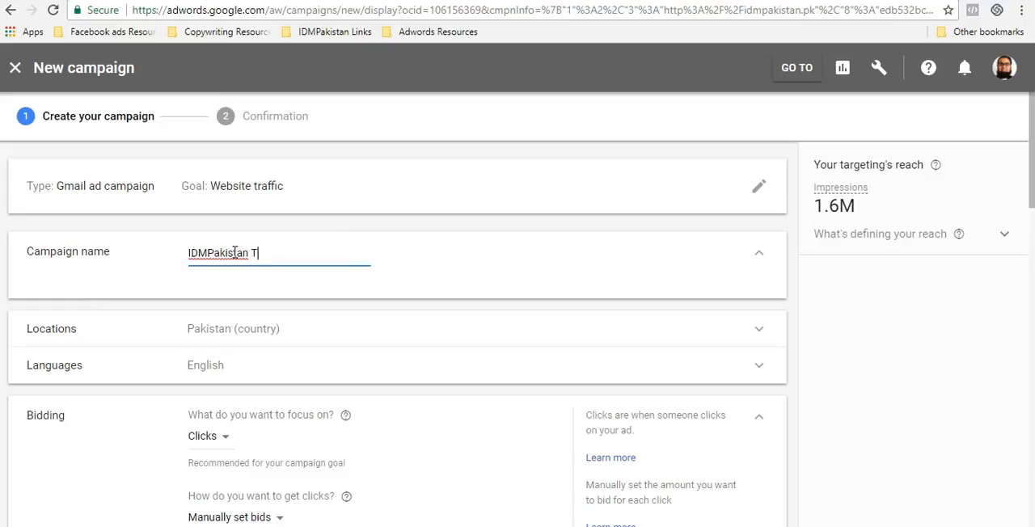
type("utorial Video")
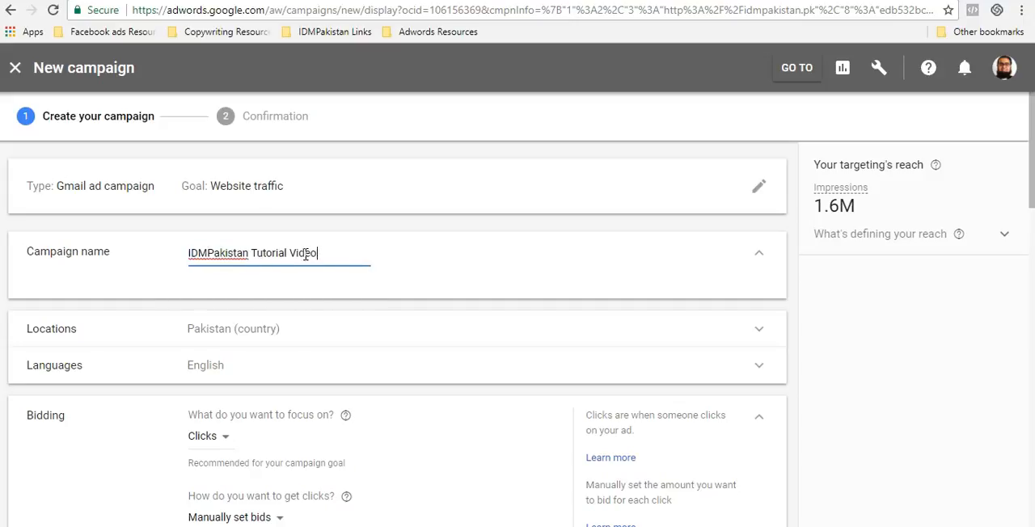
triple_click(251, 254)
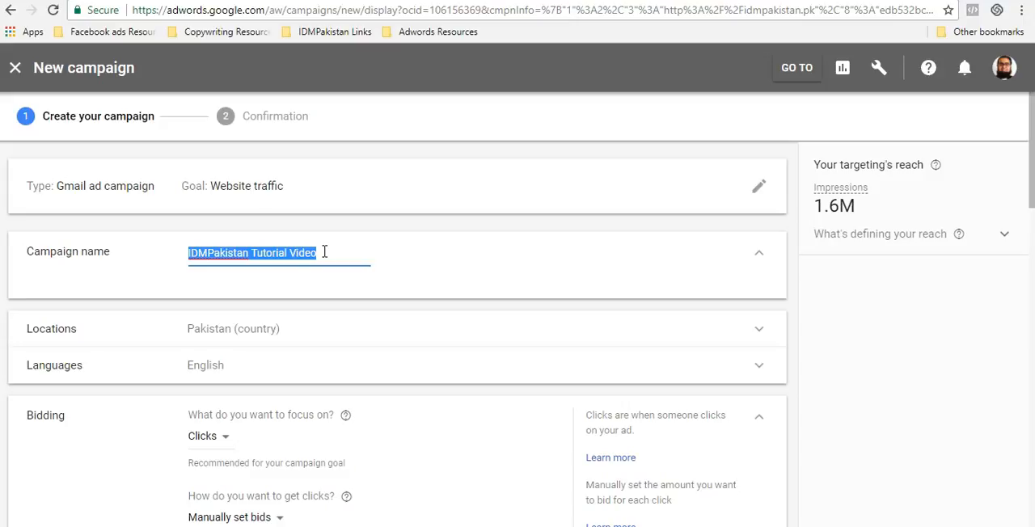
type("IDMpakistan |")
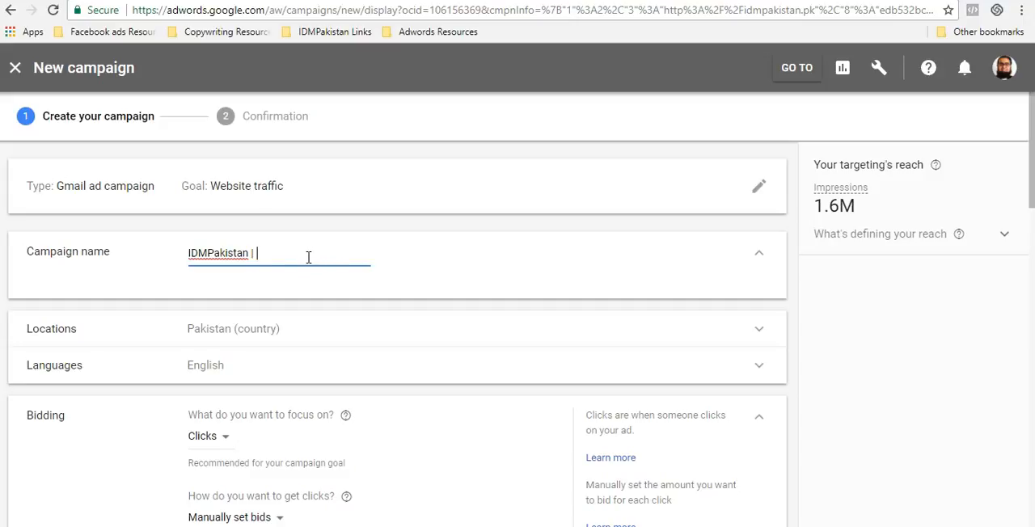
type("Remarketing")
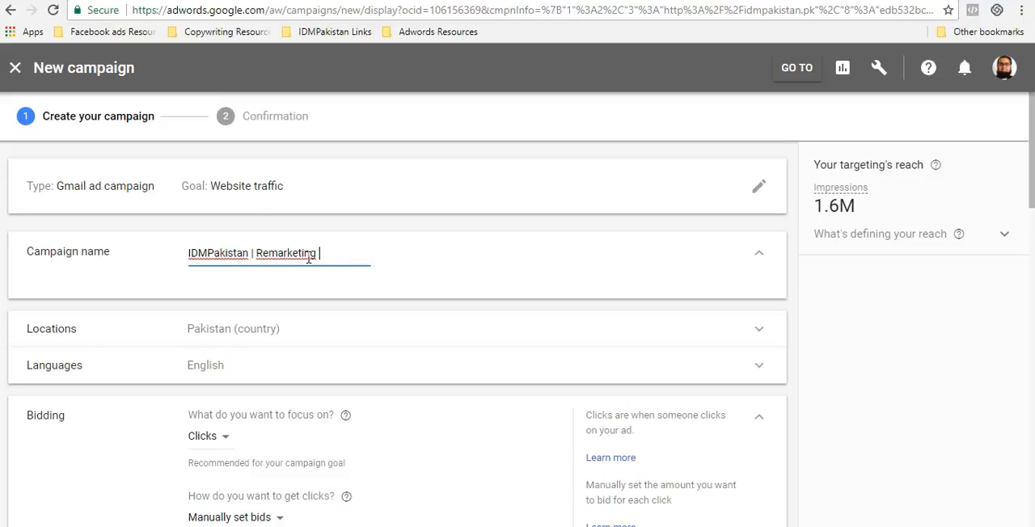
type("Sim")
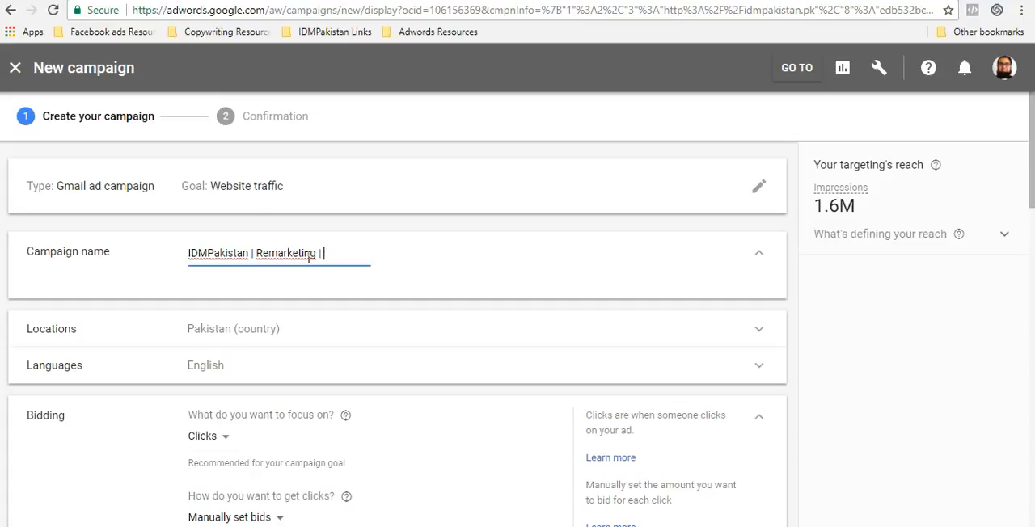
key("Backspace")
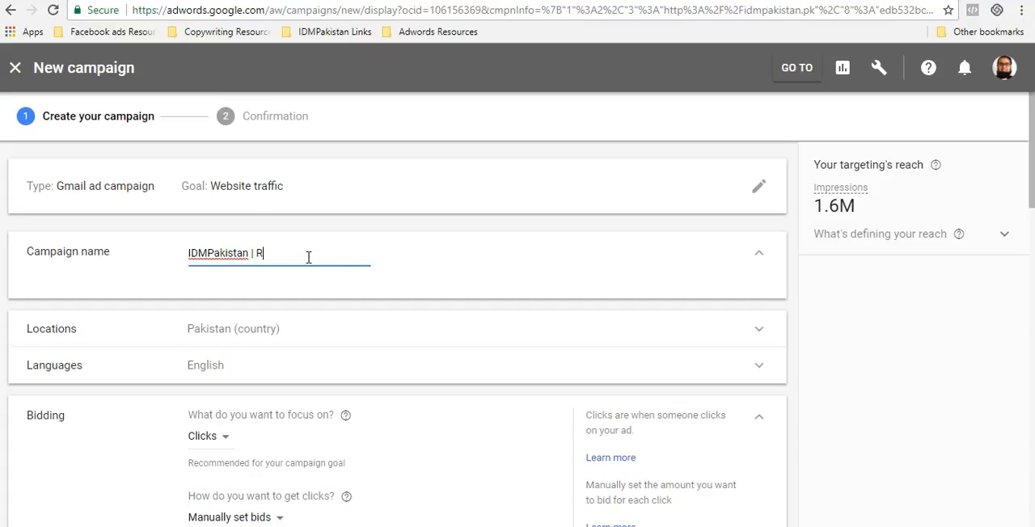
key("Backspace")
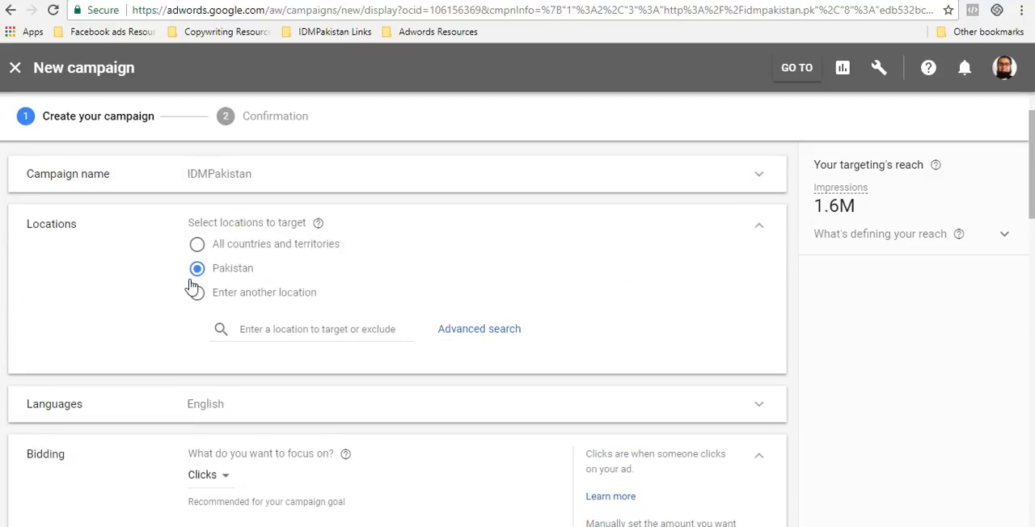
mouse_move(873, 200)
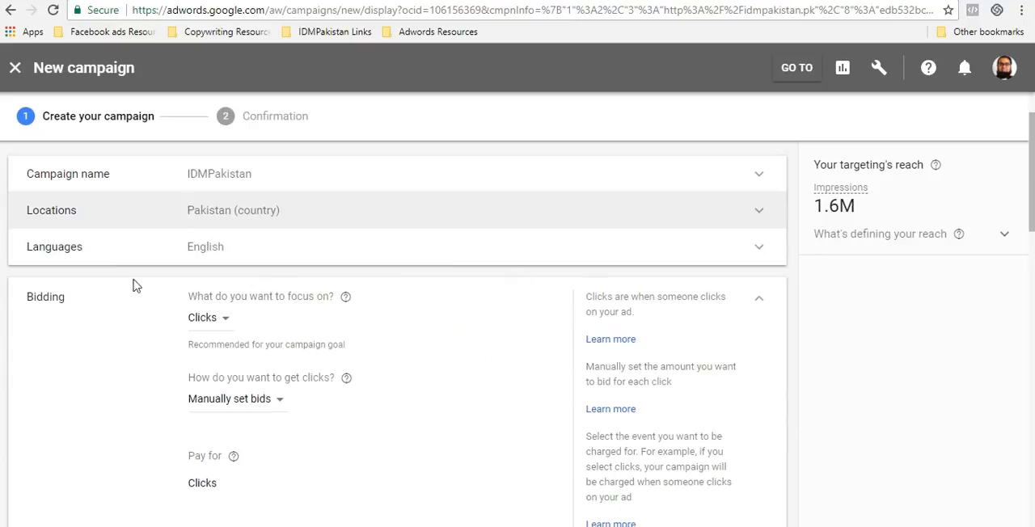
scroll("down", 3)
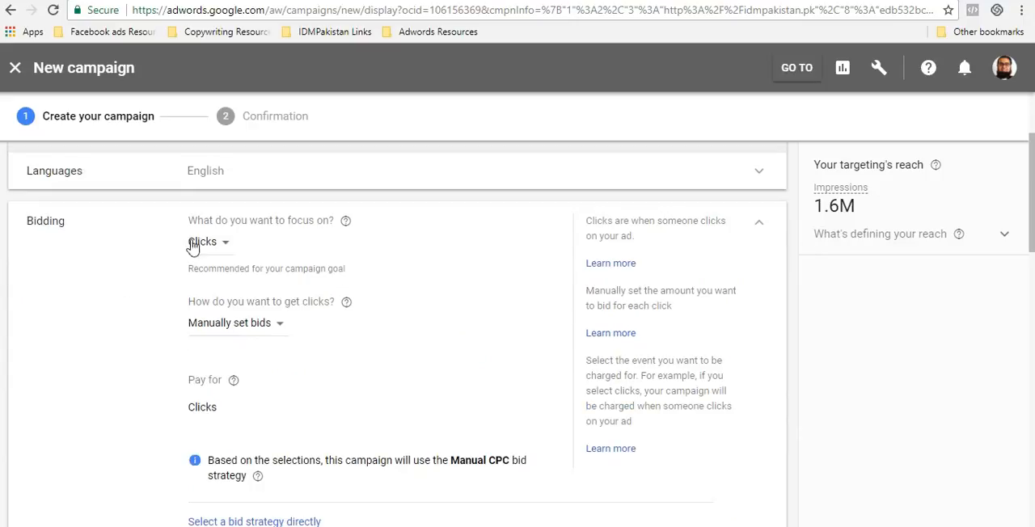
mouse_move(200, 239)
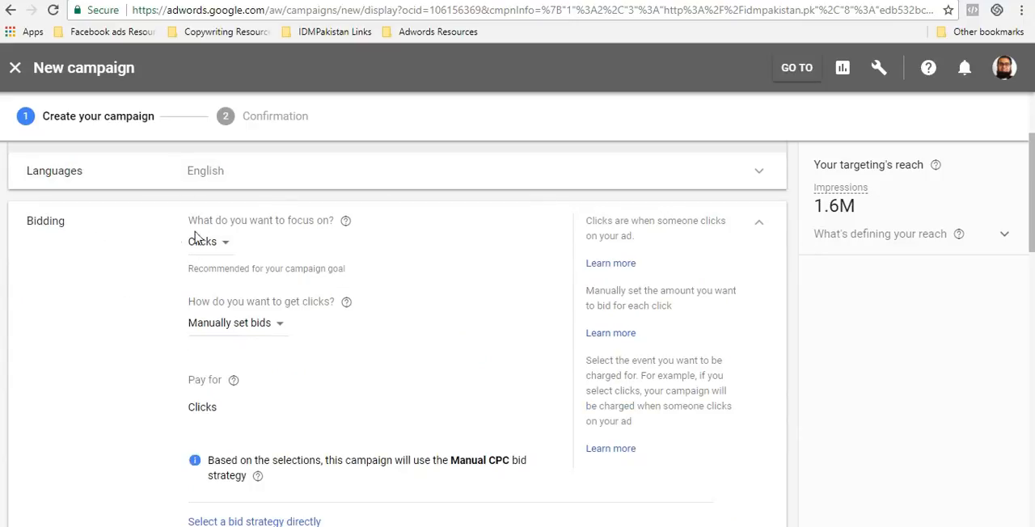
left_click(206, 241)
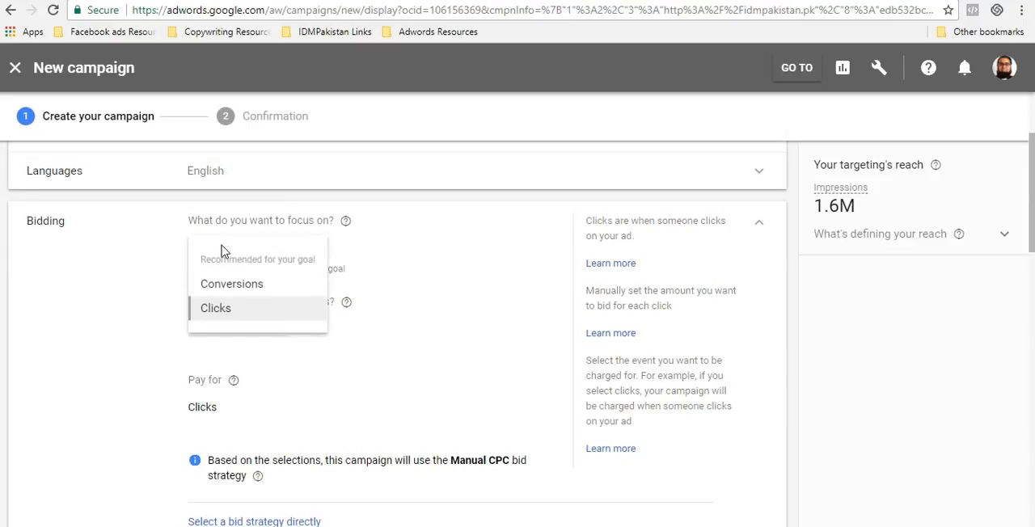
mouse_move(246, 308)
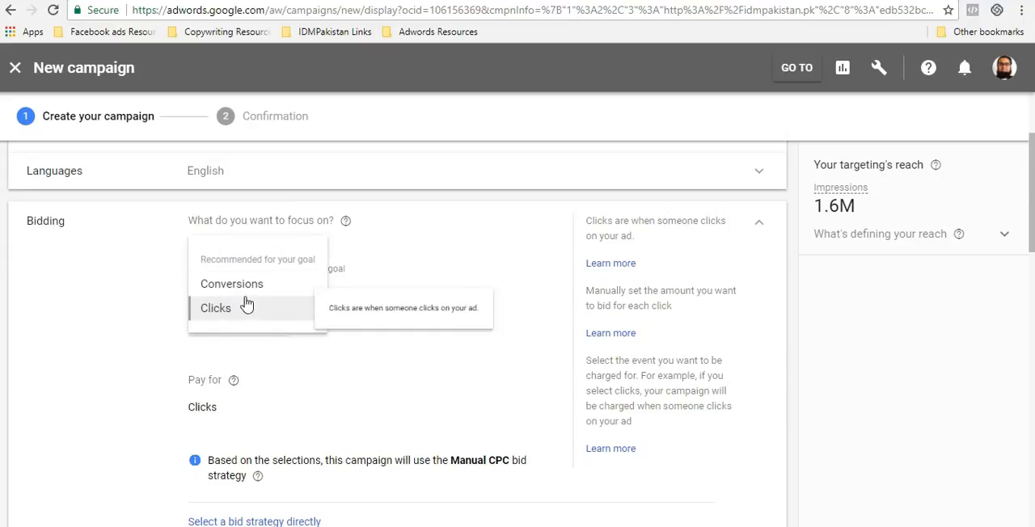
mouse_move(475, 257)
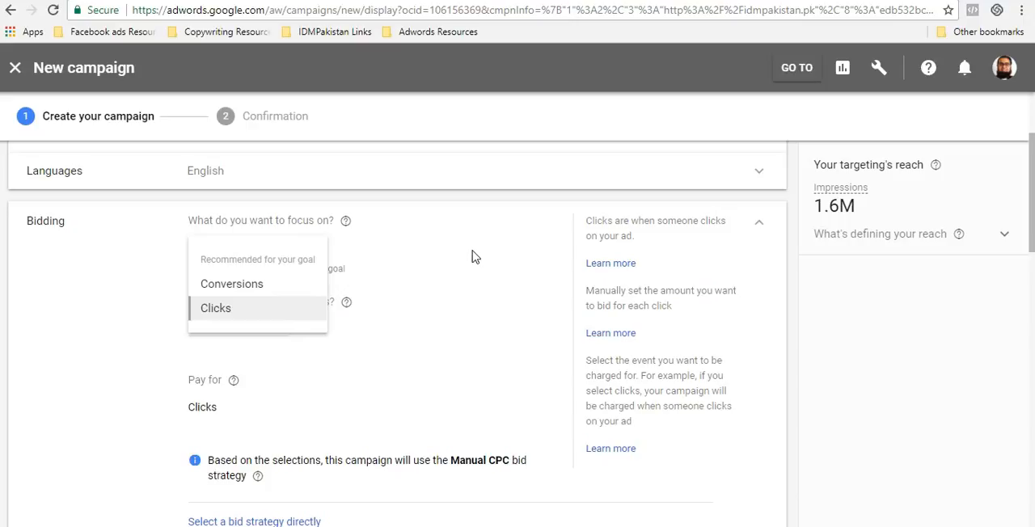
mouse_move(638, 274)
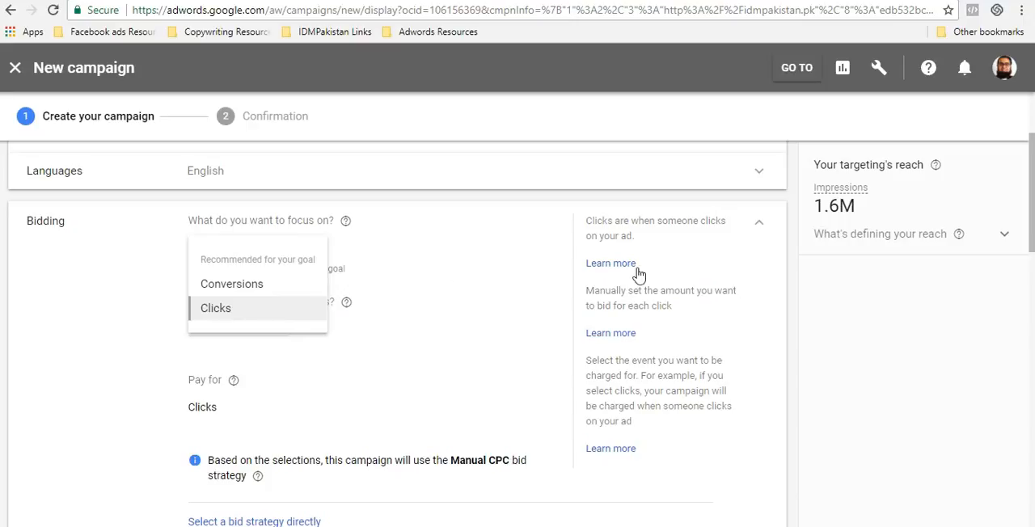
left_click(215, 308)
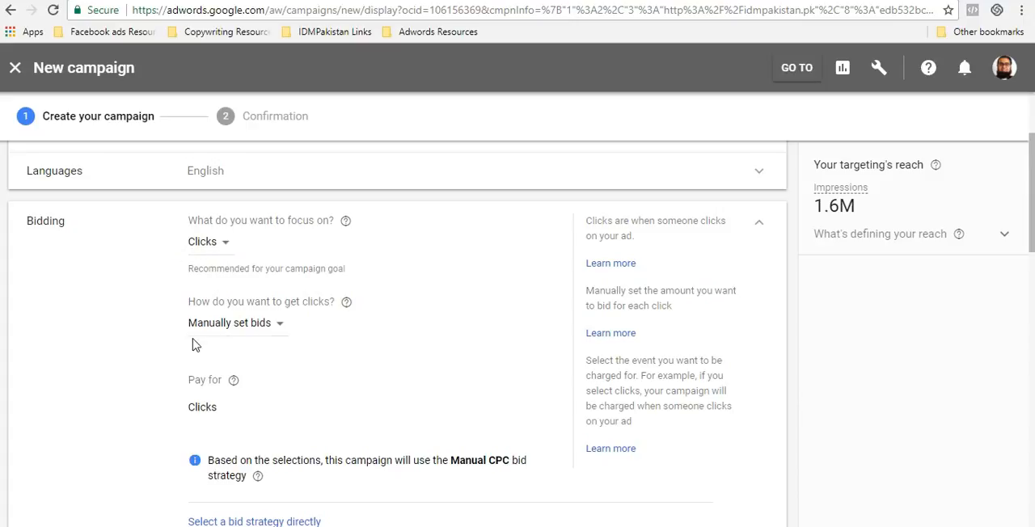
mouse_move(201, 317)
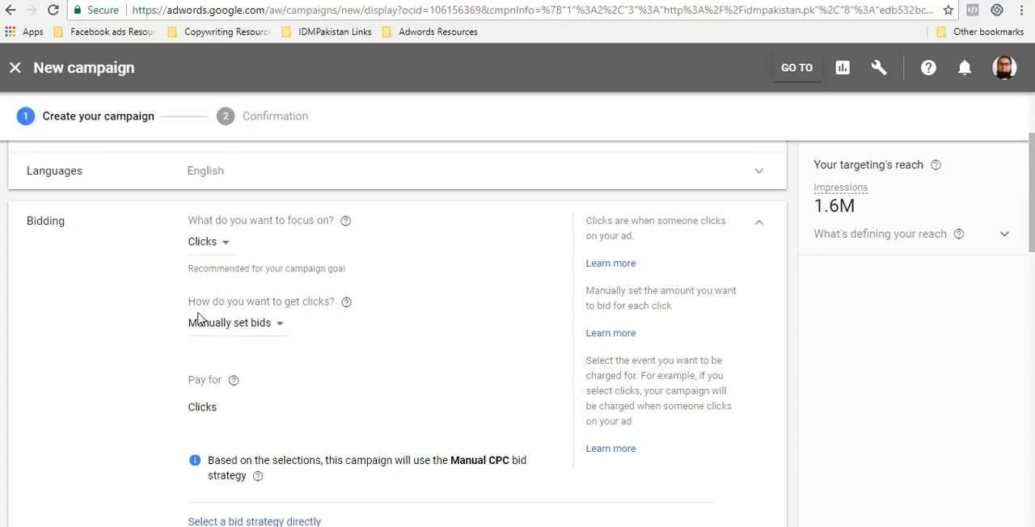
mouse_move(297, 341)
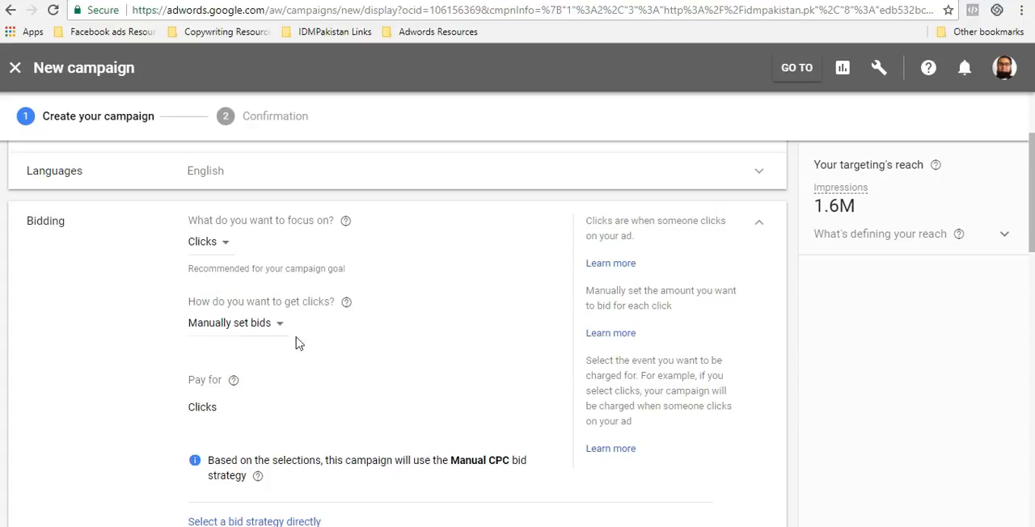
left_click(233, 322)
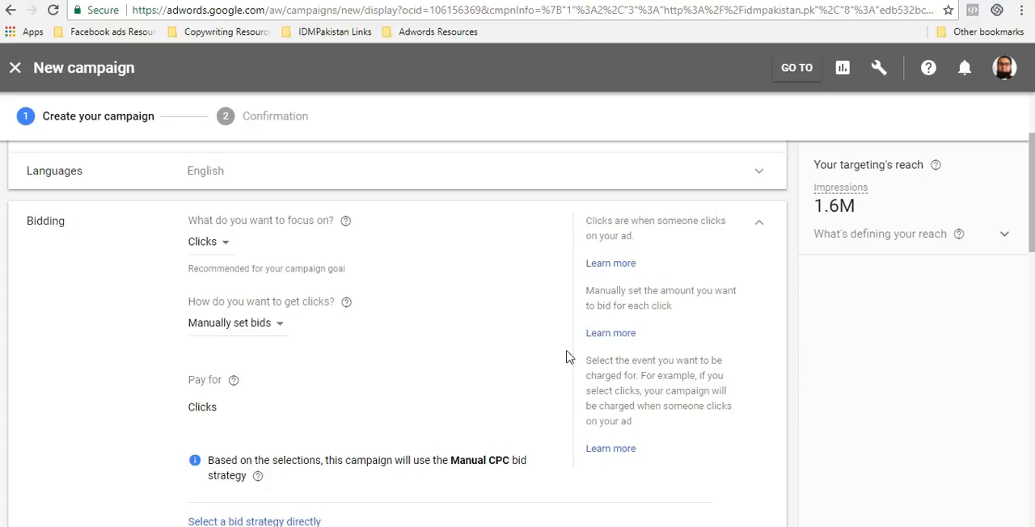
scroll("down", 3)
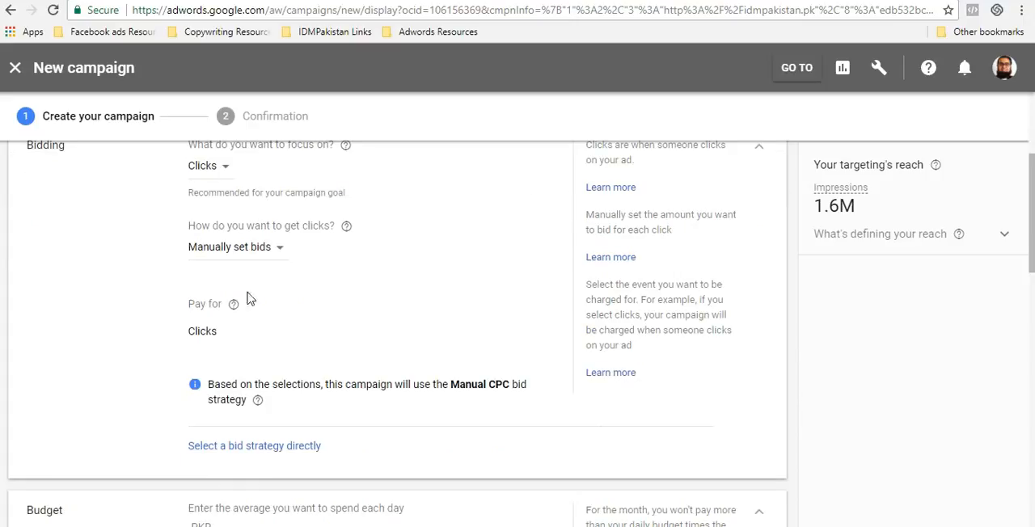
scroll("down", 3)
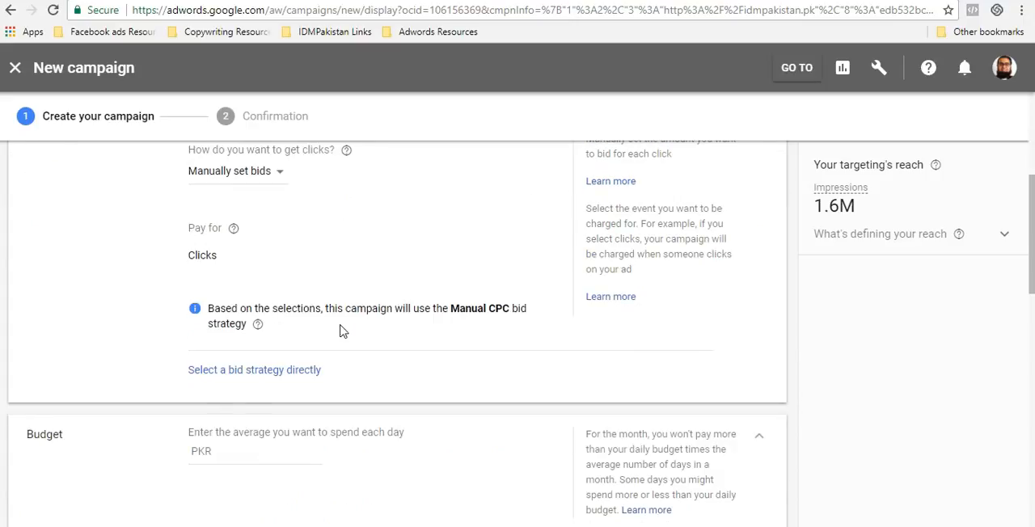
scroll("down", 3)
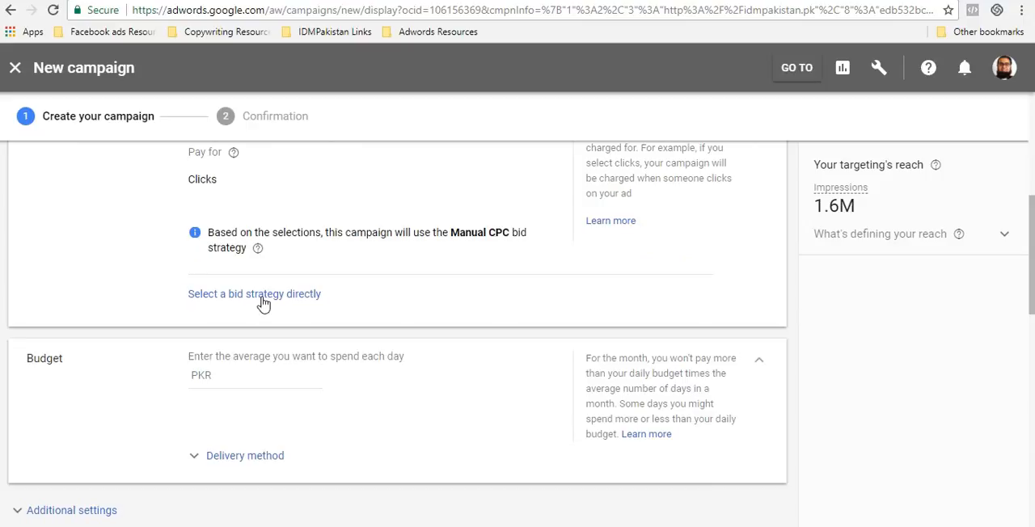
Choose Manual CPC as the bid strategy and enable Enhanced CPC
left_click(254, 294)
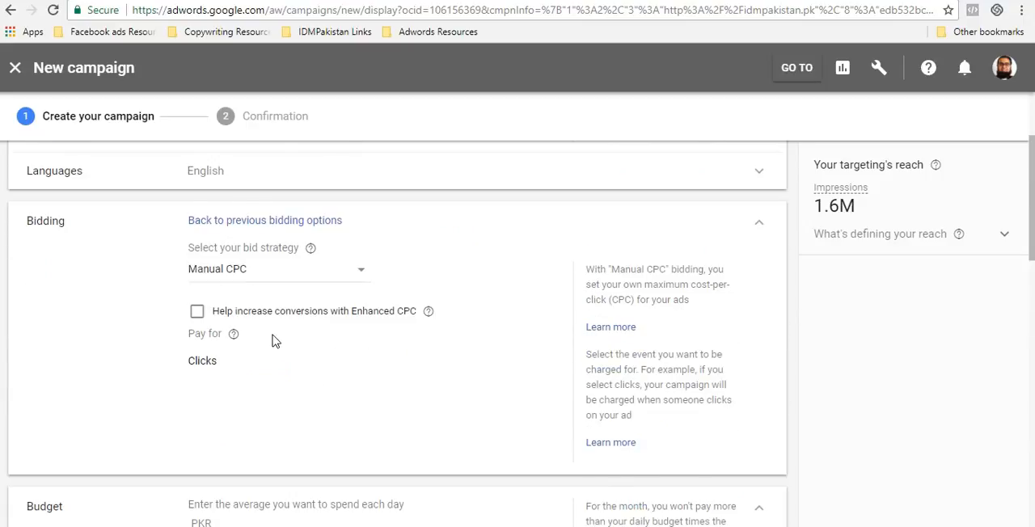
left_click(278, 268)
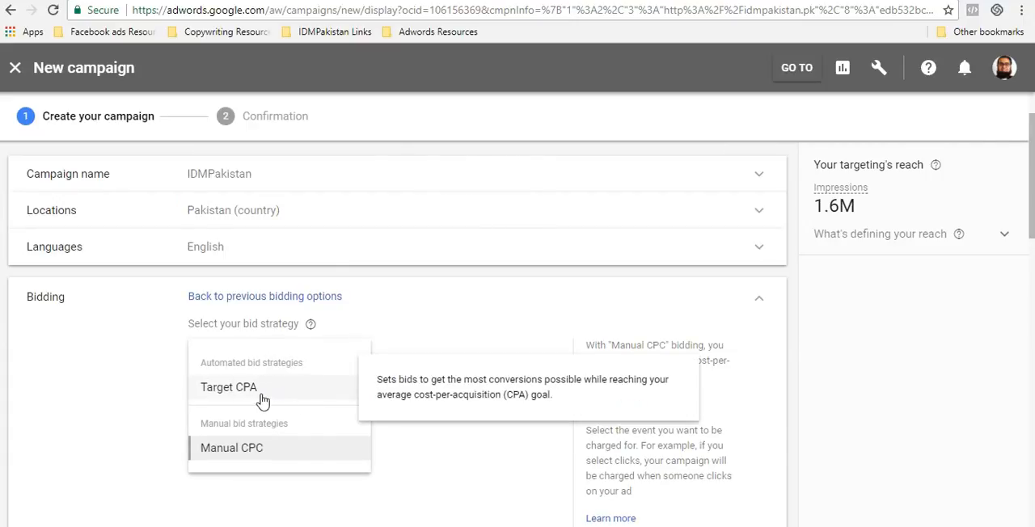
mouse_move(244, 399)
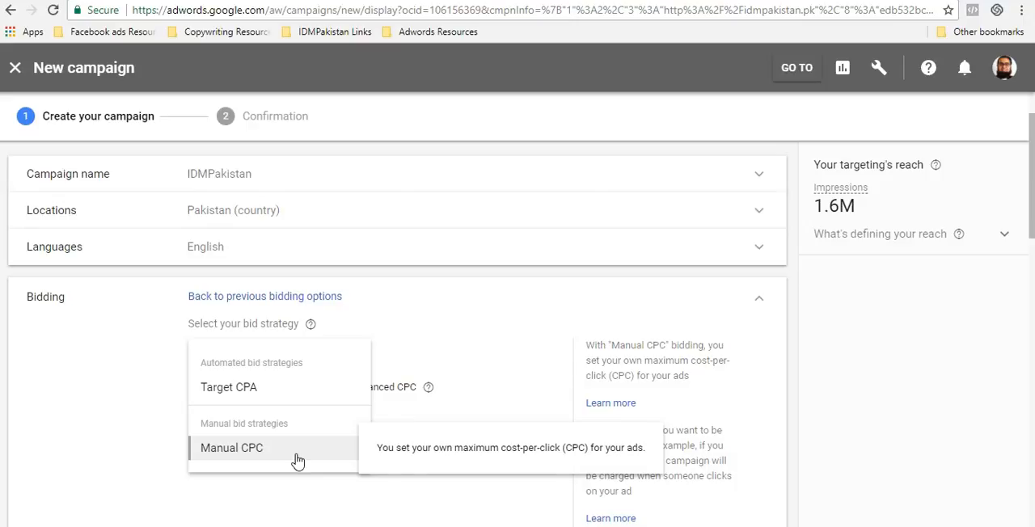
left_click(232, 448)
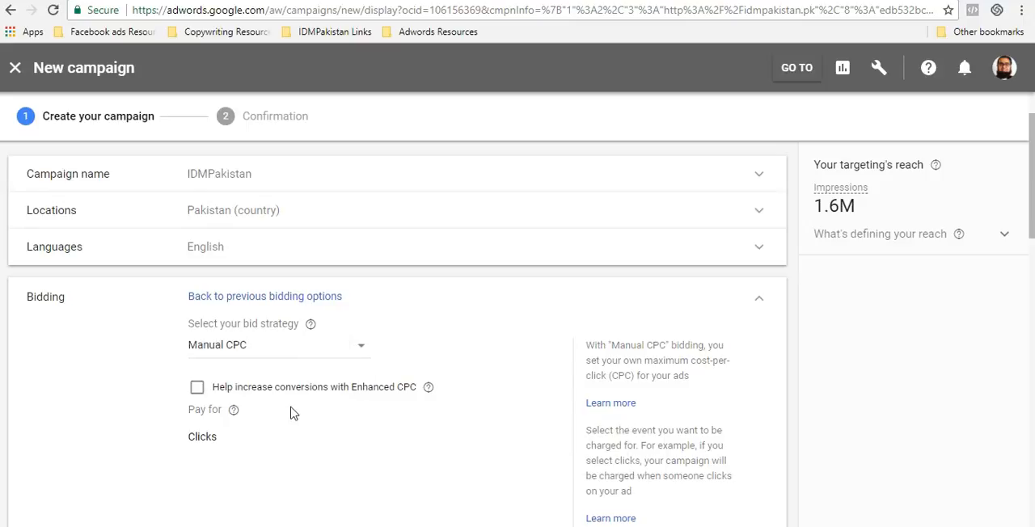
scroll("down", 3)
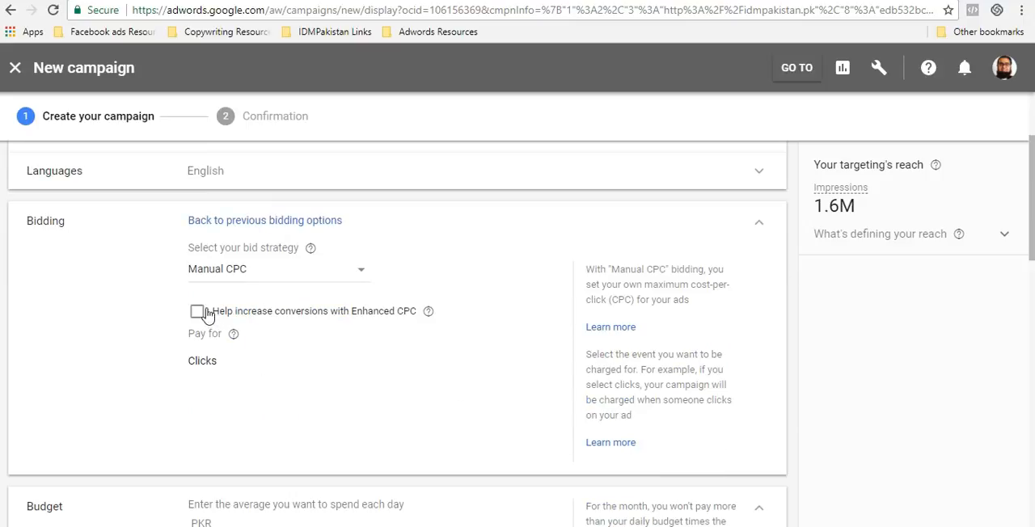
left_click(198, 311)
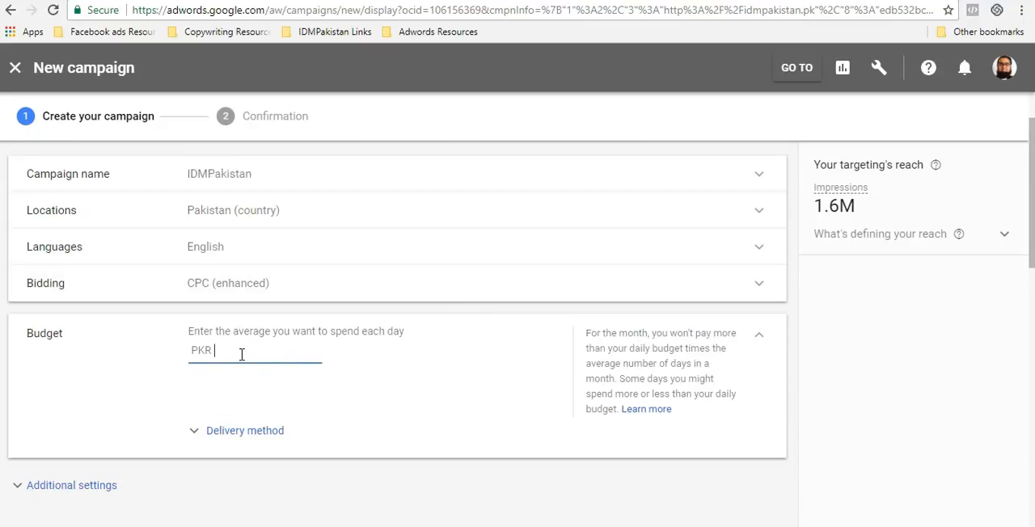
Enter a 15000 PKR daily budget and expand the additional campaign settings
type("15000")
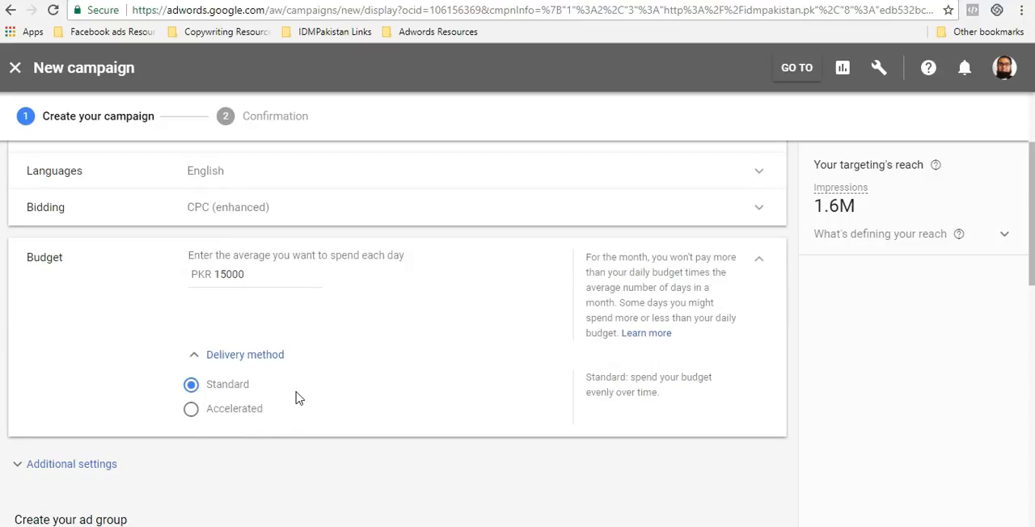
mouse_move(689, 257)
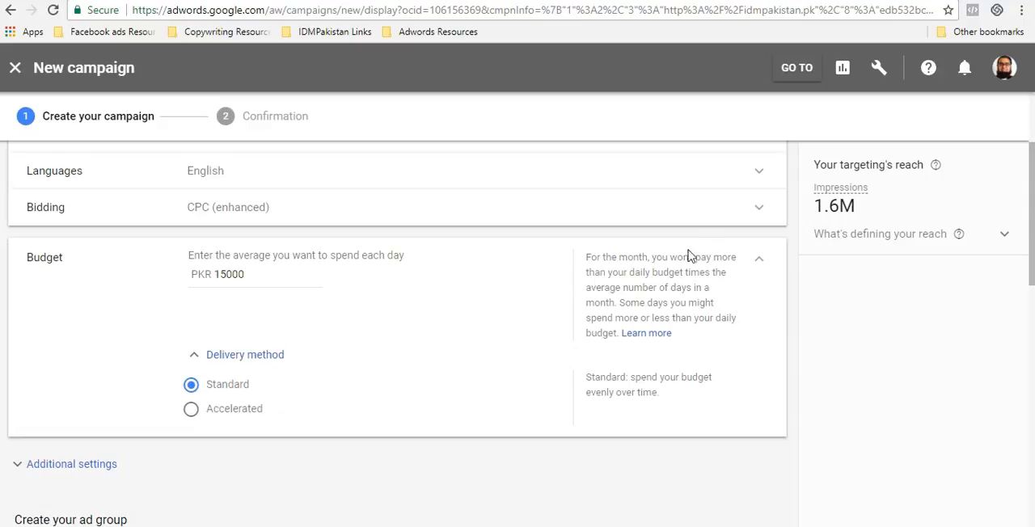
left_click(760, 258)
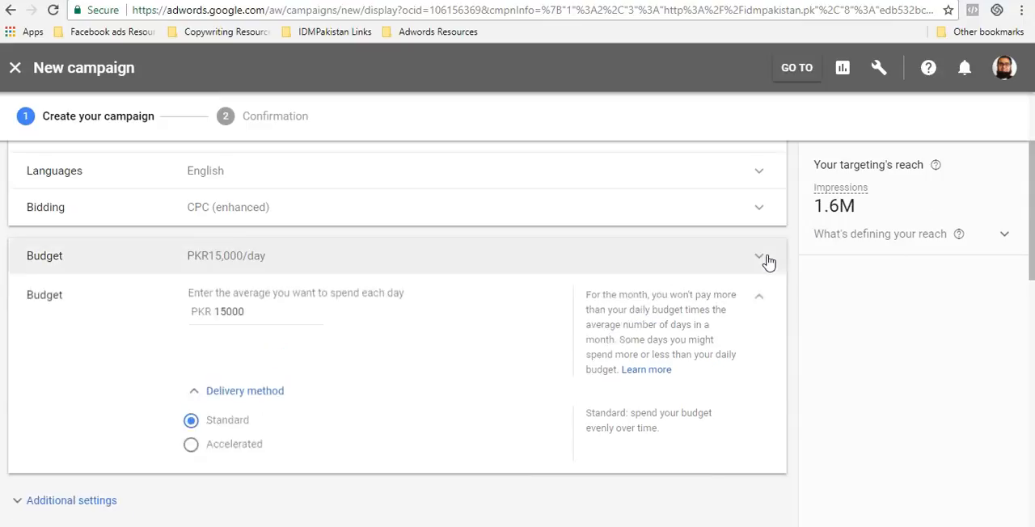
left_click(758, 256)
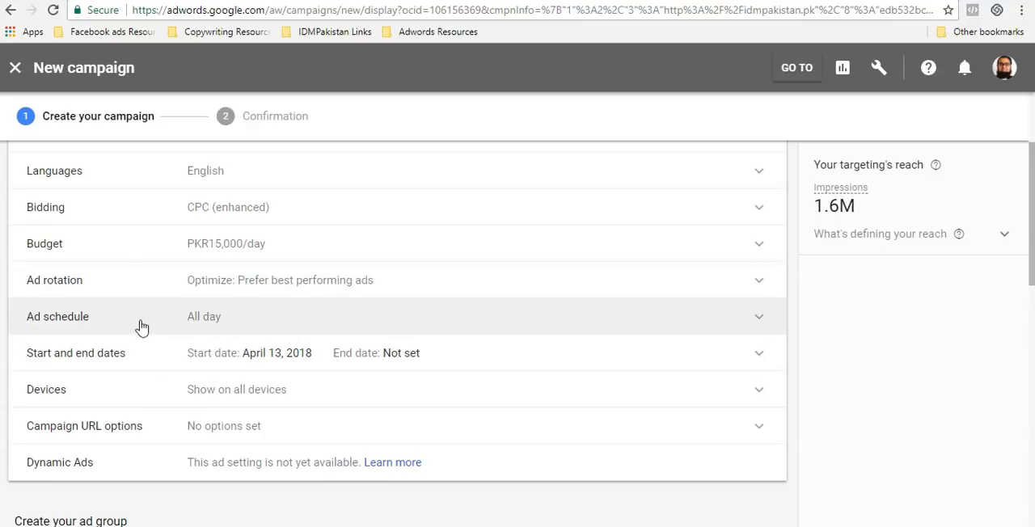
mouse_move(120, 460)
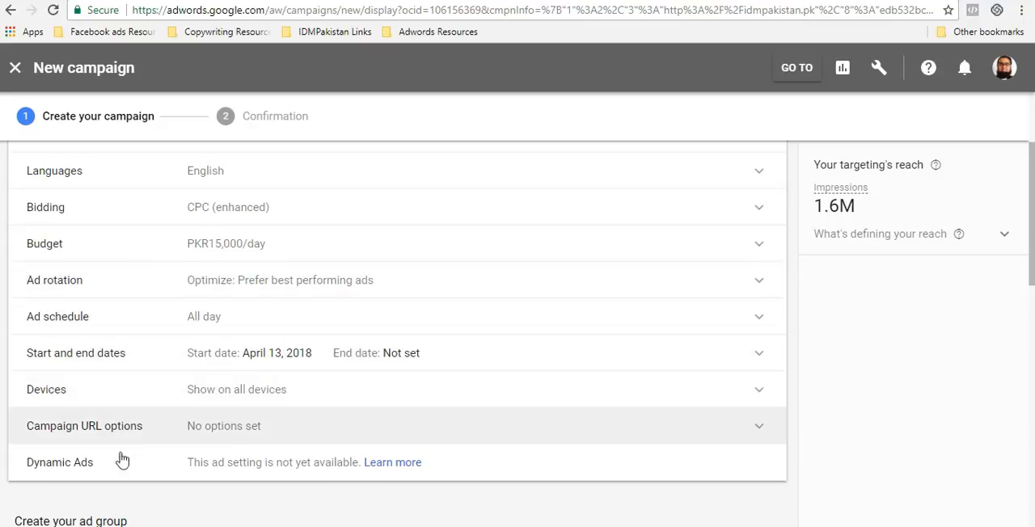
mouse_move(767, 268)
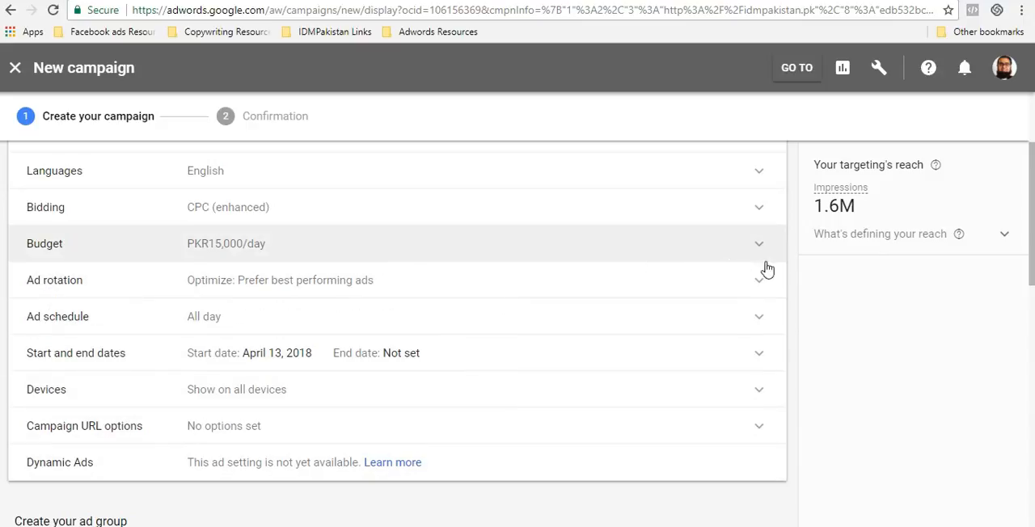
scroll("down", 3)
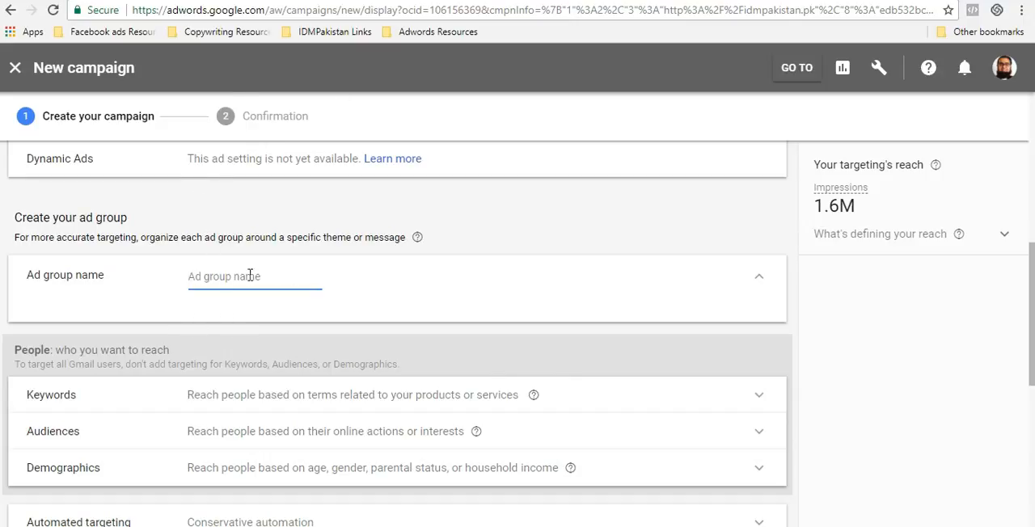
scroll("down", 3)
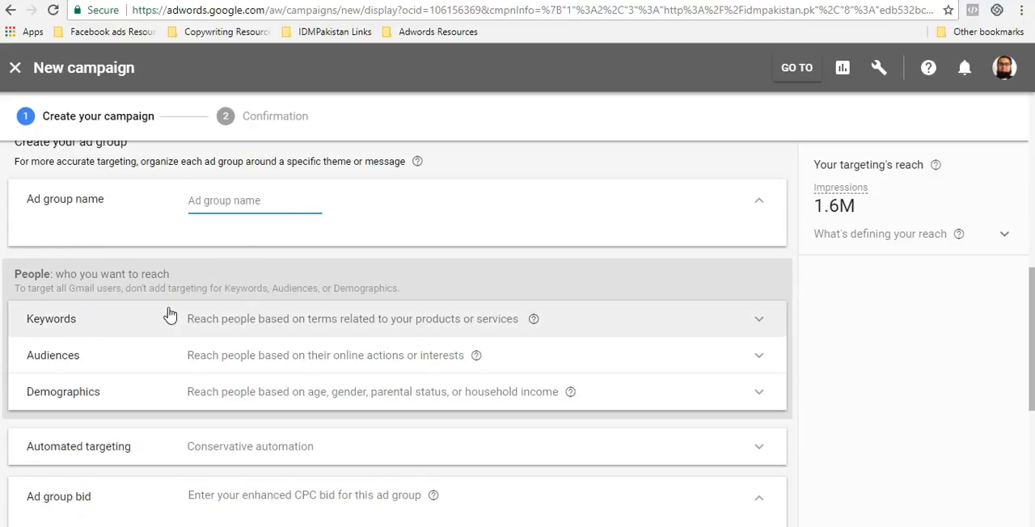
scroll("down", 3)
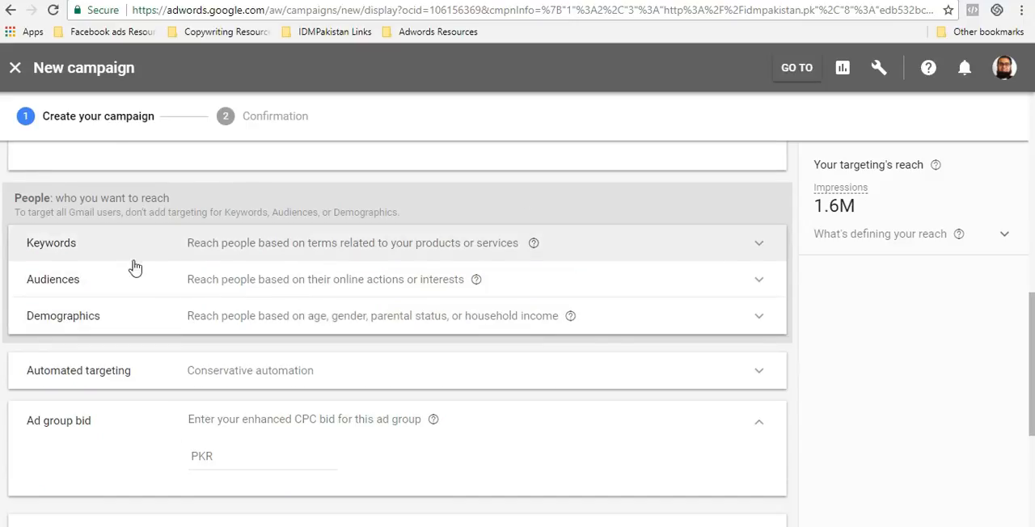
mouse_move(462, 295)
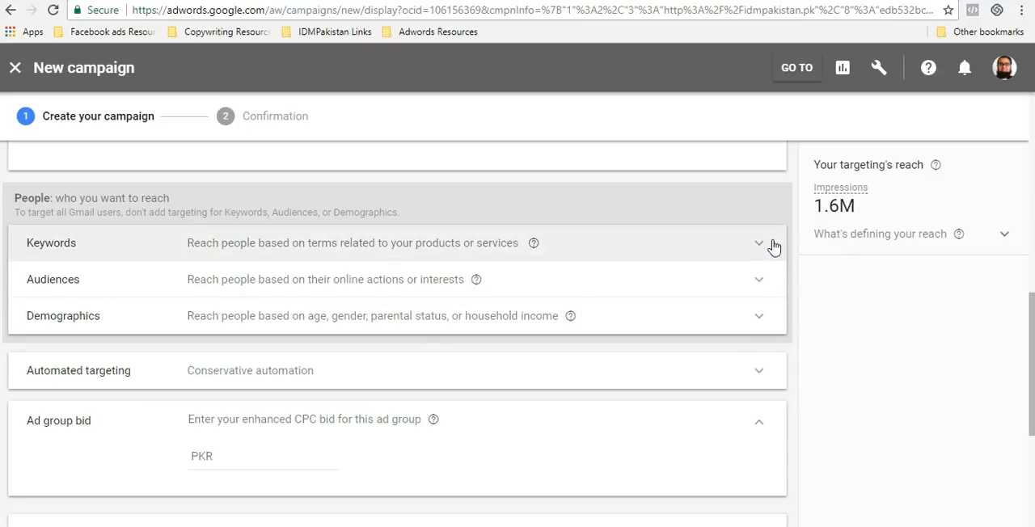
Add suggested keywords: online marketing course, internet marketing courses, online/marketing training, digital marketing courses, business marketing online
left_click(758, 243)
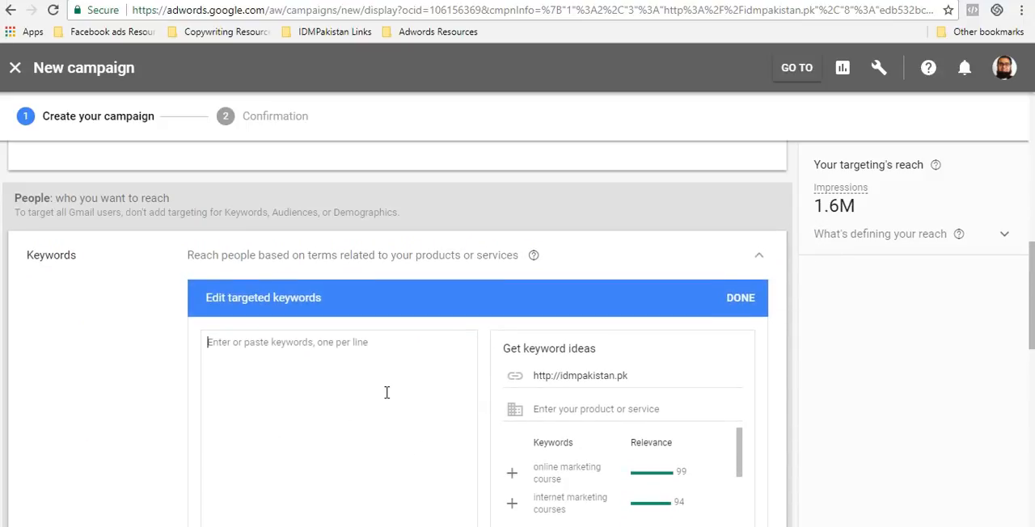
mouse_move(413, 401)
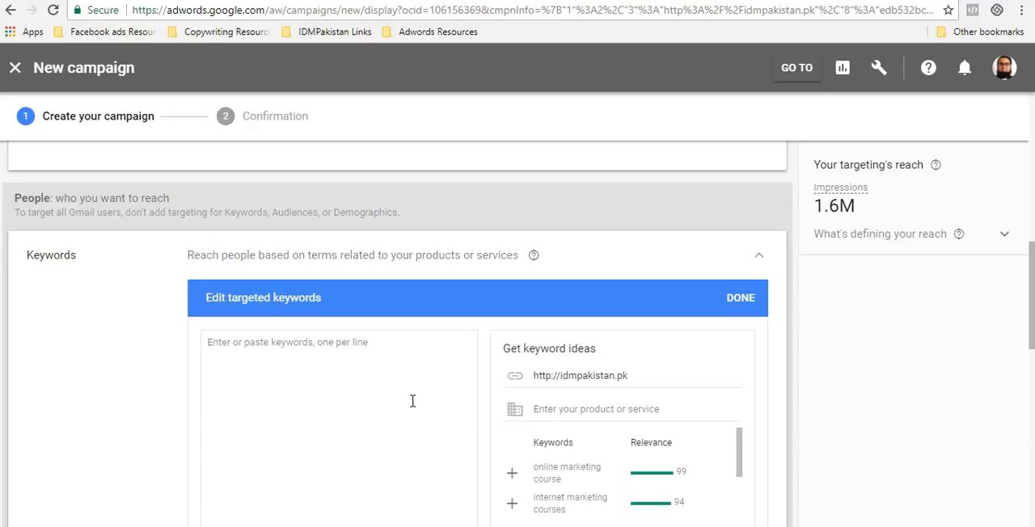
mouse_move(307, 368)
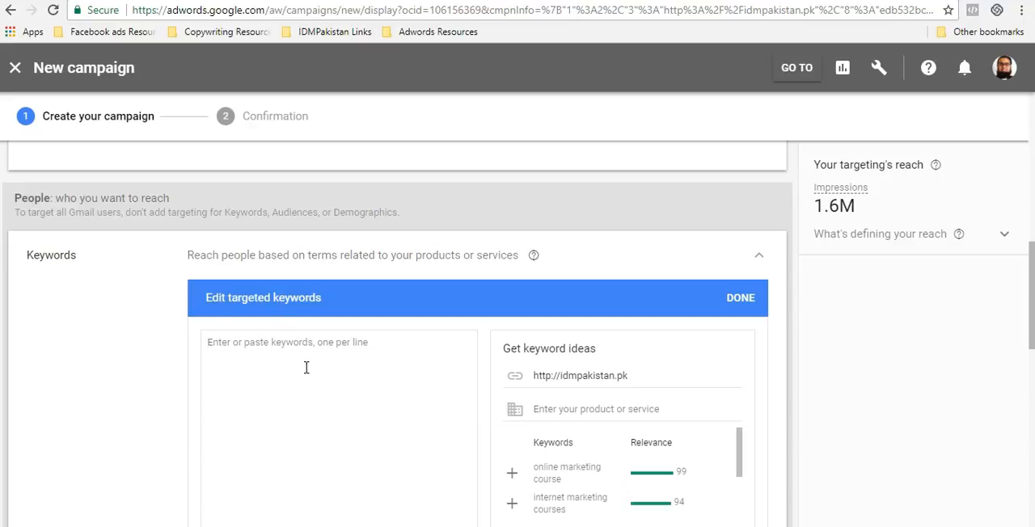
scroll("down", 3)
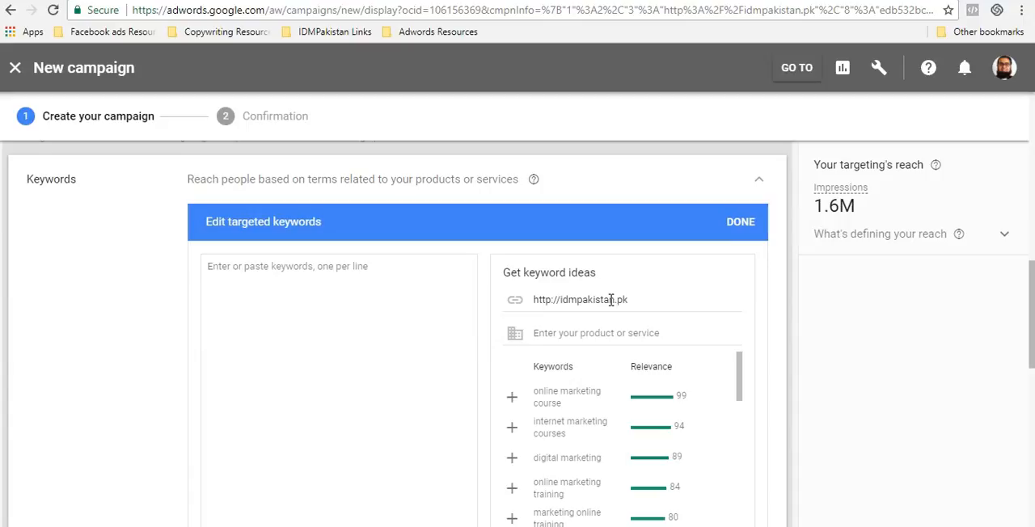
mouse_move(597, 314)
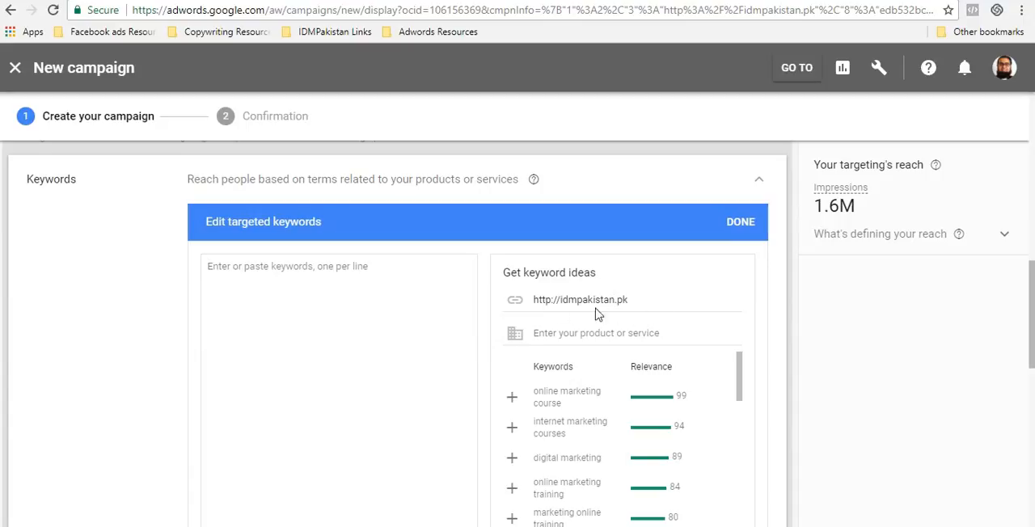
scroll("down", 3)
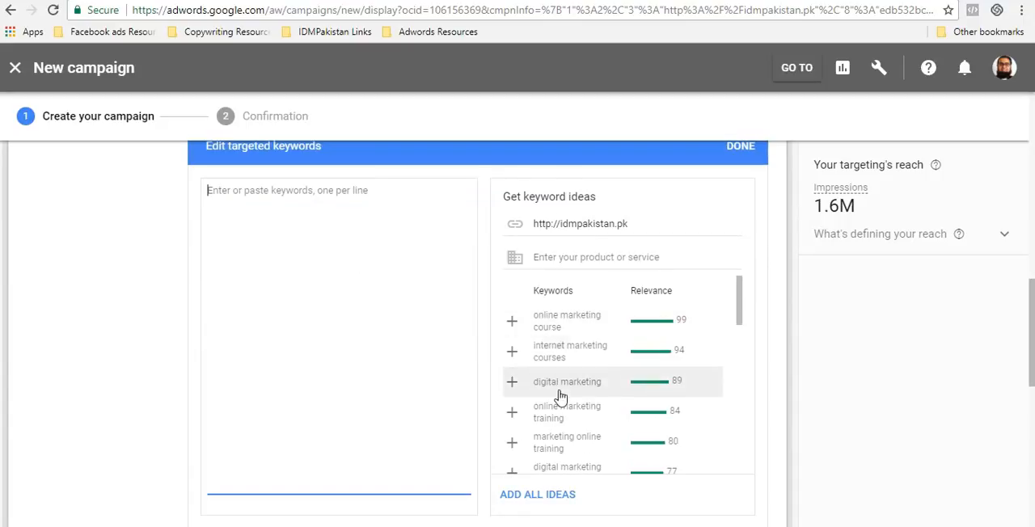
left_click(511, 321)
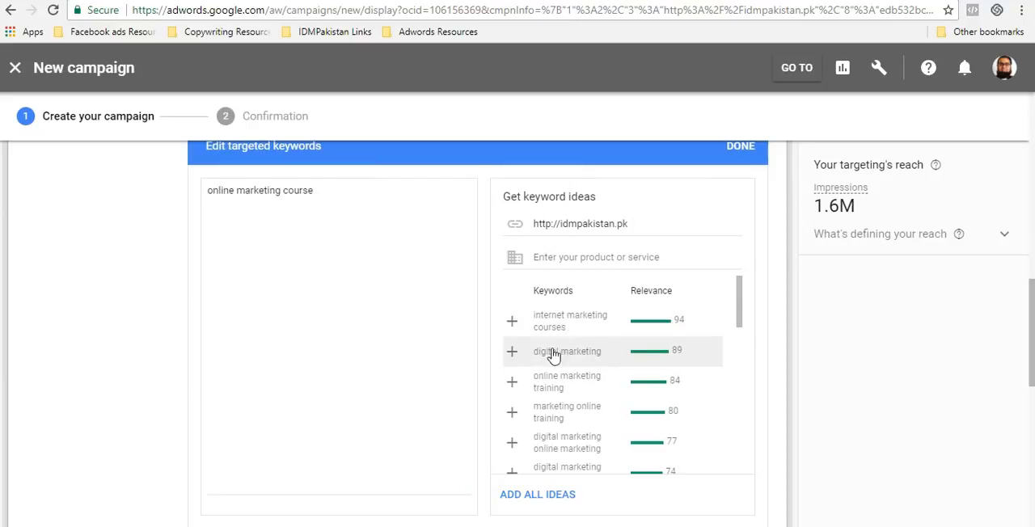
left_click(511, 321)
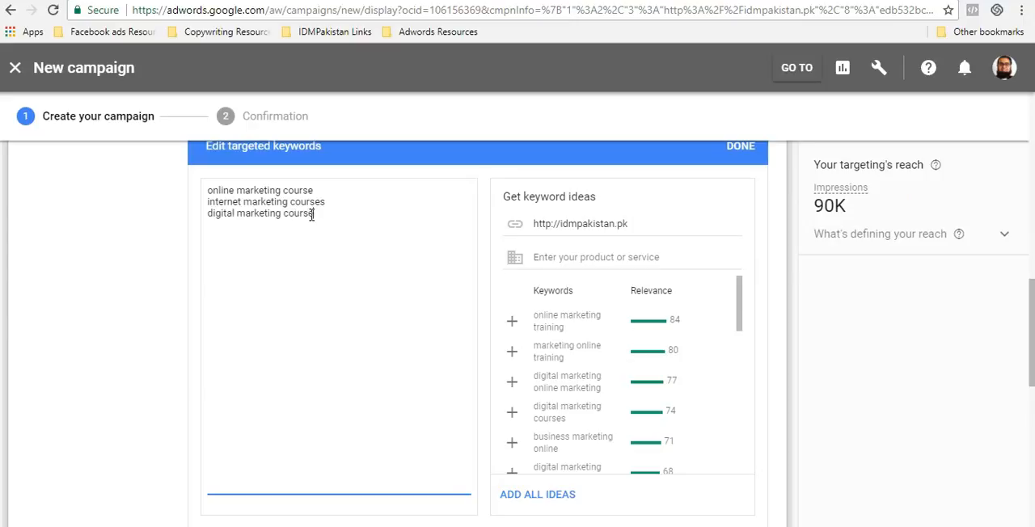
left_click(511, 320)
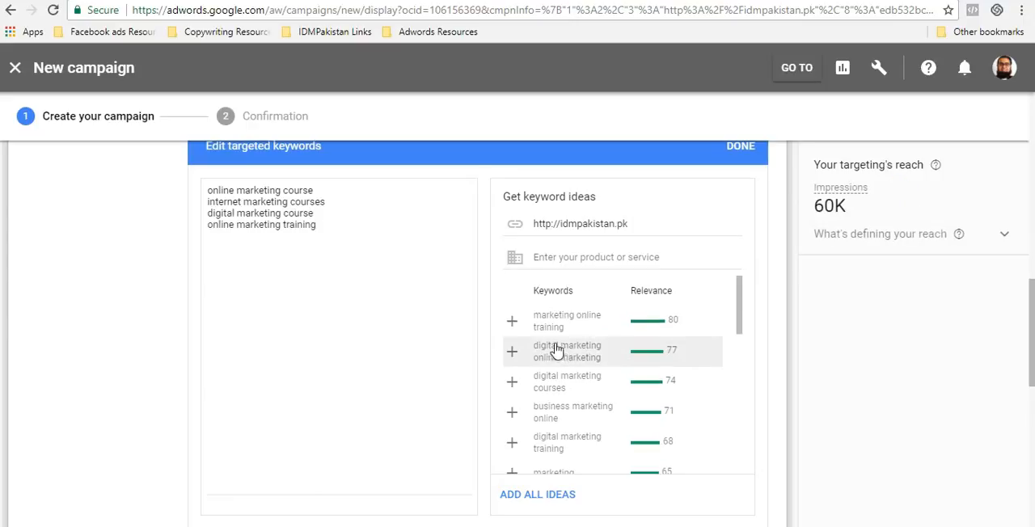
left_click(512, 321)
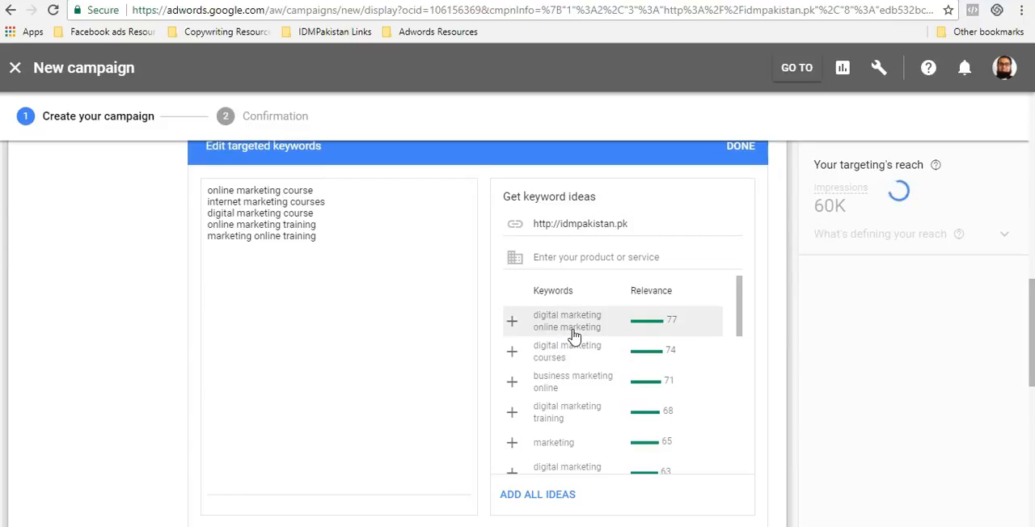
left_click(512, 351)
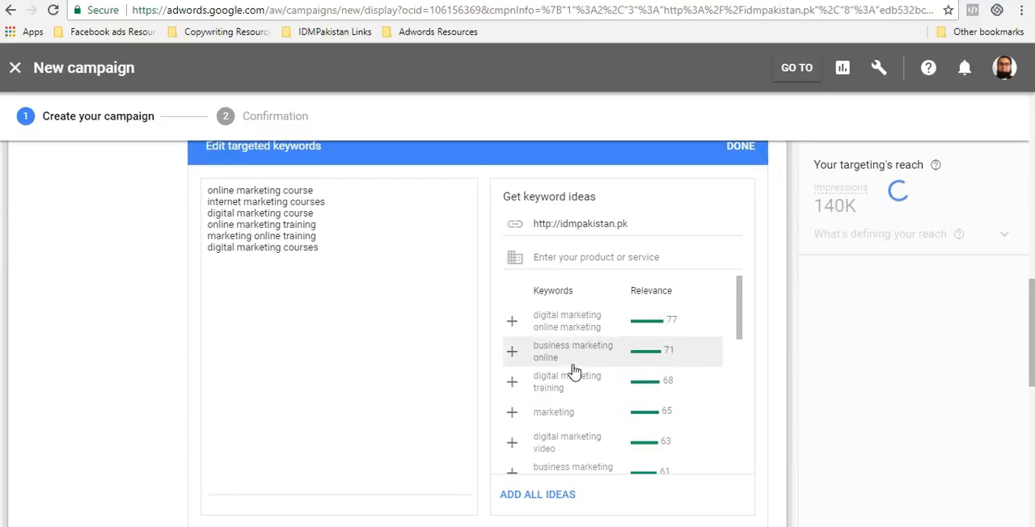
left_click(511, 351)
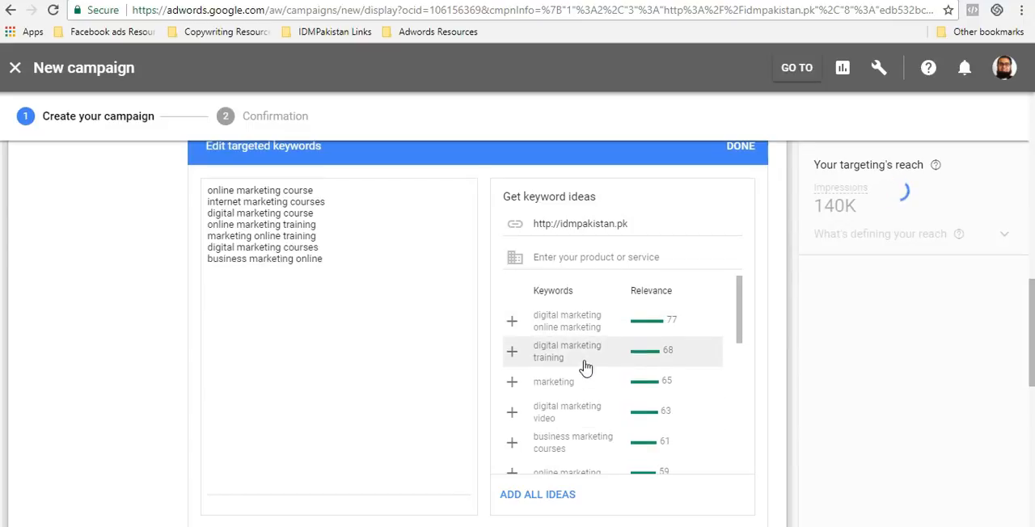
Add the business online marketing and courses institute keywords
scroll("down", 3)
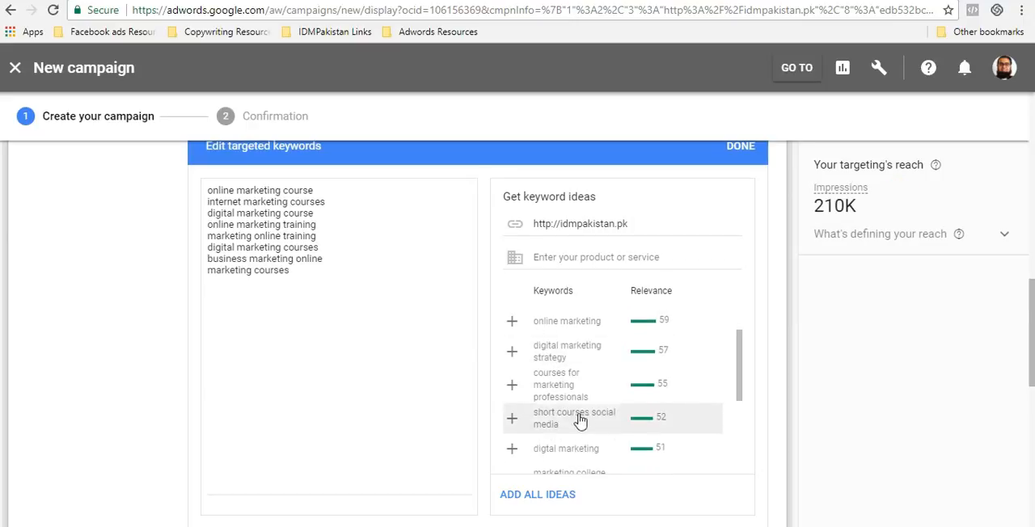
scroll("down", 3)
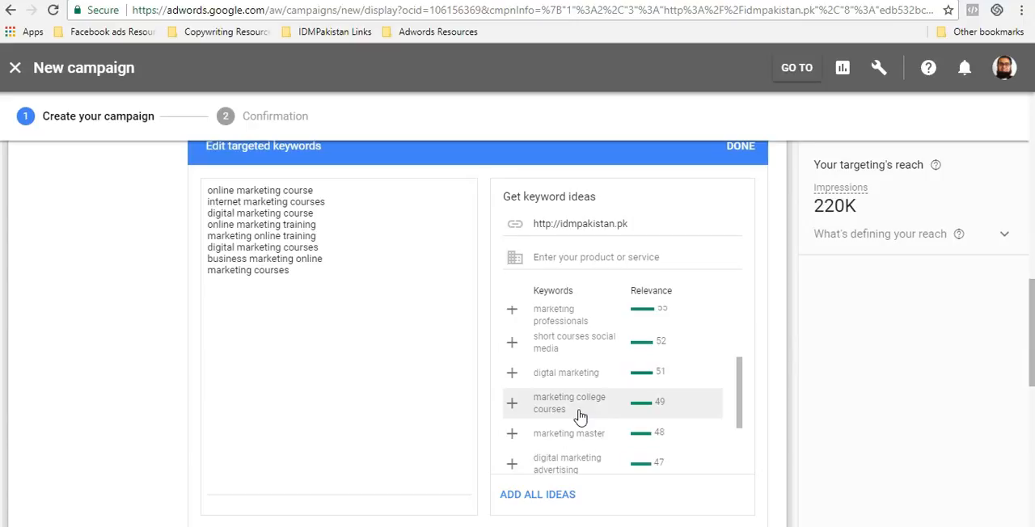
scroll("down", 3)
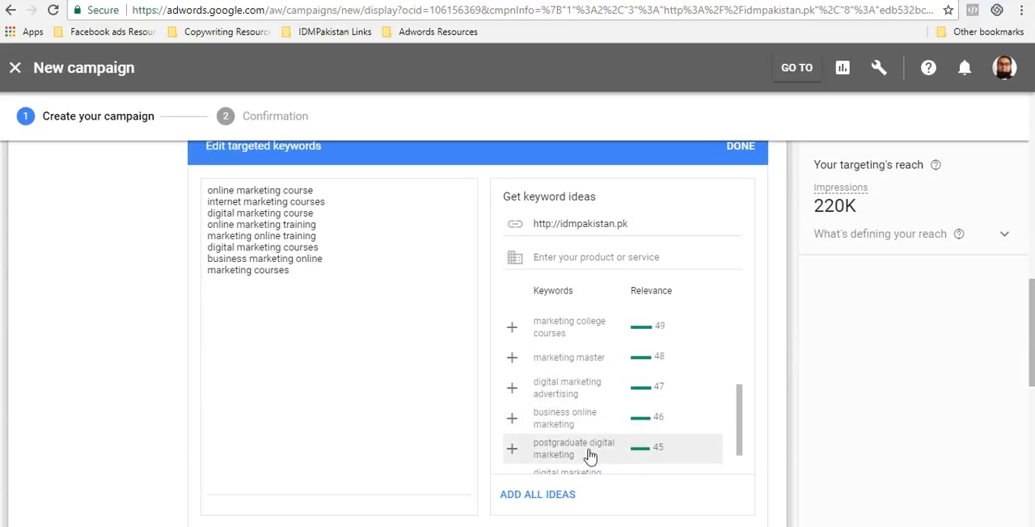
mouse_move(579, 428)
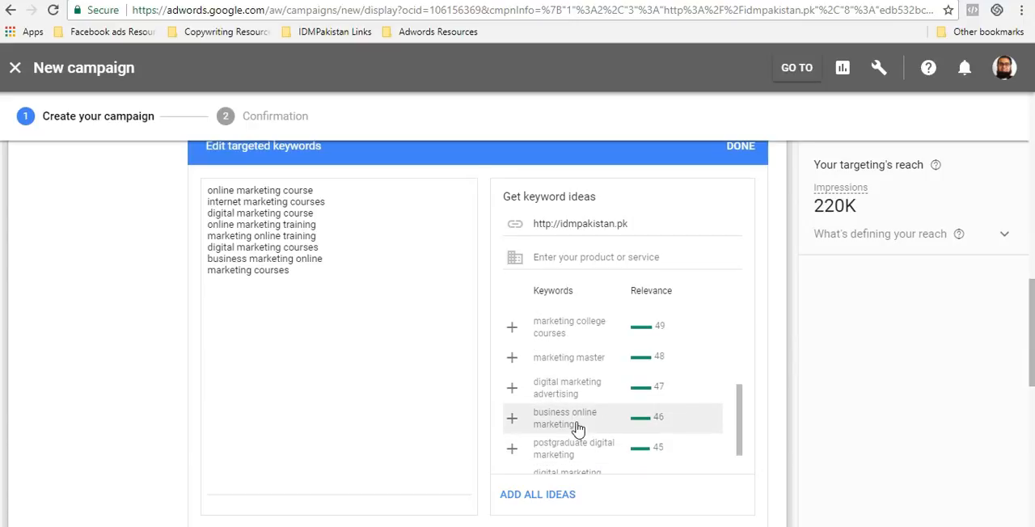
left_click(510, 419)
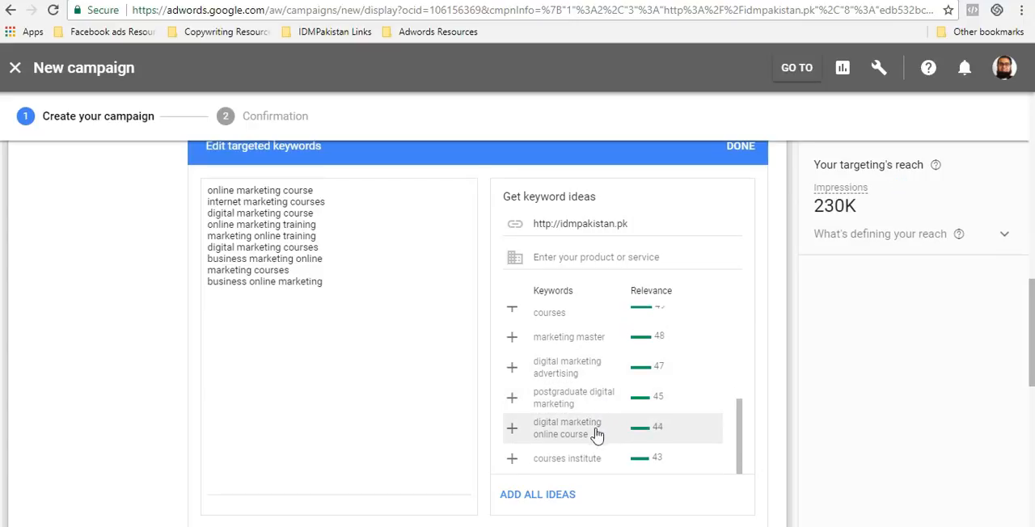
scroll("down", 3)
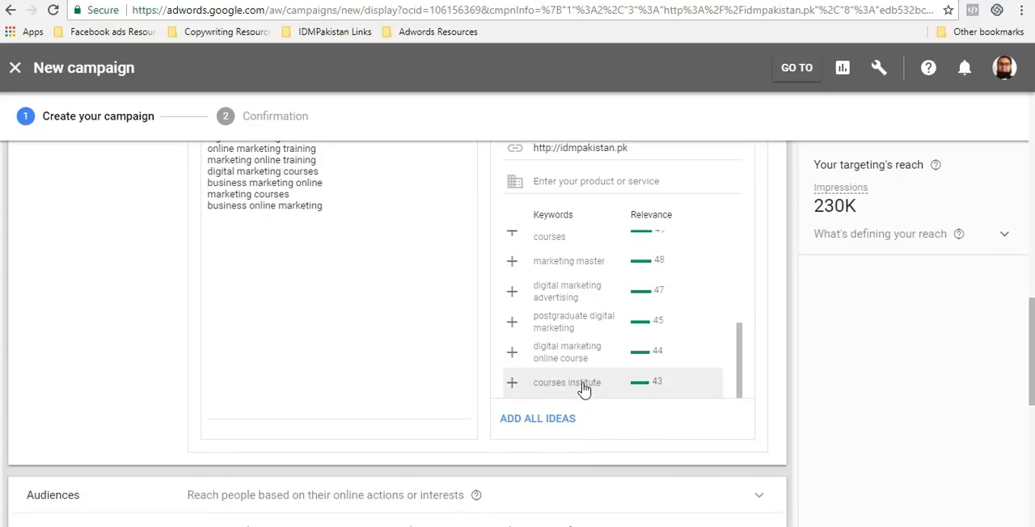
left_click(511, 383)
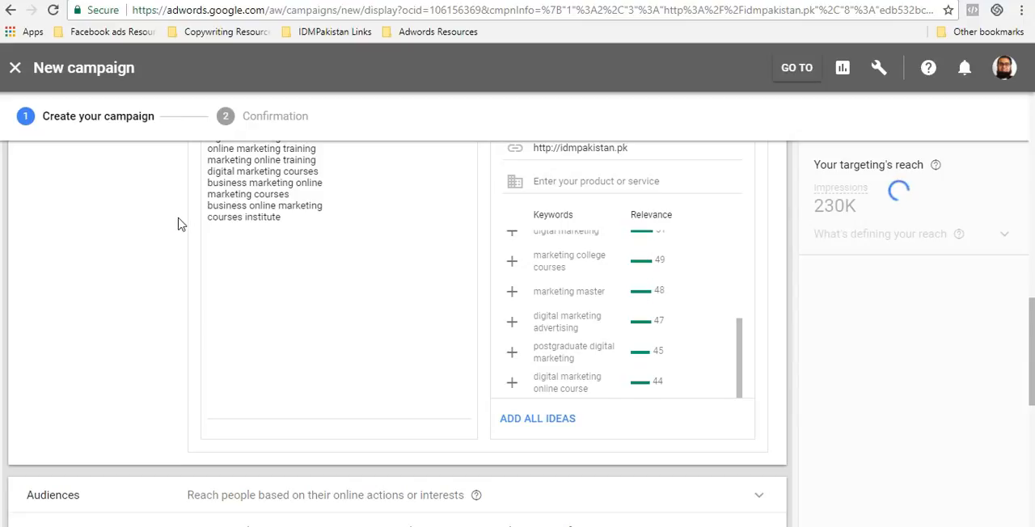
left_click(243, 229)
type("digital marketing ")
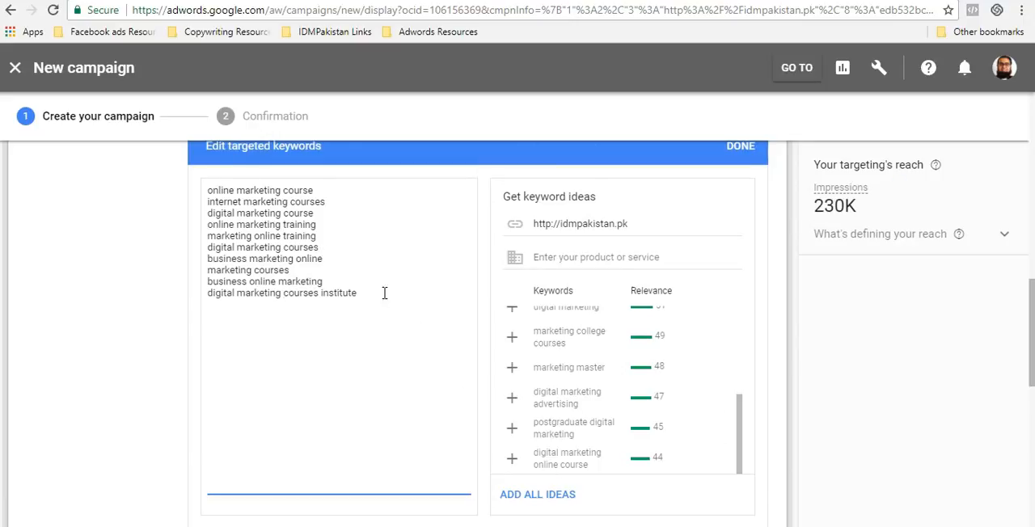
mouse_move(467, 235)
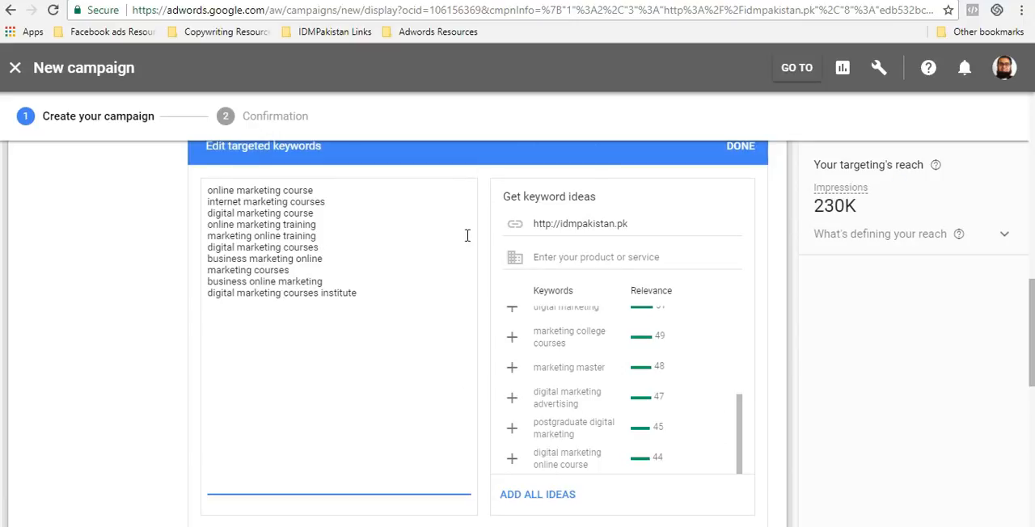
mouse_move(860, 234)
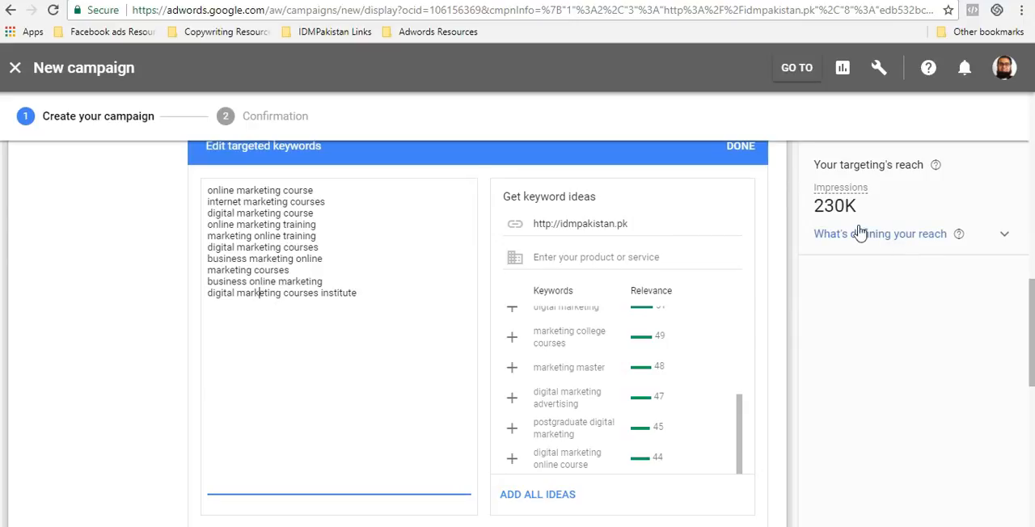
mouse_move(851, 225)
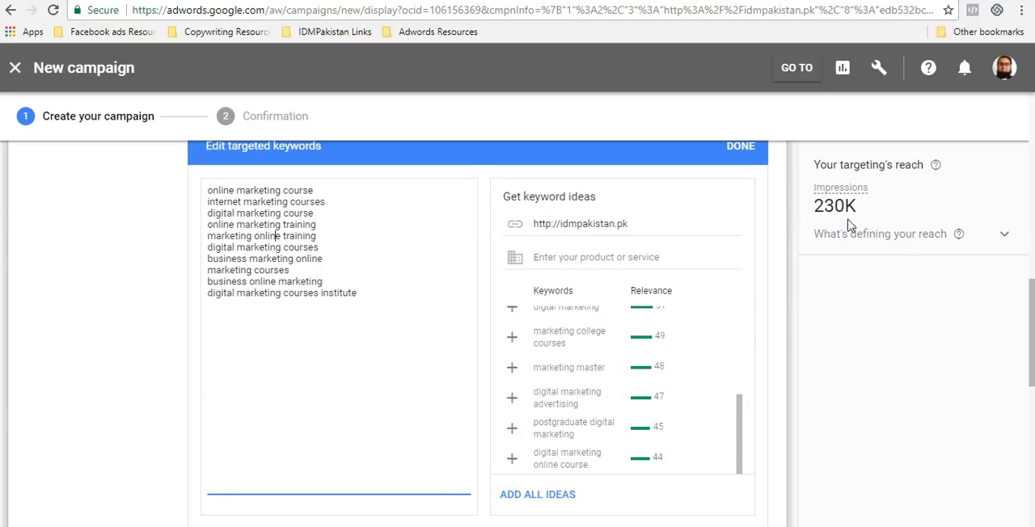
Add keywords including SEO, digital marketing career options and Digital marketing, then save
double_click(828, 206)
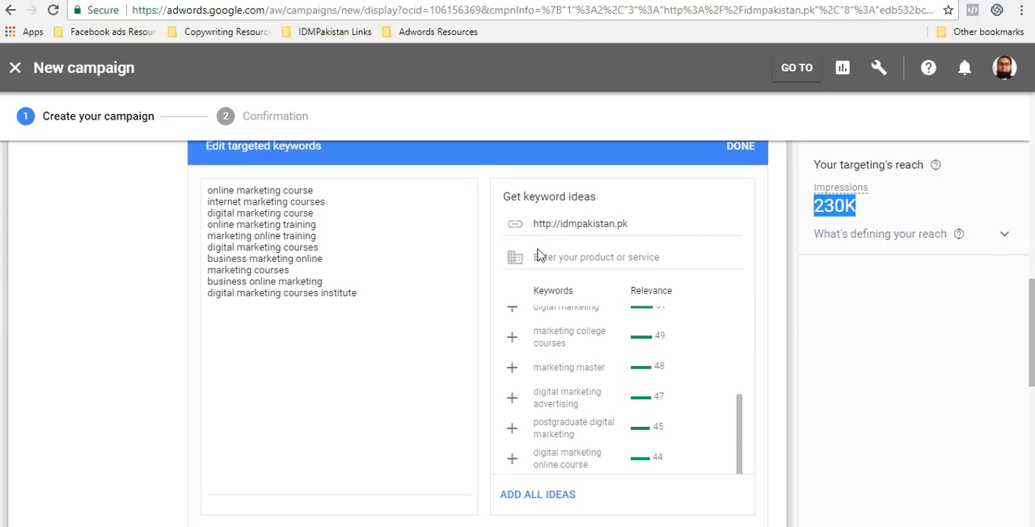
left_click(420, 299)
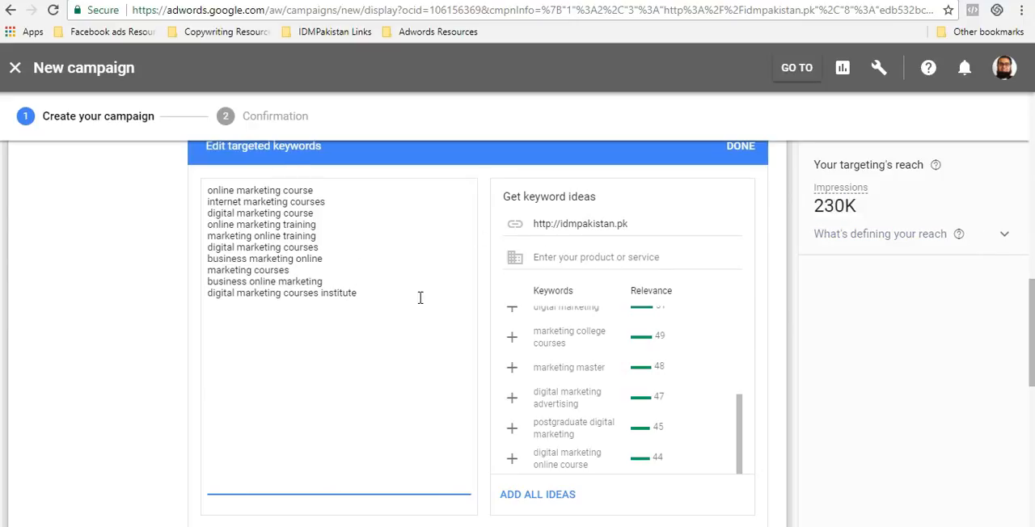
mouse_move(305, 275)
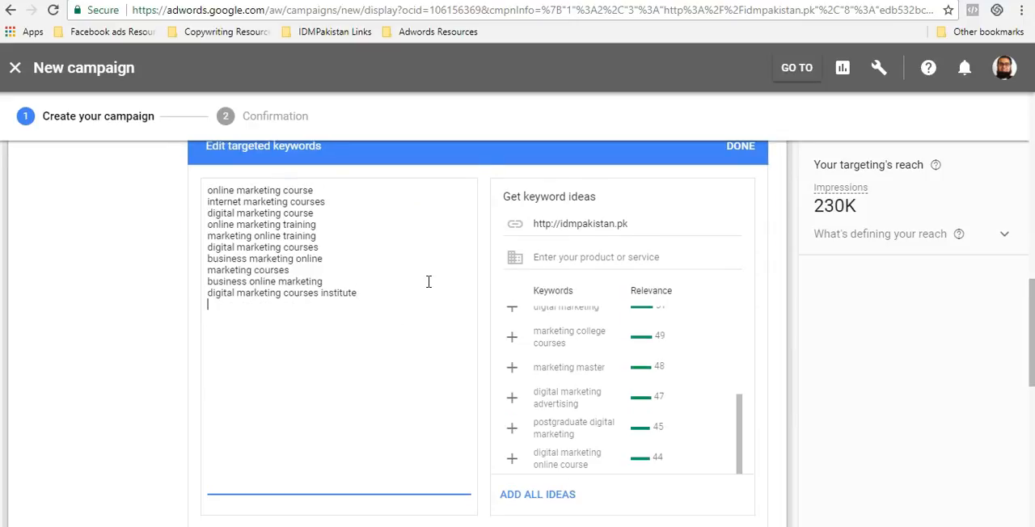
type("social media marketing course")
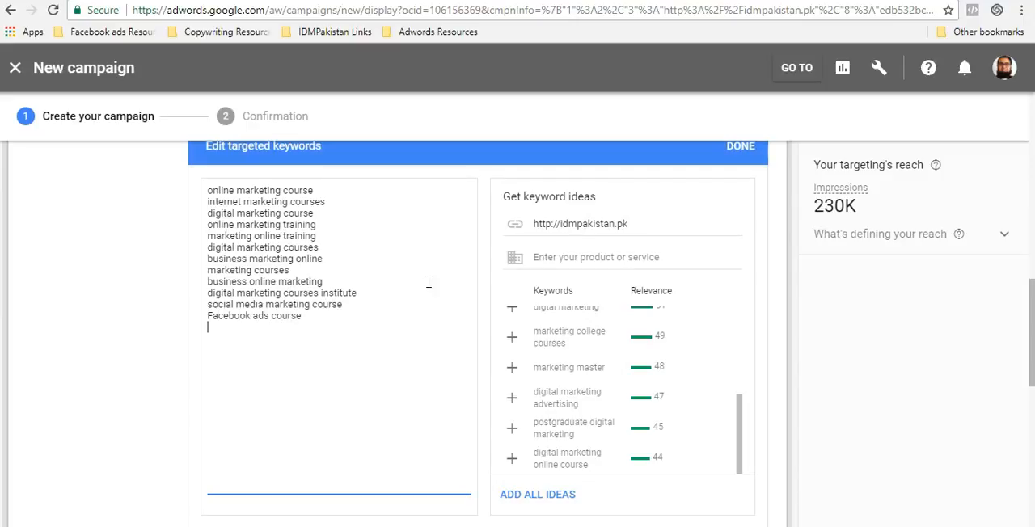
type("S")
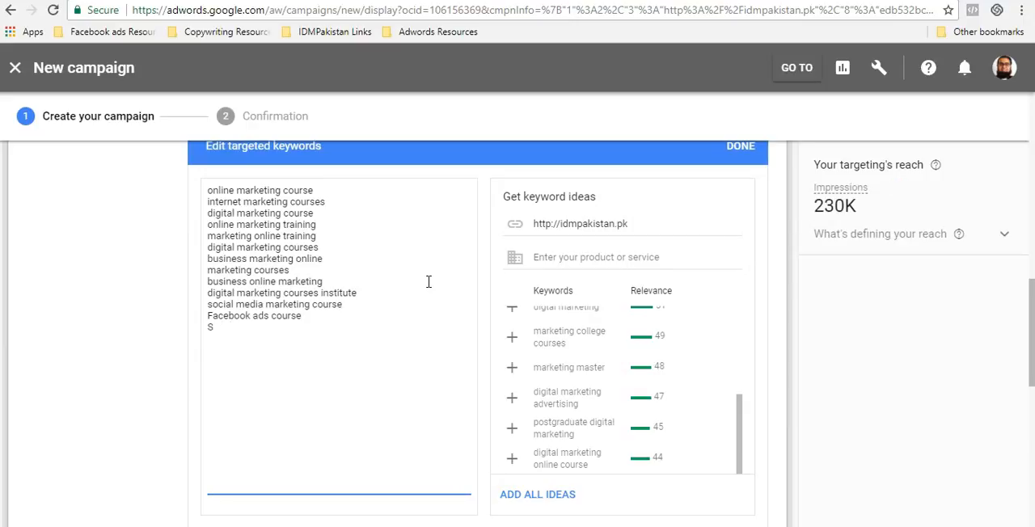
type("SEO course")
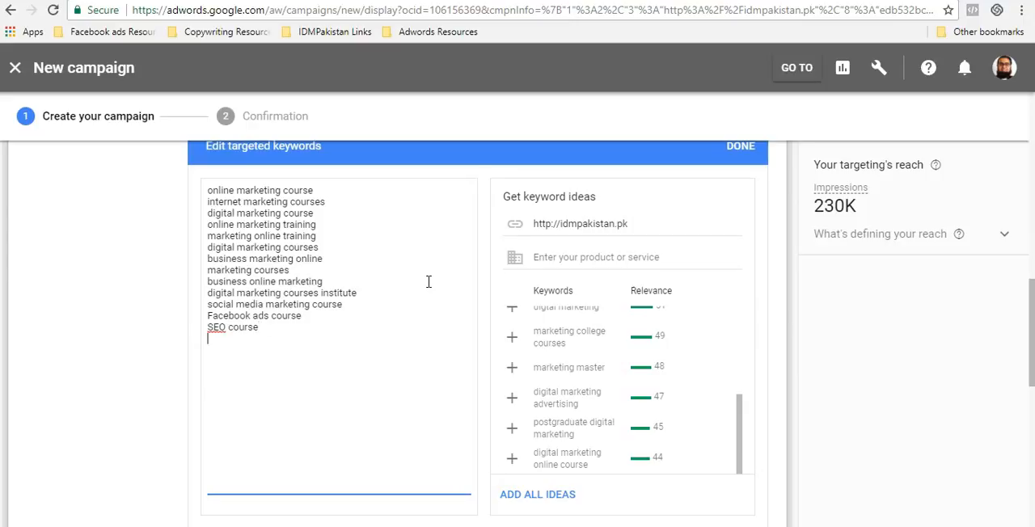
type("digital marketing career")
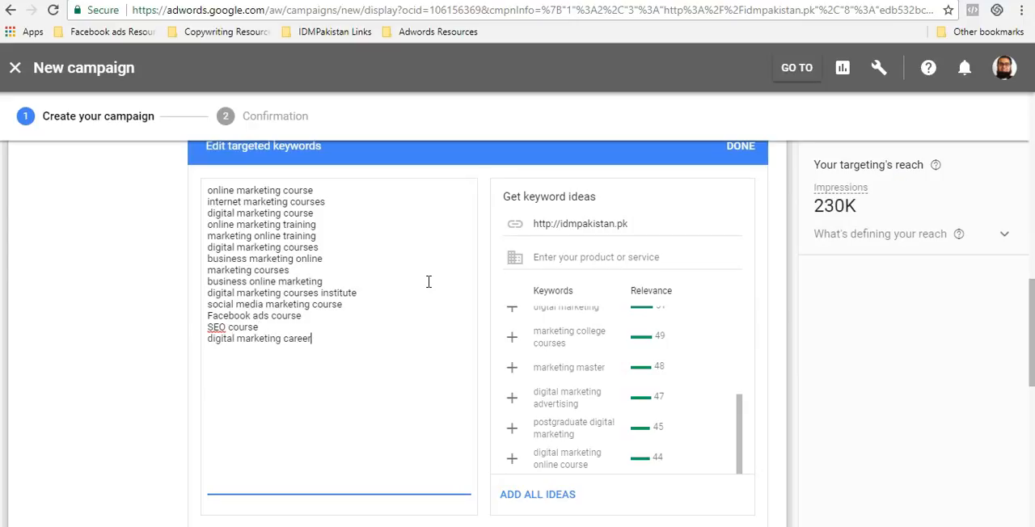
type("options")
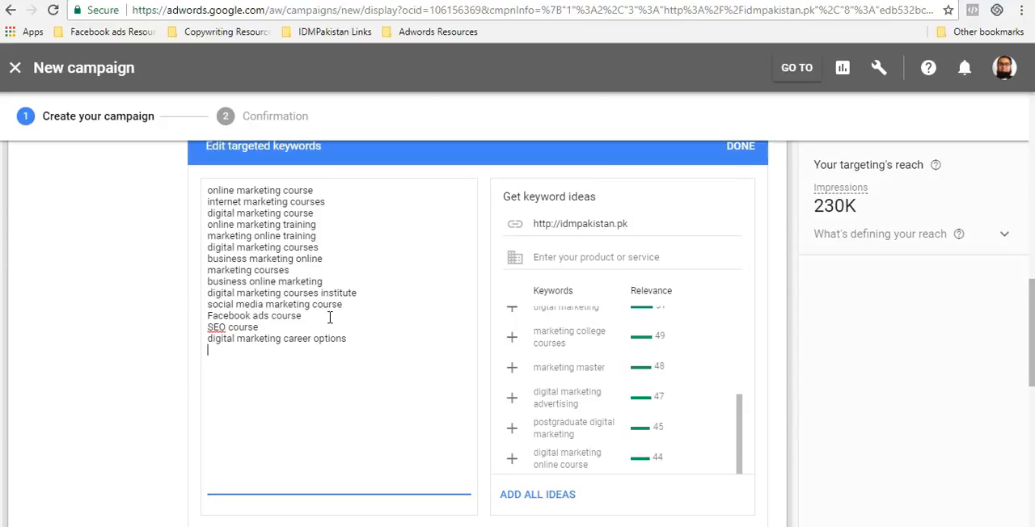
type("d")
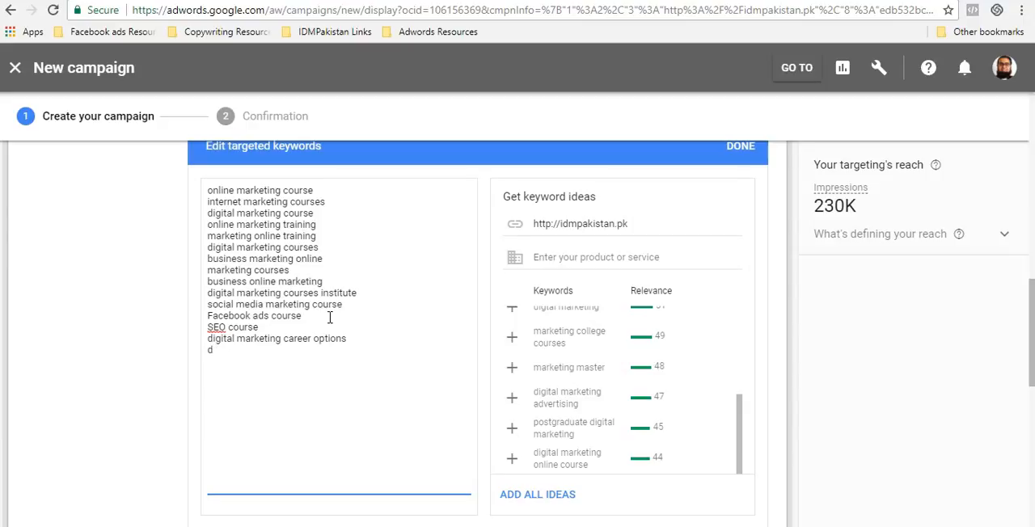
type("igital marketing")
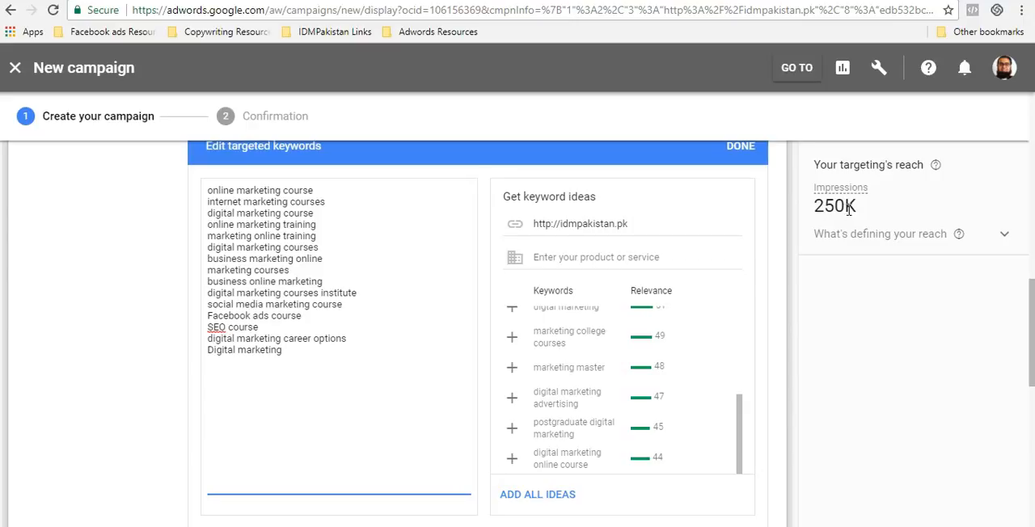
double_click(267, 350)
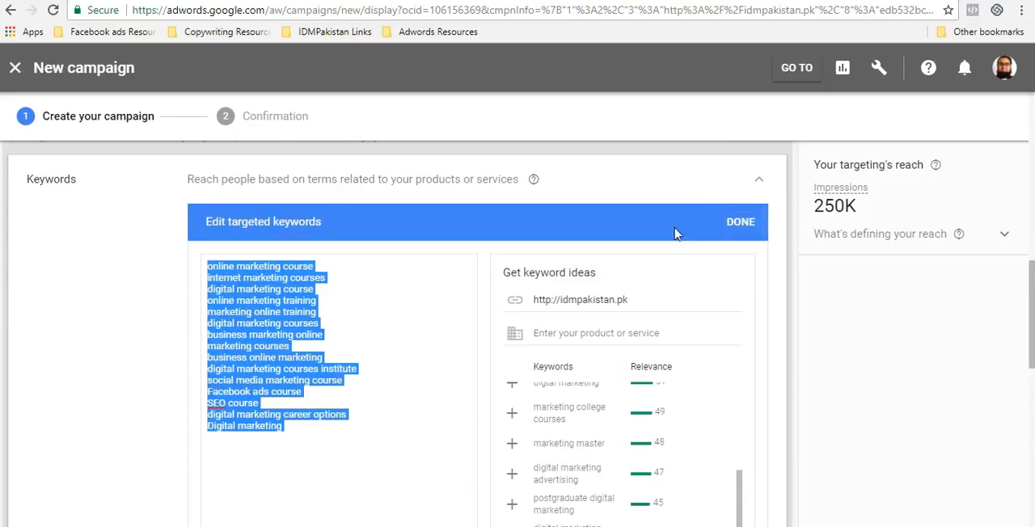
mouse_move(691, 244)
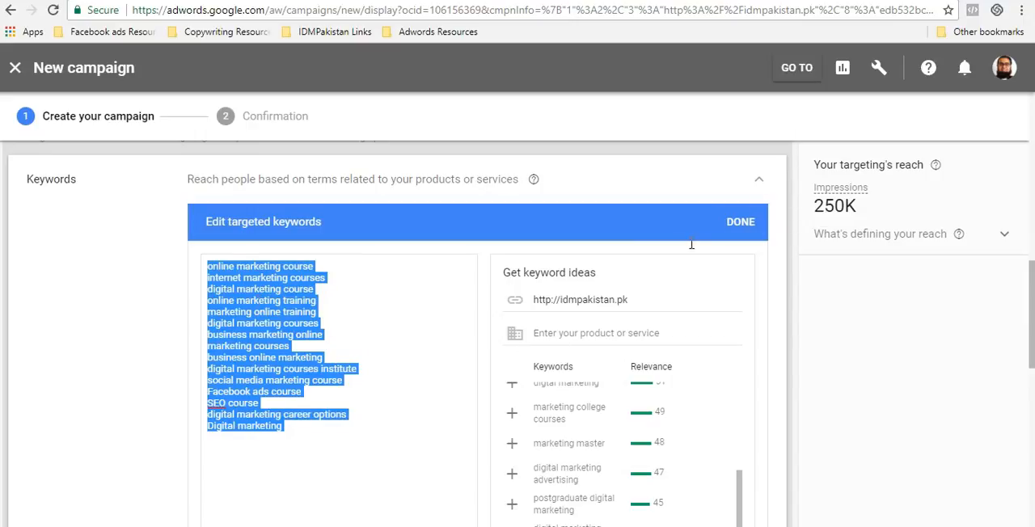
left_click(740, 221)
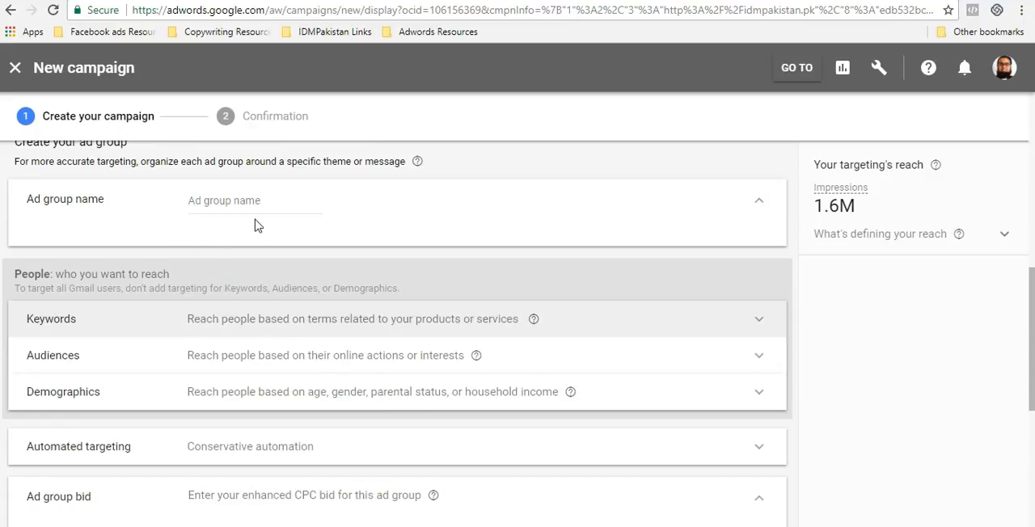
mouse_move(170, 319)
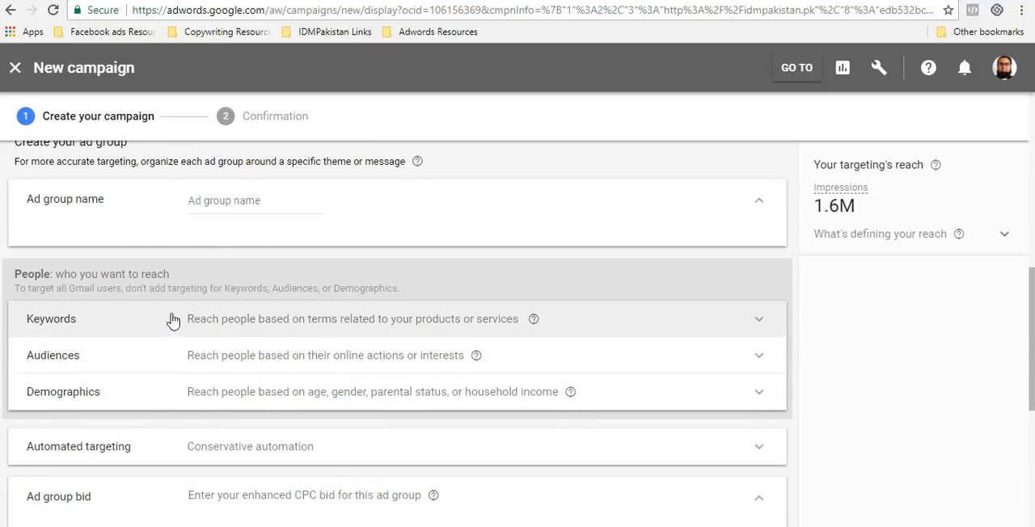
mouse_move(150, 336)
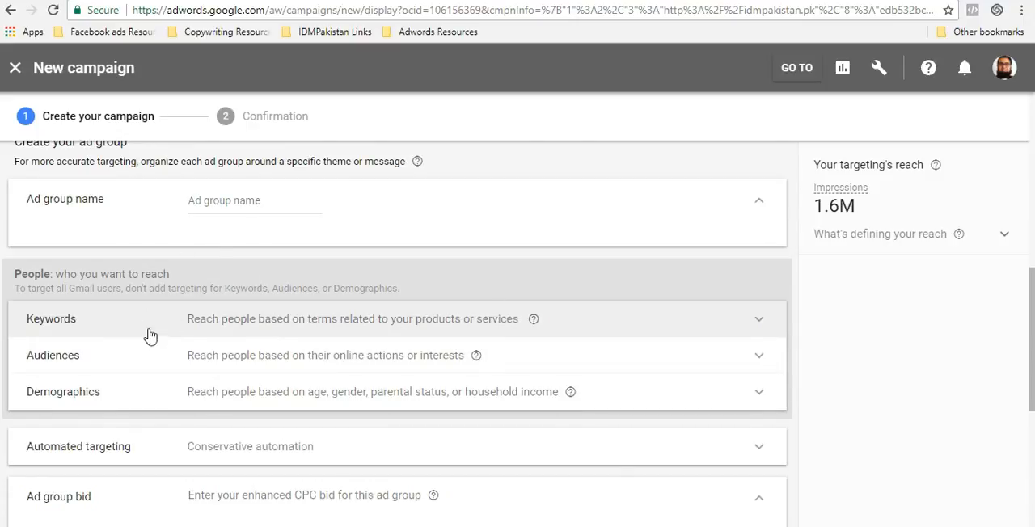
mouse_move(369, 402)
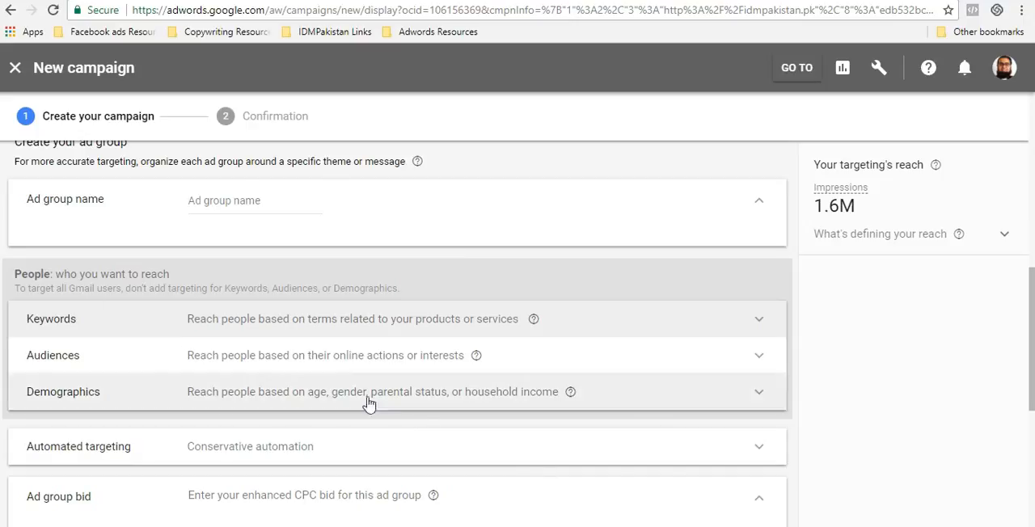
mouse_move(304, 338)
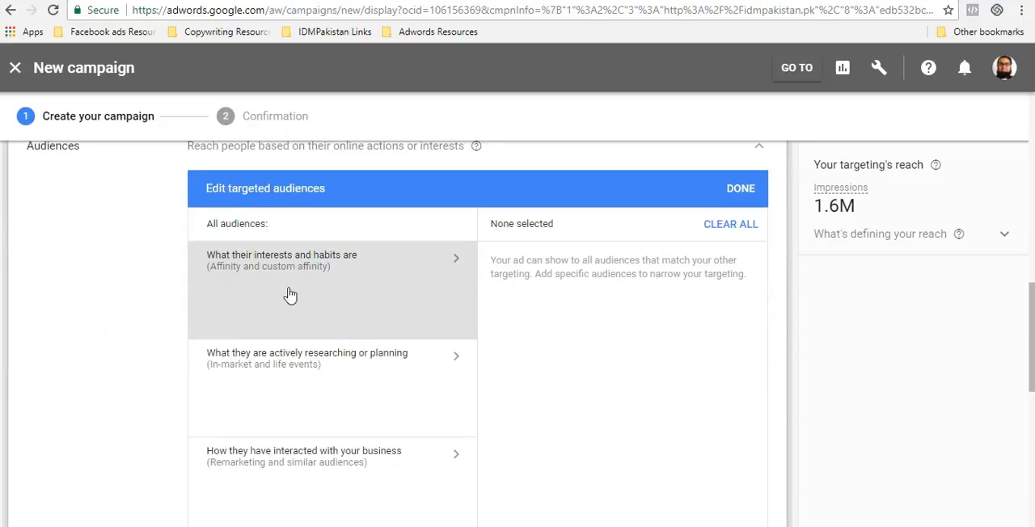
Scroll down the campaign setup page to the audience targeting options
scroll("down", 3)
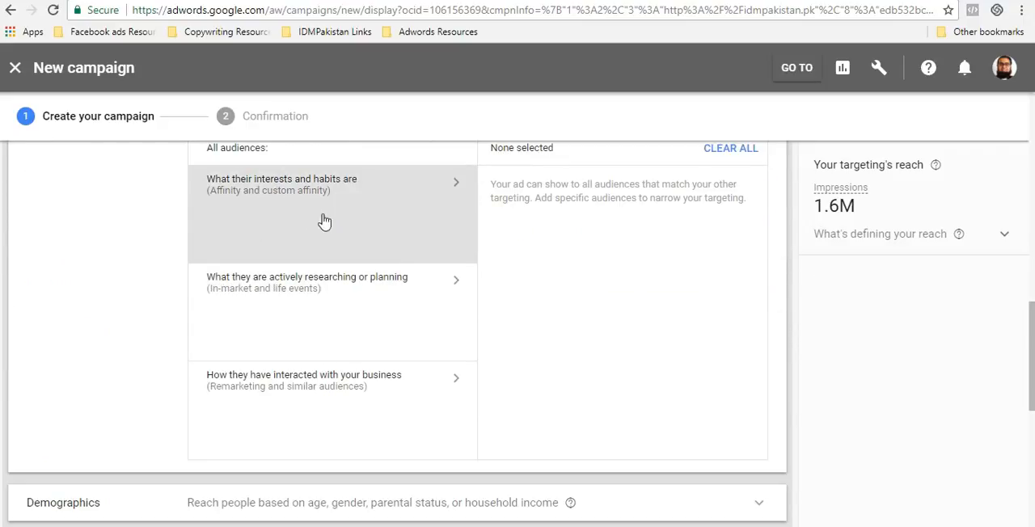
mouse_move(375, 227)
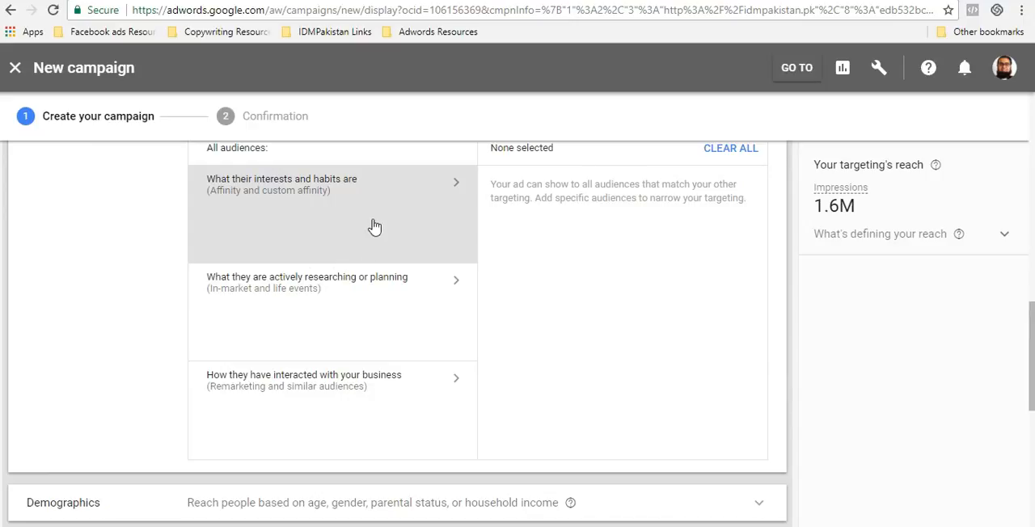
mouse_move(347, 212)
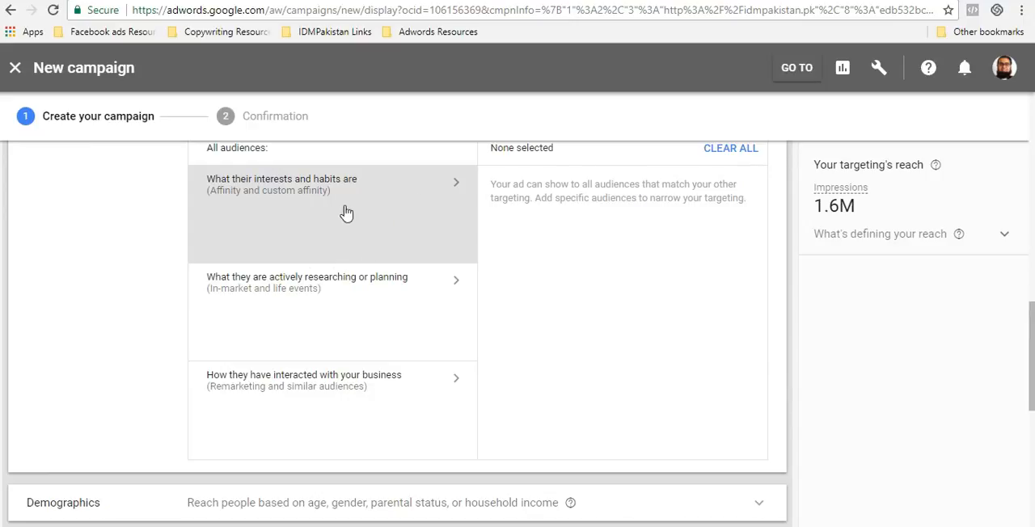
mouse_move(291, 307)
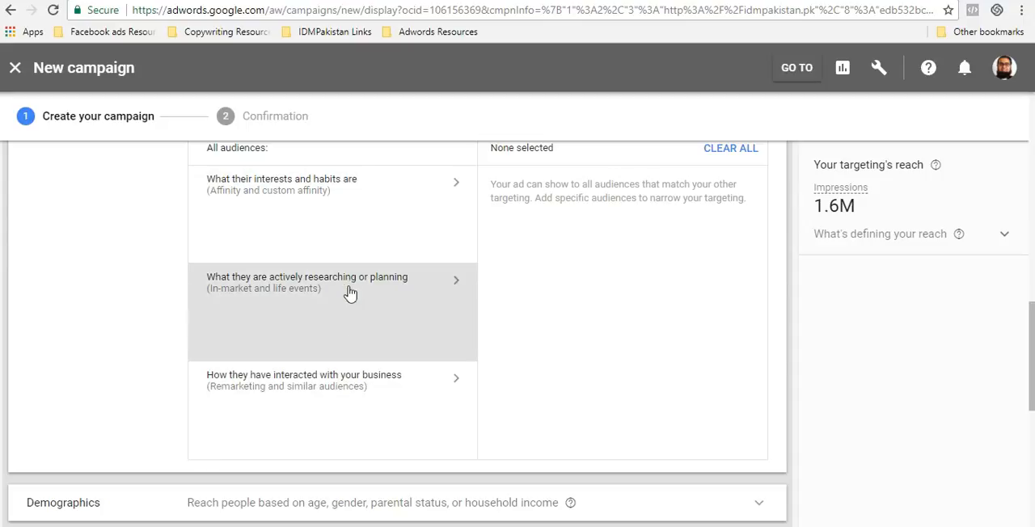
mouse_move(368, 232)
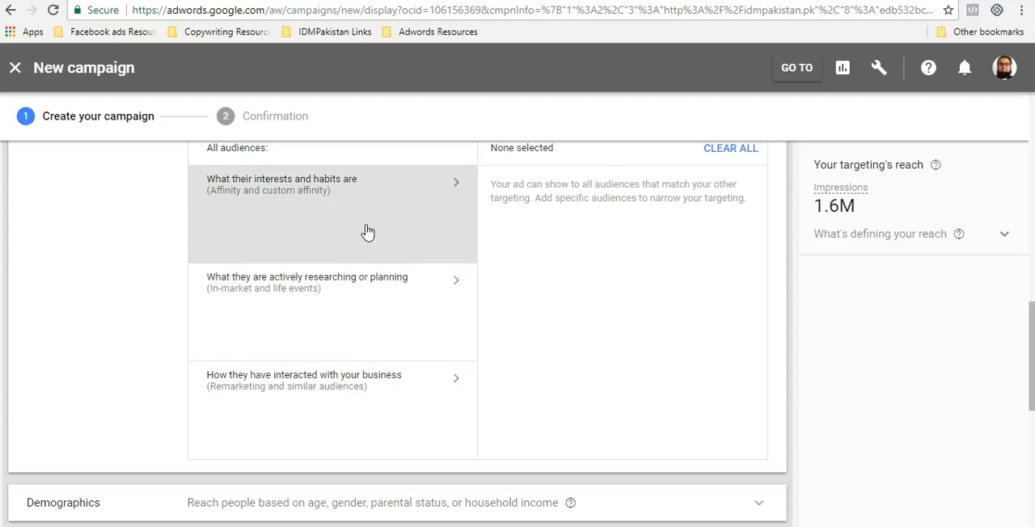
mouse_move(422, 225)
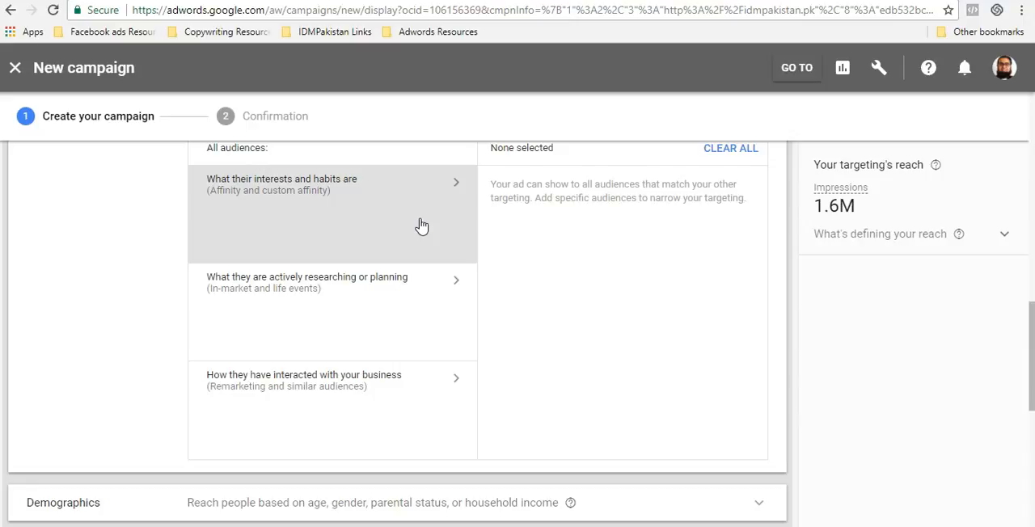
mouse_move(397, 306)
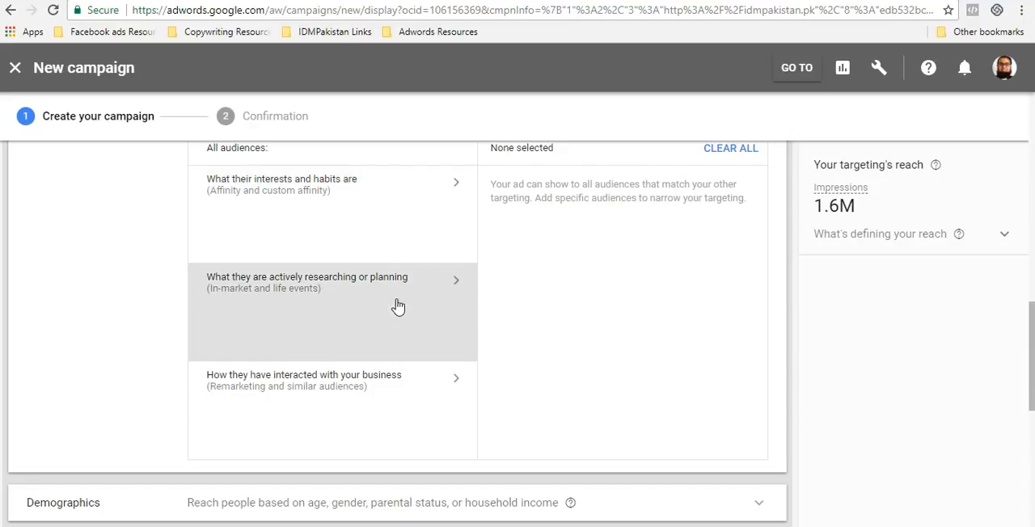
mouse_move(364, 301)
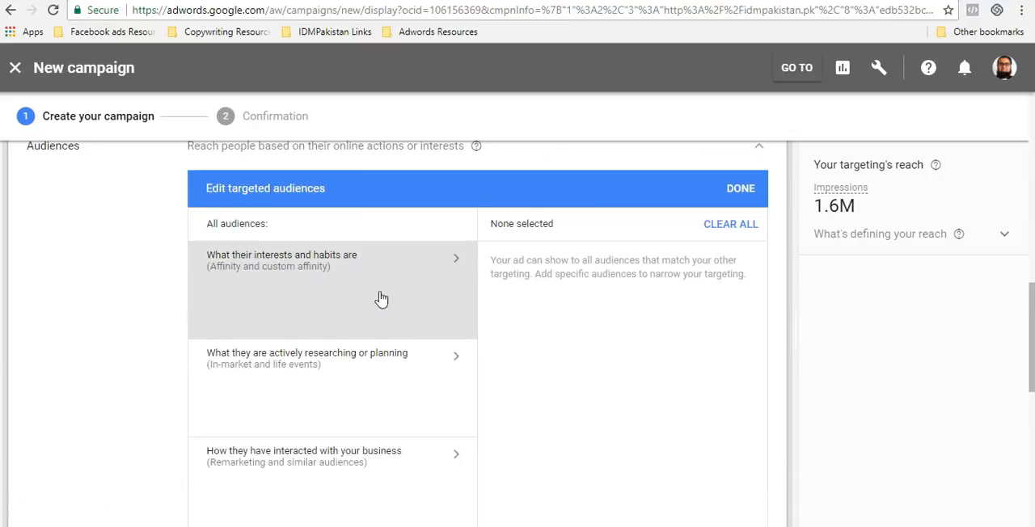
mouse_move(346, 465)
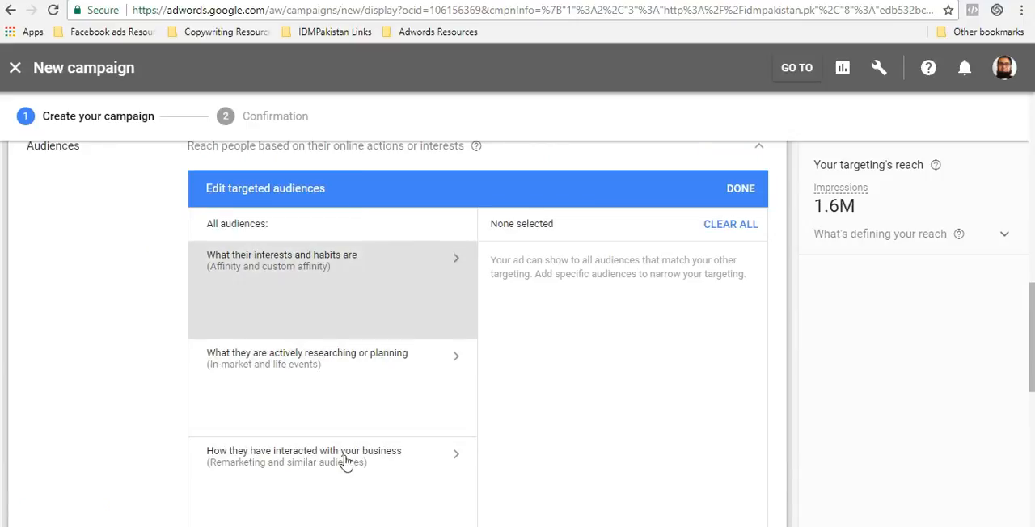
scroll("up", 3)
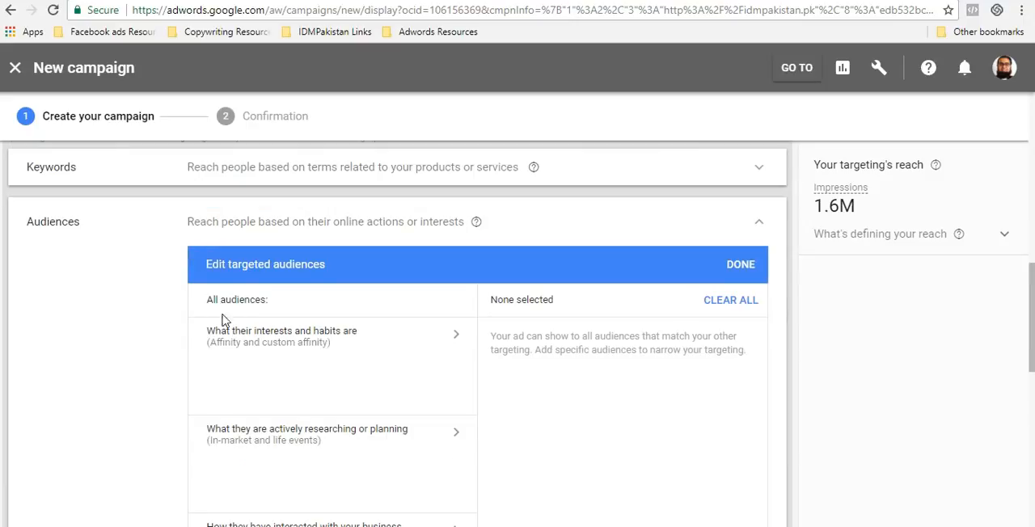
scroll("down", 3)
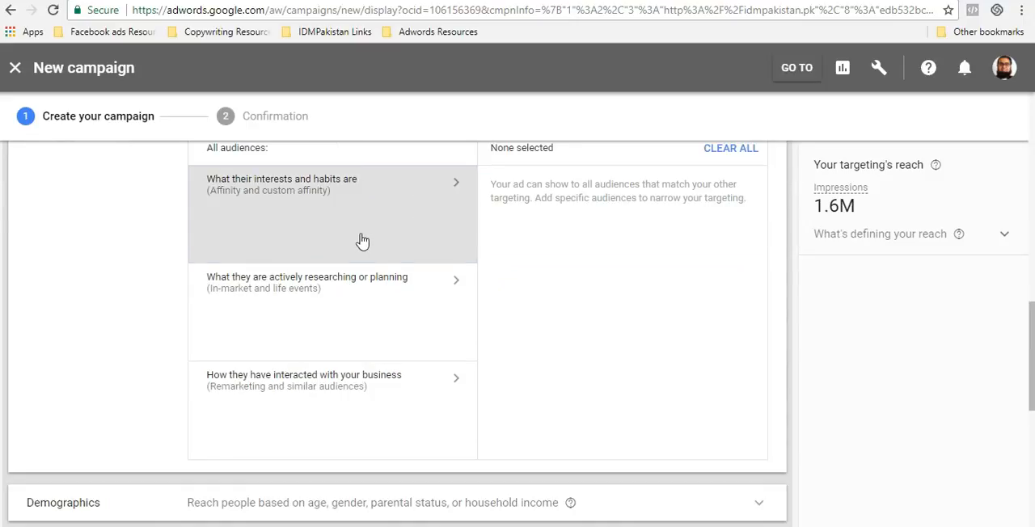
mouse_move(319, 197)
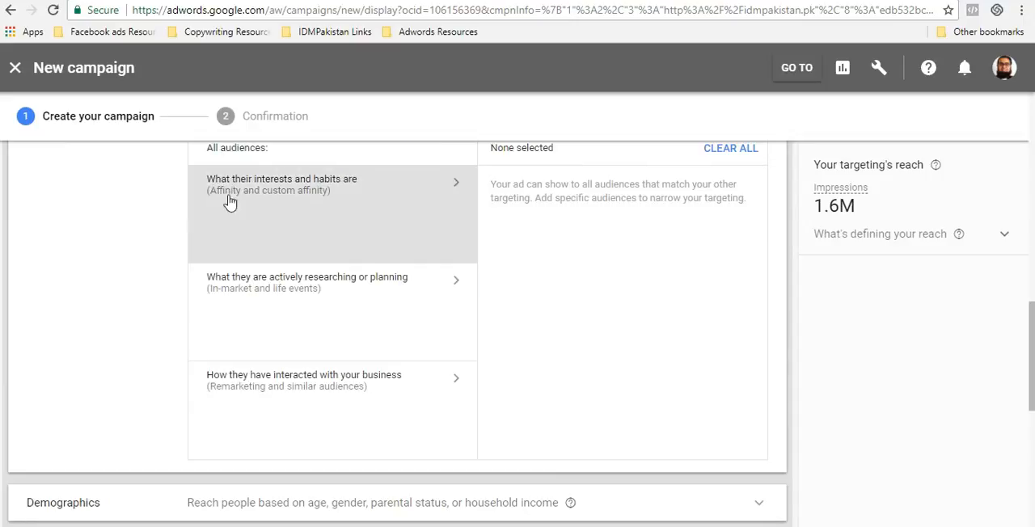
mouse_move(300, 339)
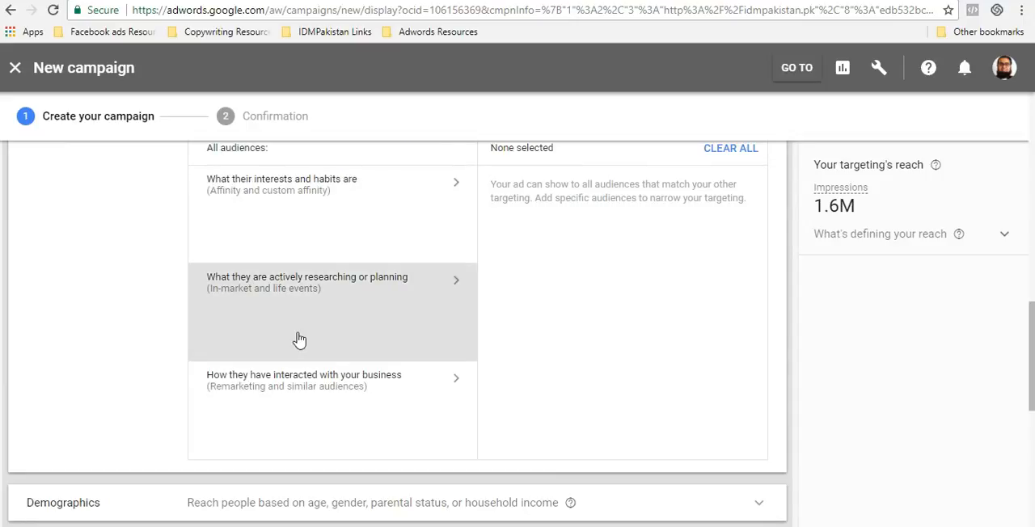
mouse_move(322, 260)
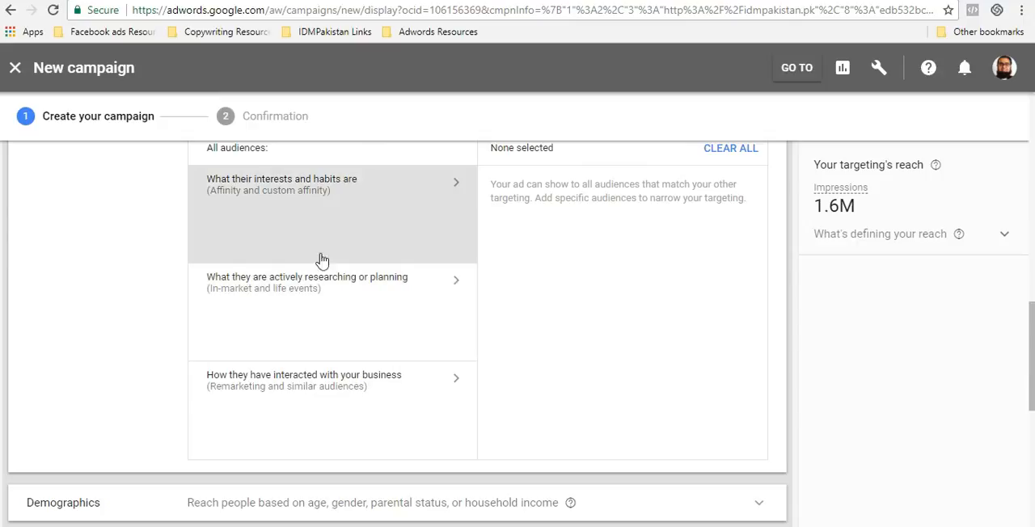
scroll("down", 3)
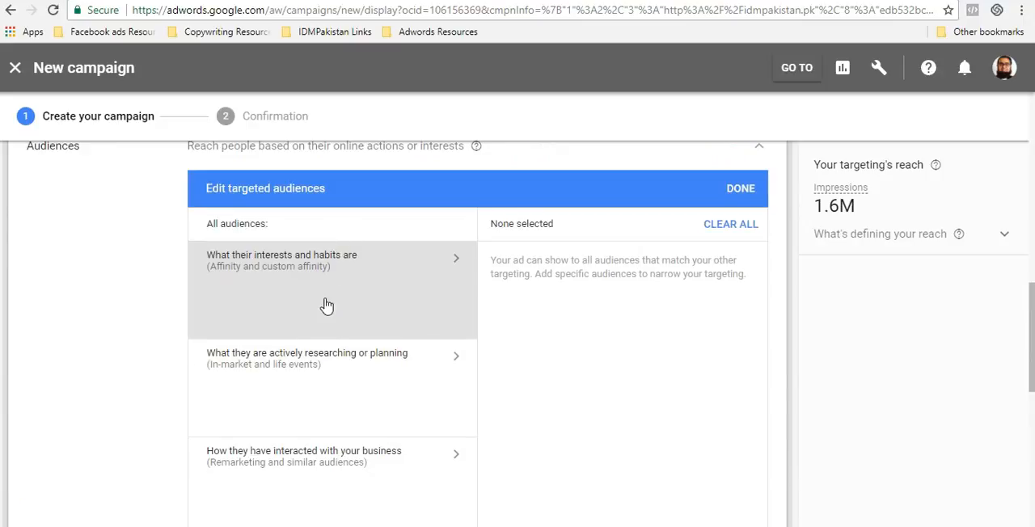
mouse_move(232, 293)
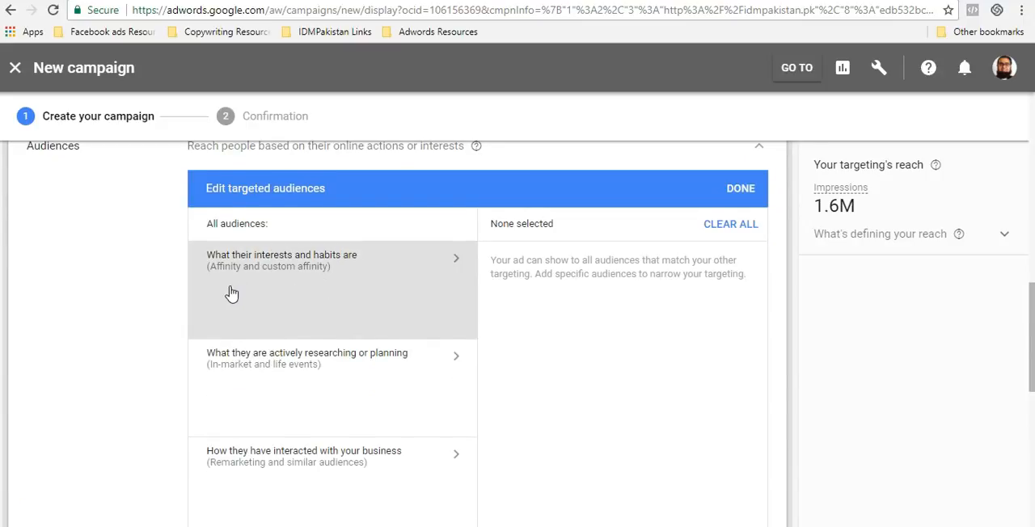
scroll("down", 3)
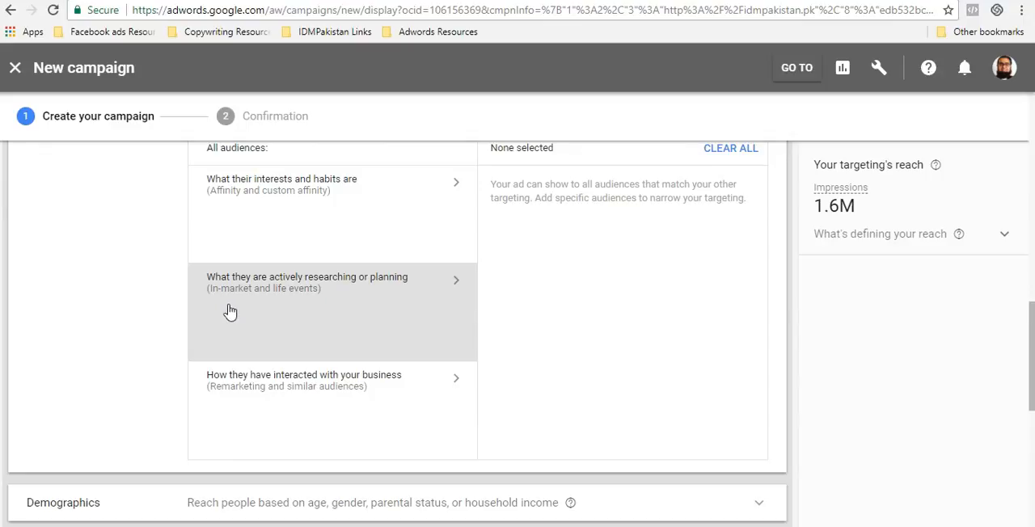
mouse_move(214, 210)
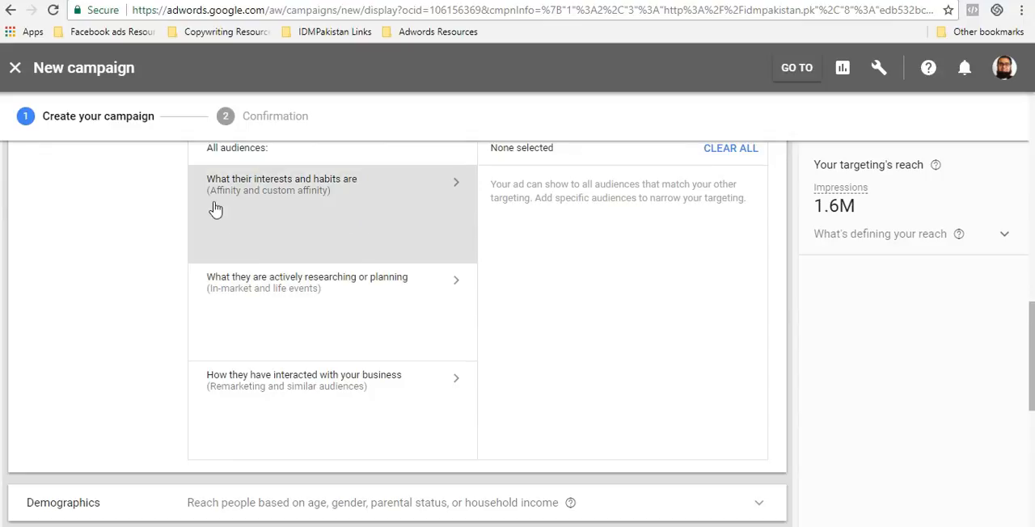
mouse_move(181, 308)
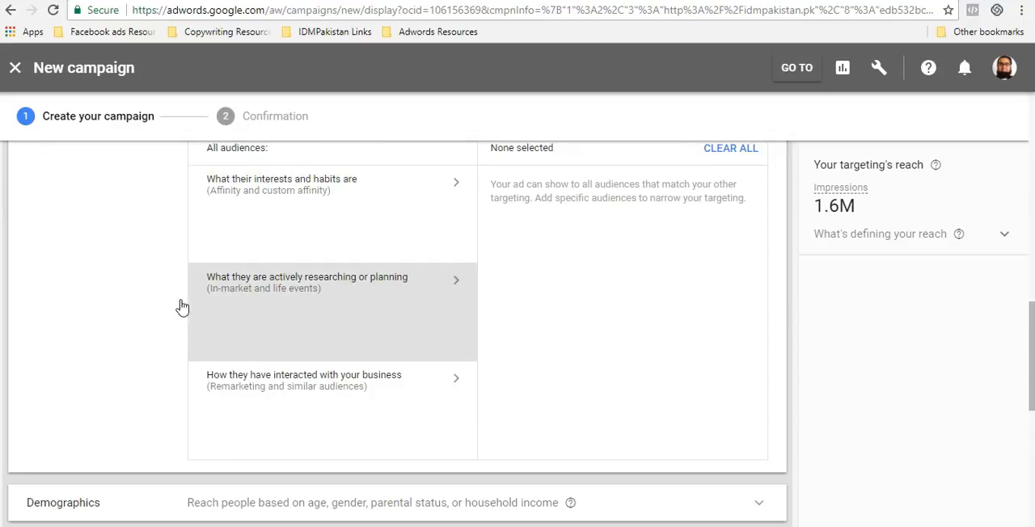
mouse_move(329, 414)
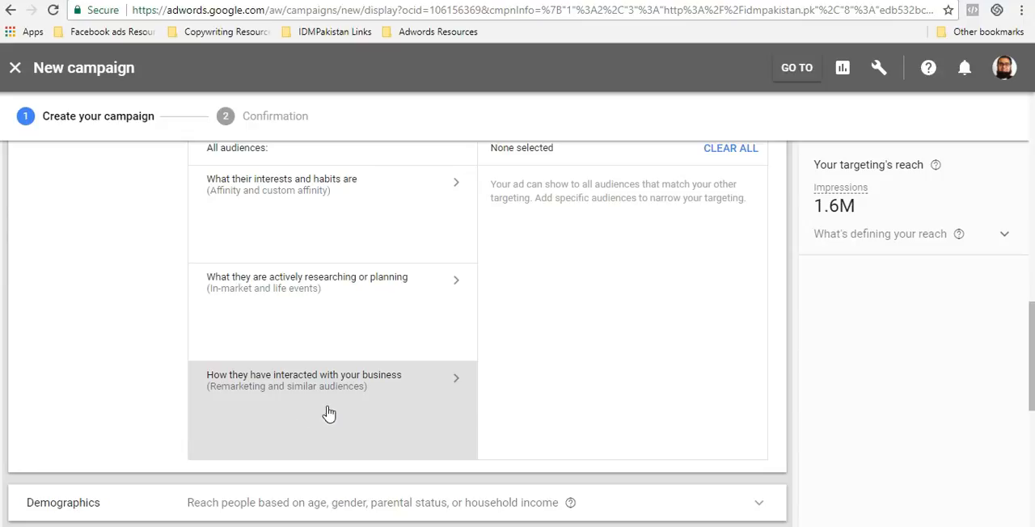
mouse_move(371, 413)
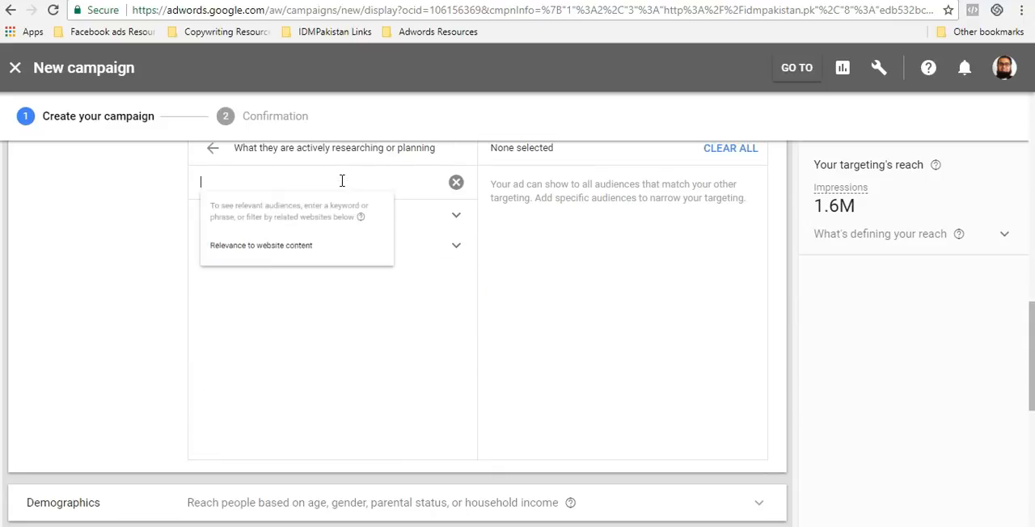
Target Business Services, SEO & SEM Services, Web Services and Advertising & Marketing Services audiences
type("seo")
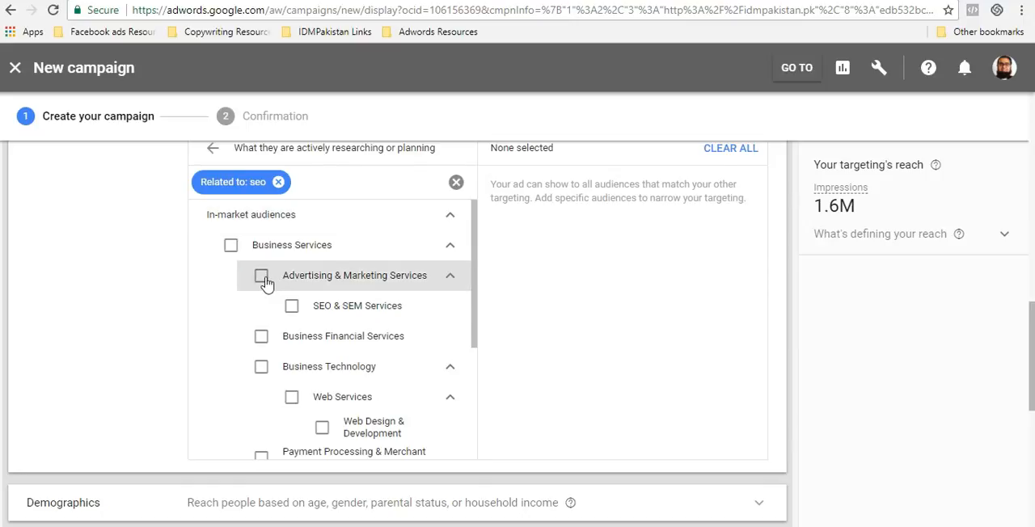
left_click(291, 321)
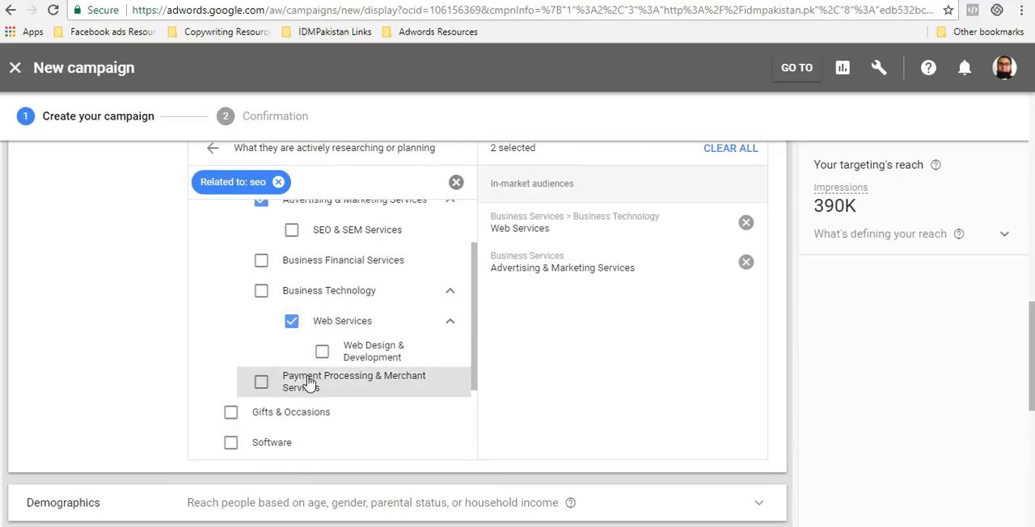
scroll("down", 3)
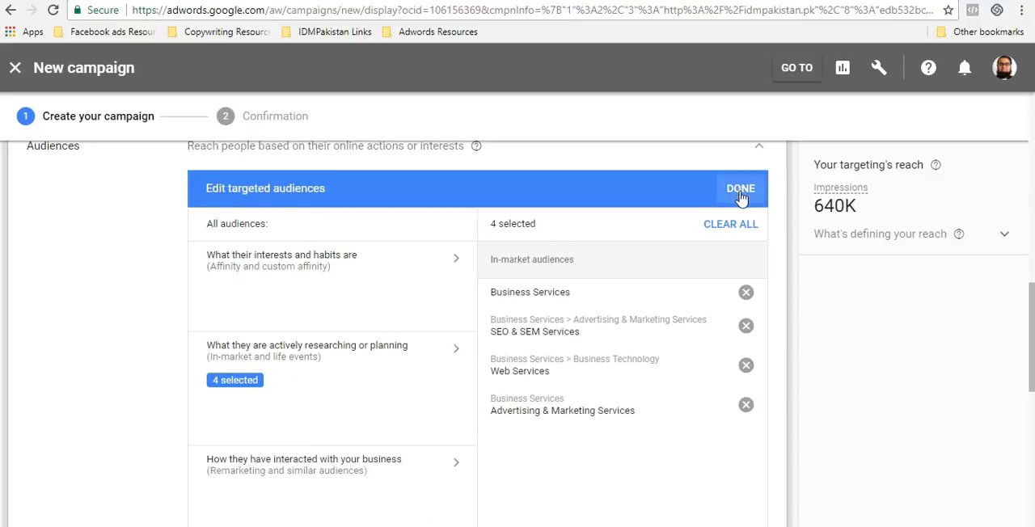
left_click(741, 188)
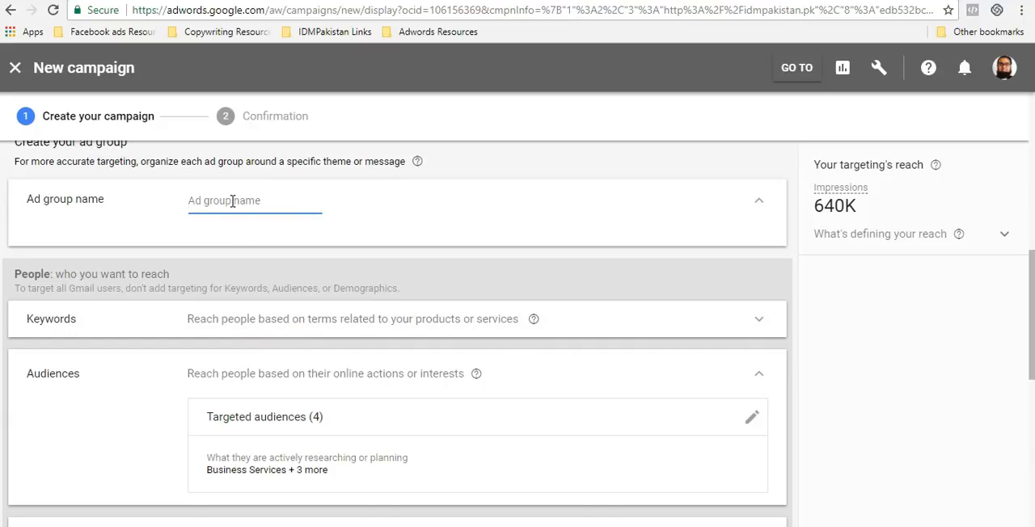
Enter 'In-market audience | SEO' as the ad group name
type("In-market audience |")
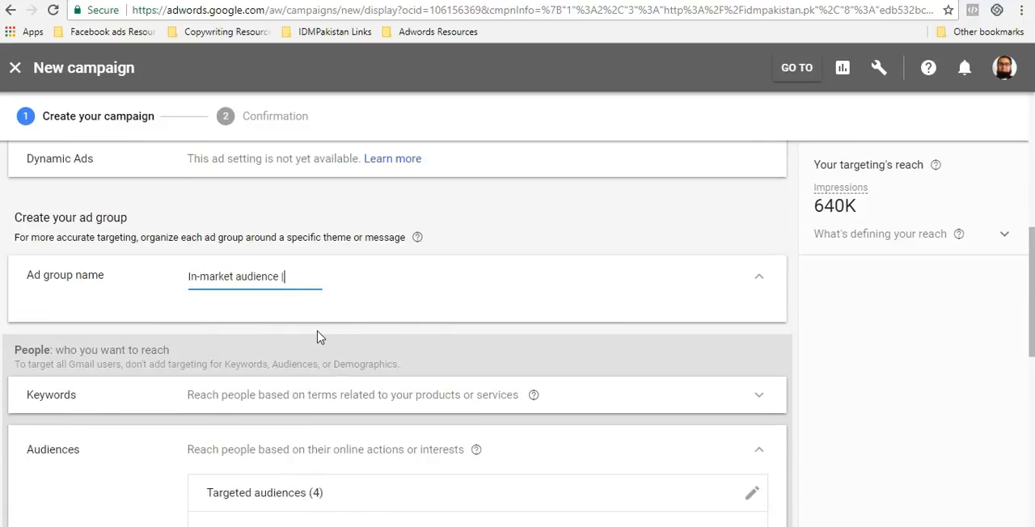
type("SEO")
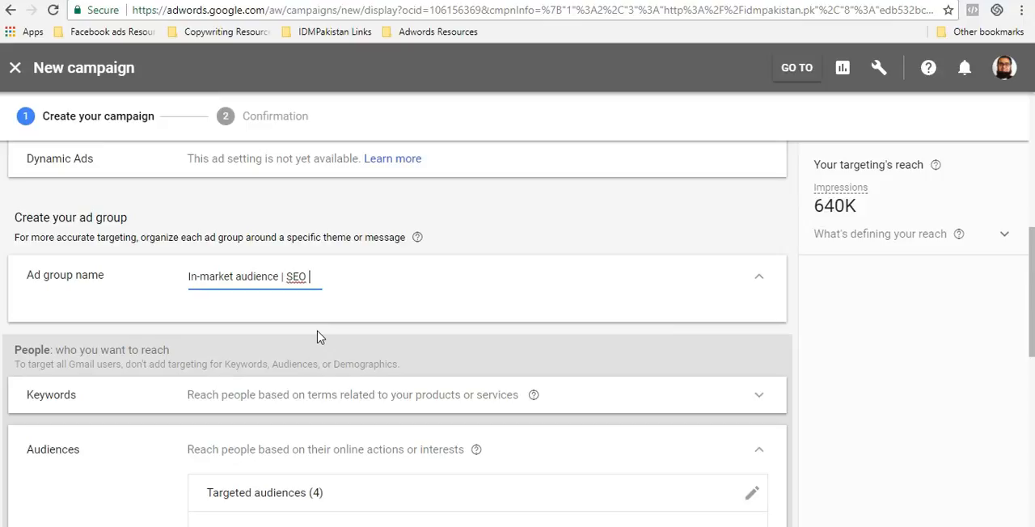
scroll("down", 3)
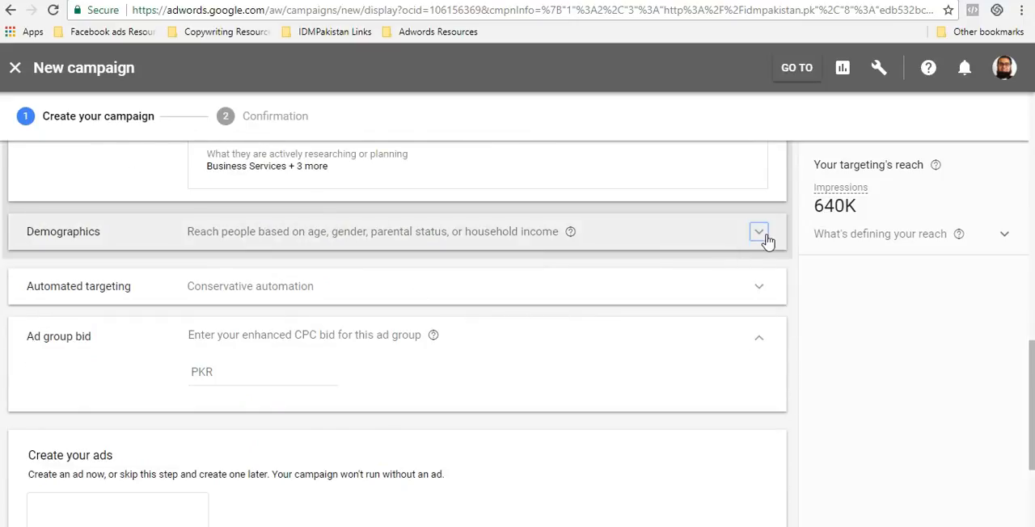
Expand Demographics and keep both male and female users targeted
left_click(758, 232)
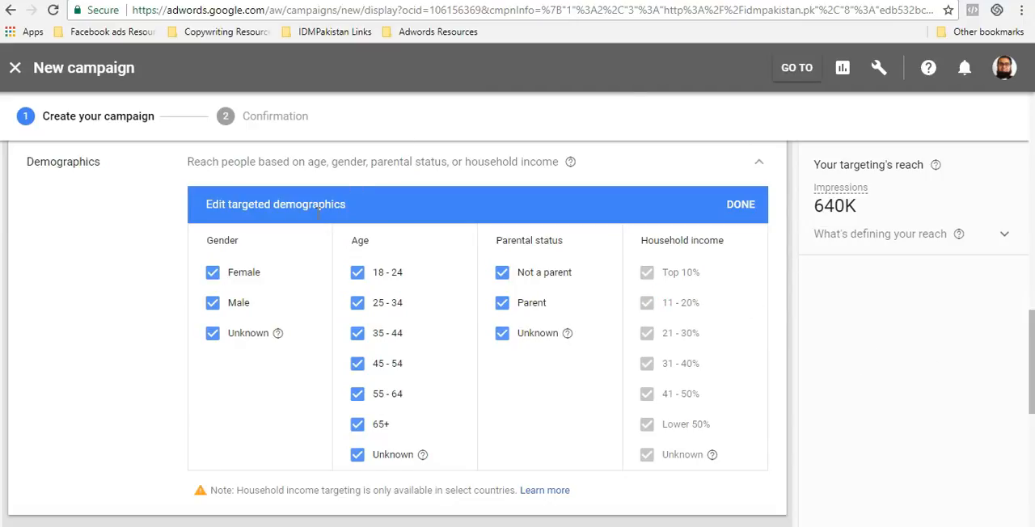
mouse_move(310, 283)
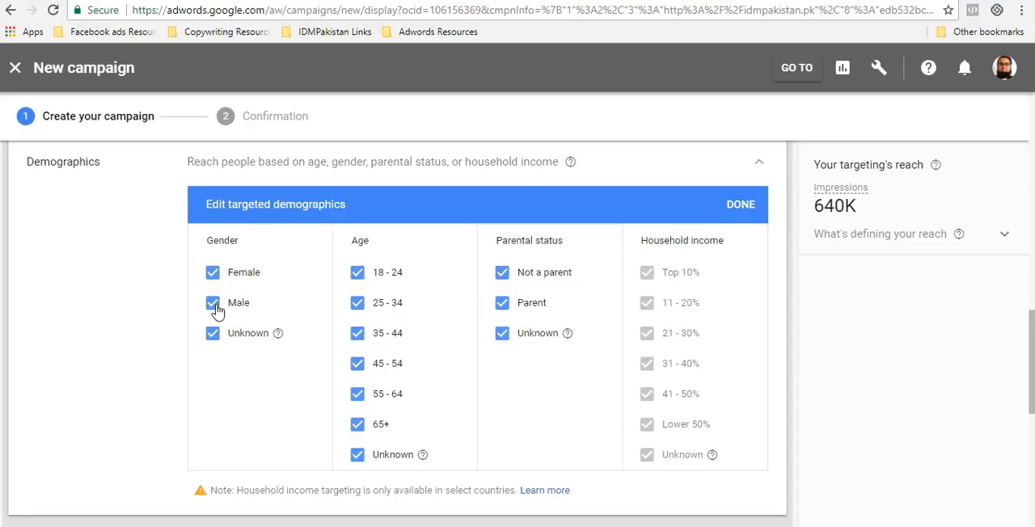
left_click(213, 303)
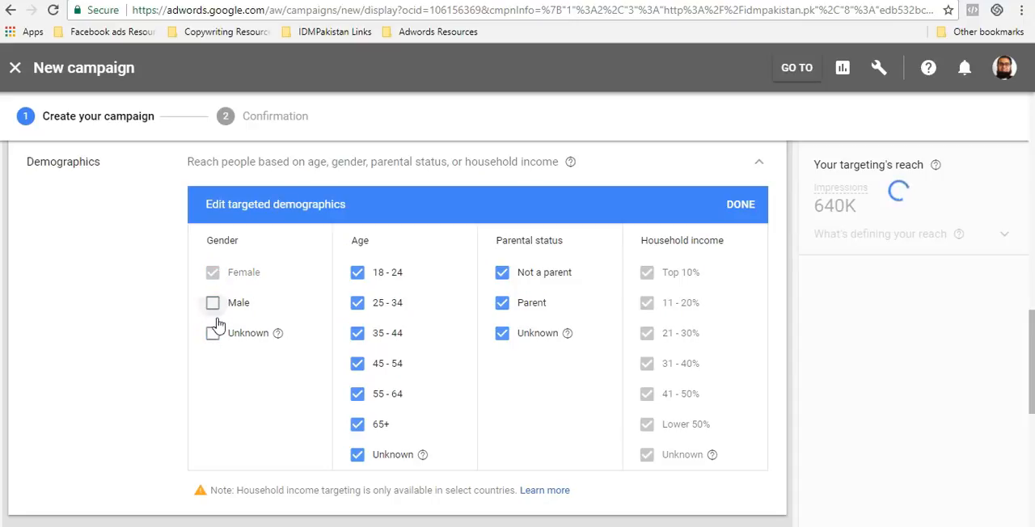
left_click(212, 302)
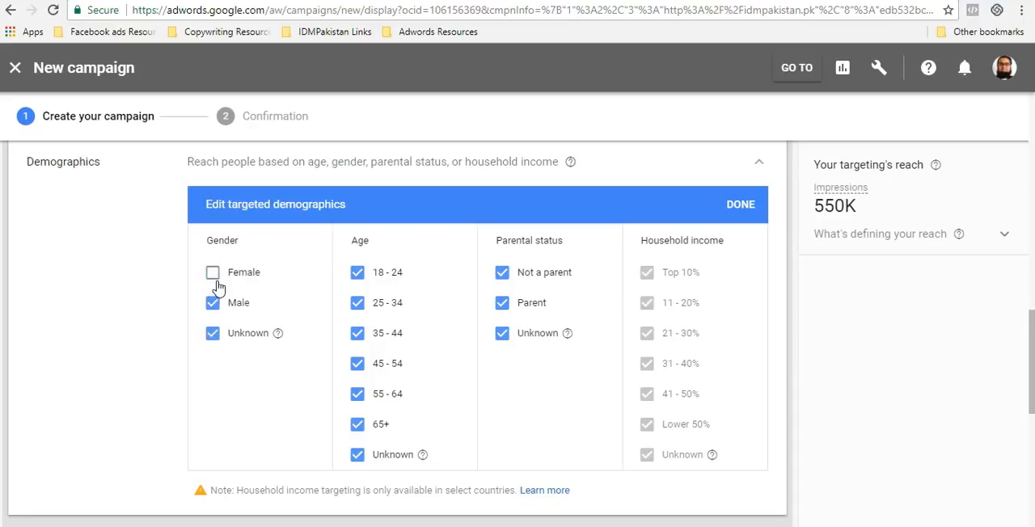
left_click(213, 272)
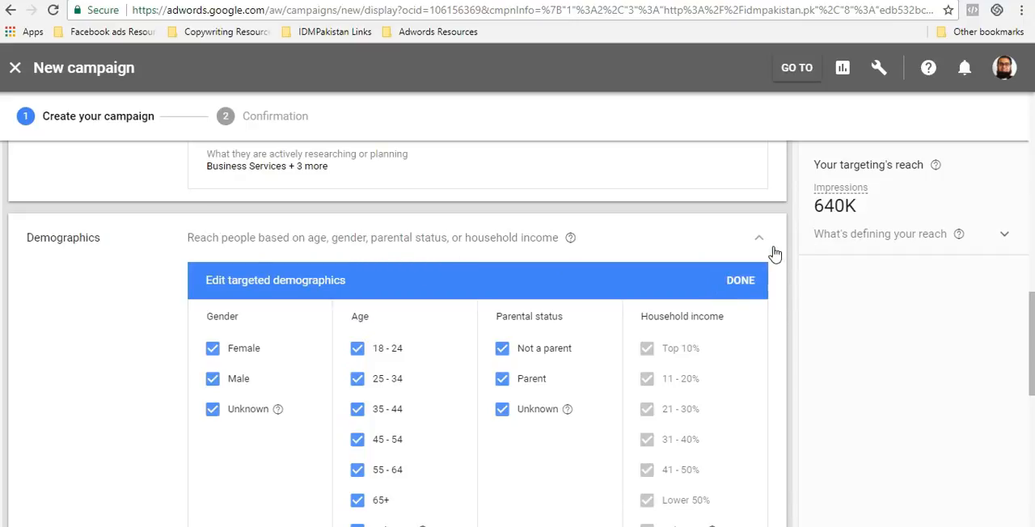
mouse_move(815, 206)
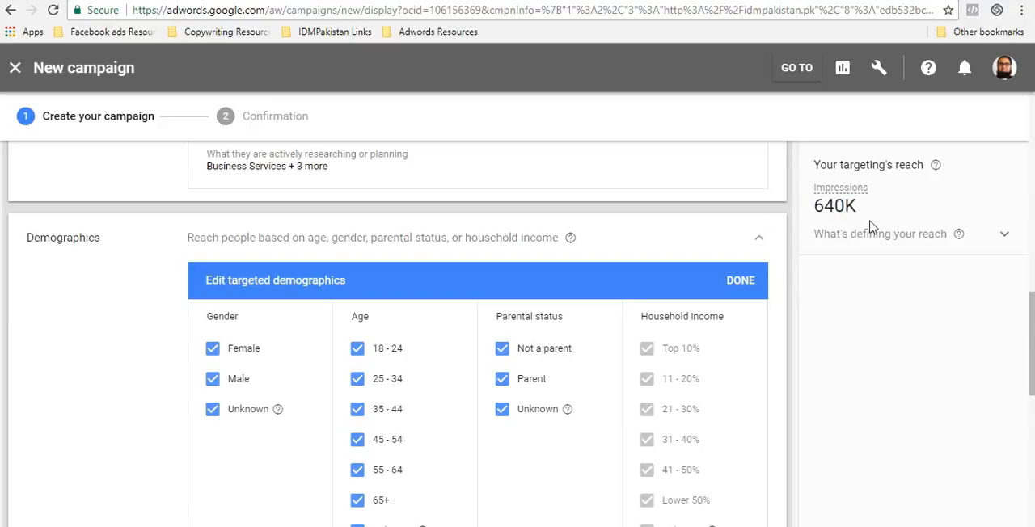
Check the 640K impressions estimate and reopen the four targeted audiences for review
double_click(835, 206)
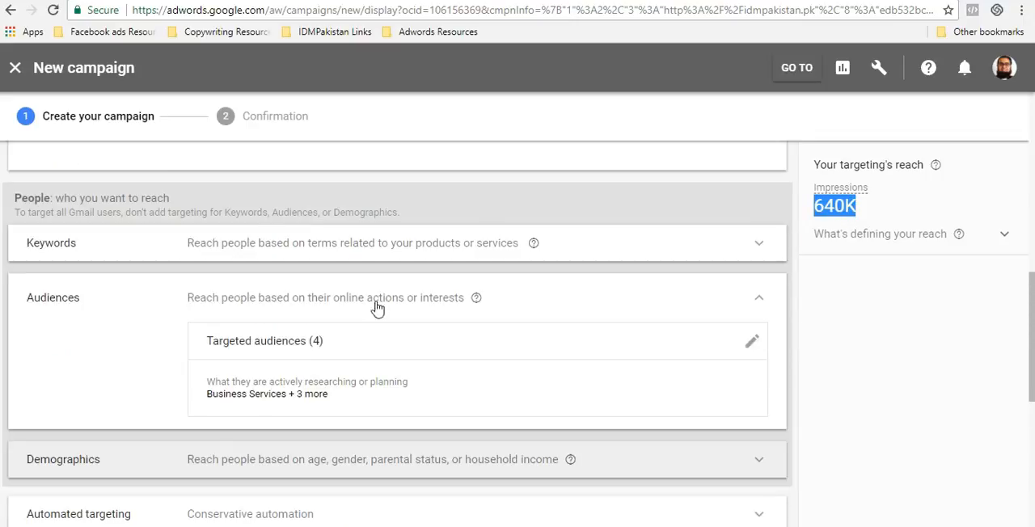
scroll("down", 3)
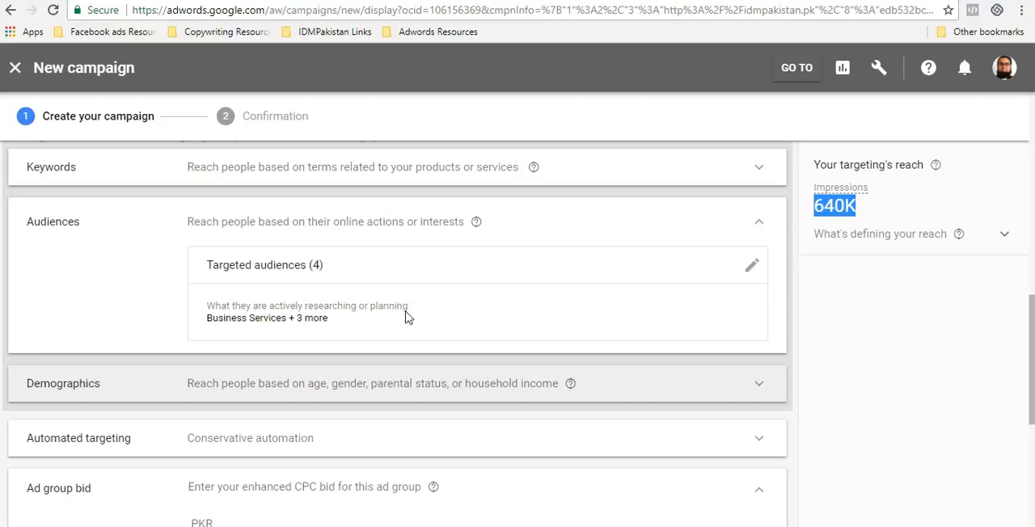
left_click(750, 265)
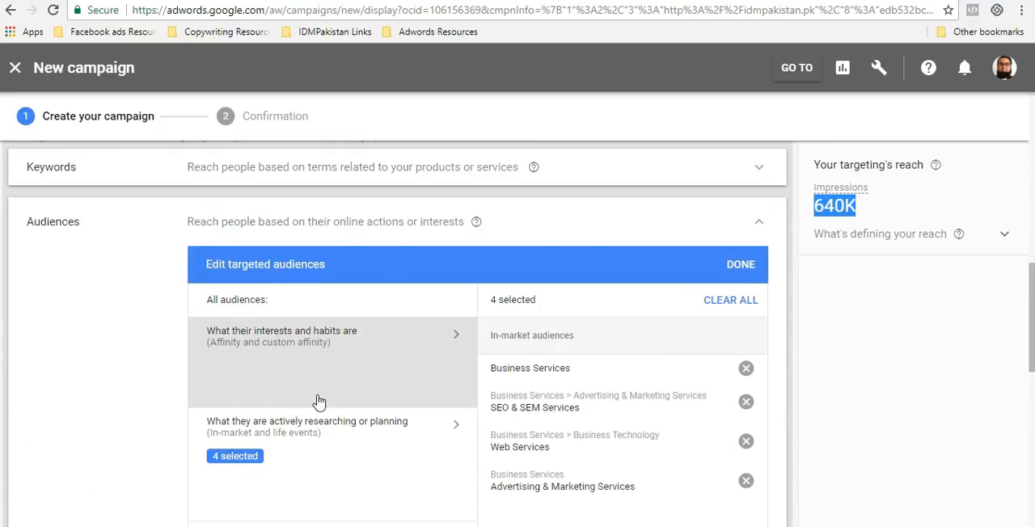
mouse_move(343, 416)
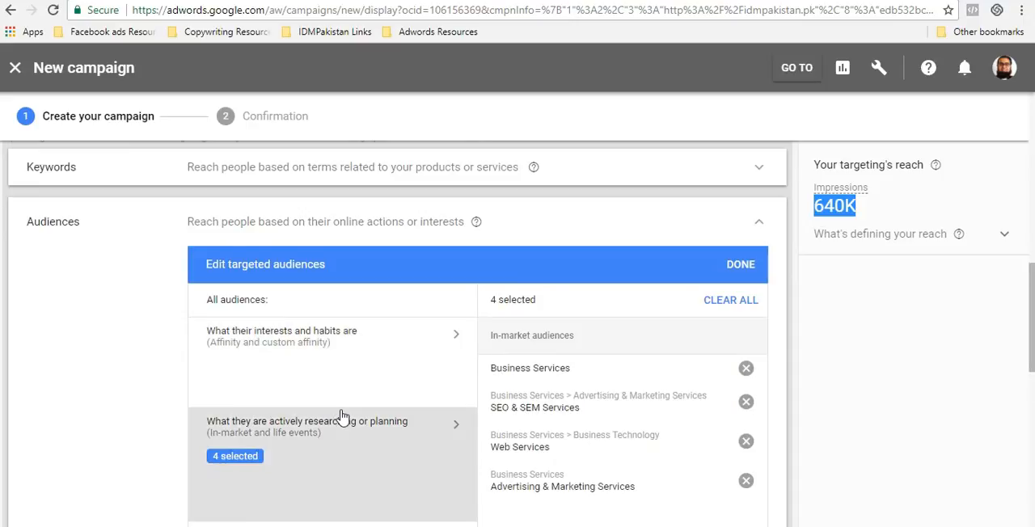
scroll("down", 3)
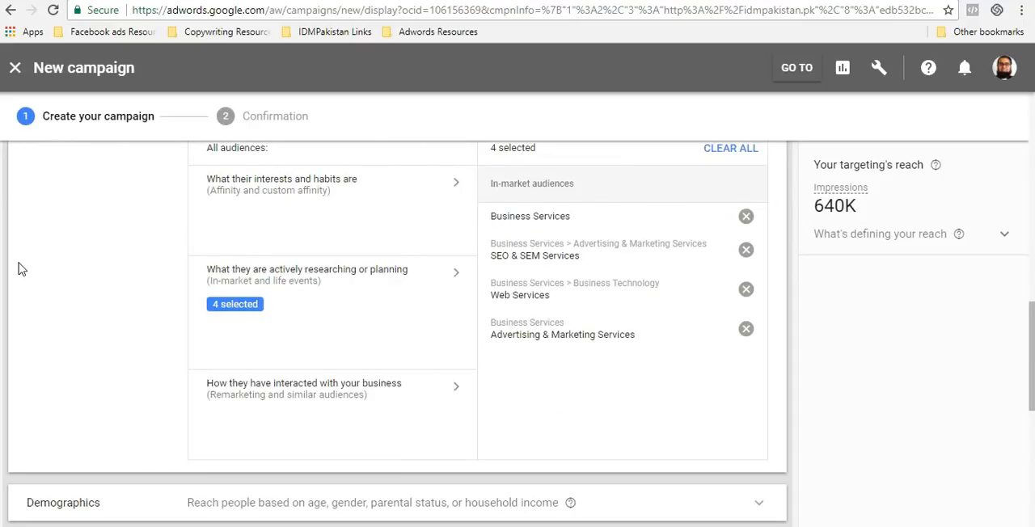
mouse_move(871, 214)
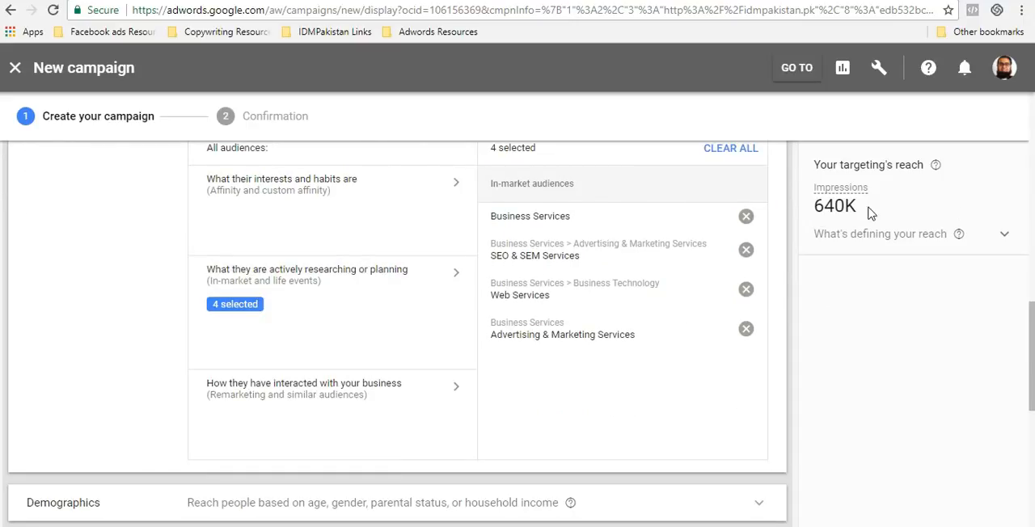
mouse_move(961, 233)
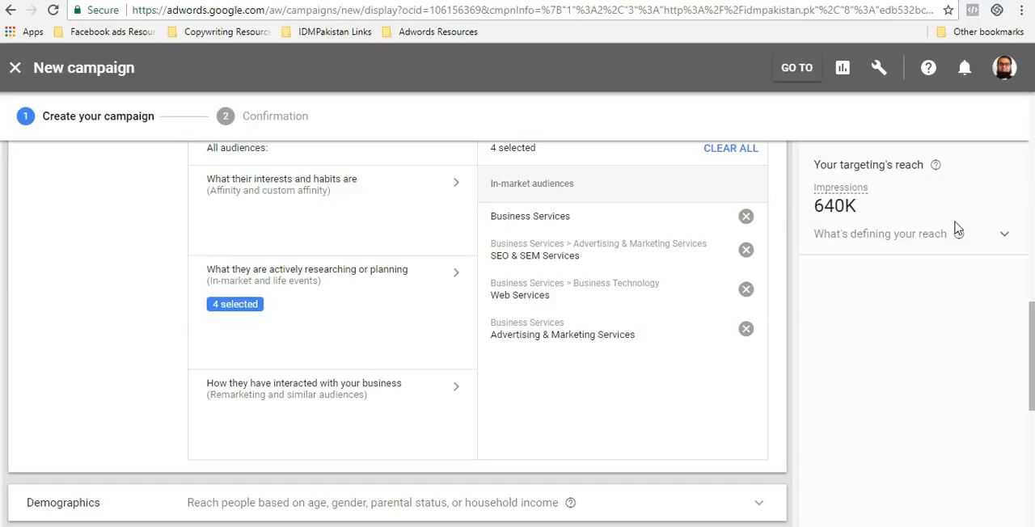
scroll("down", 3)
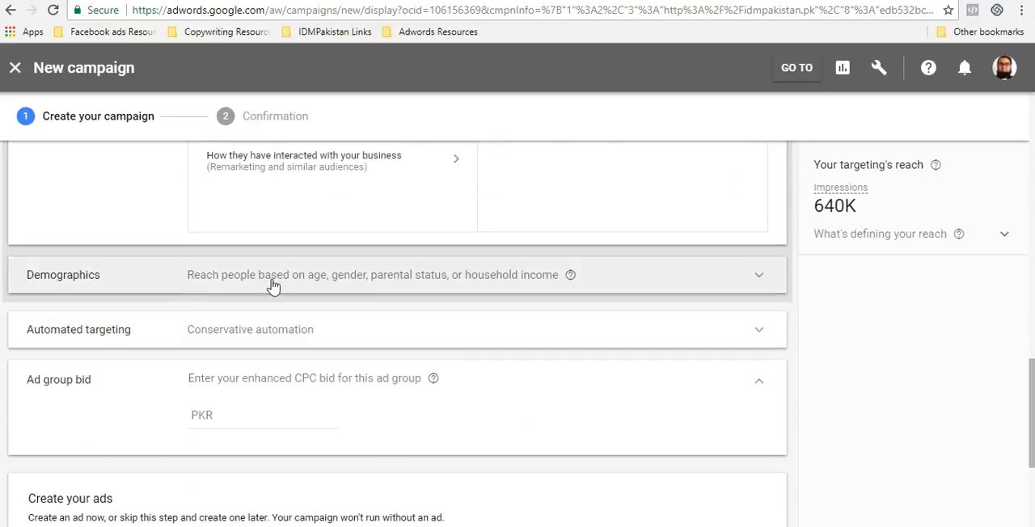
mouse_move(775, 332)
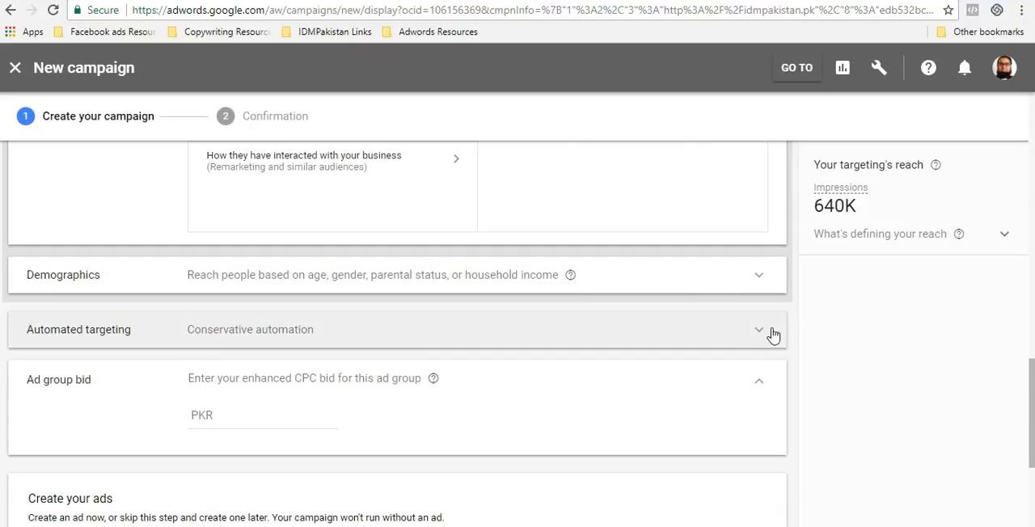
scroll("down", 3)
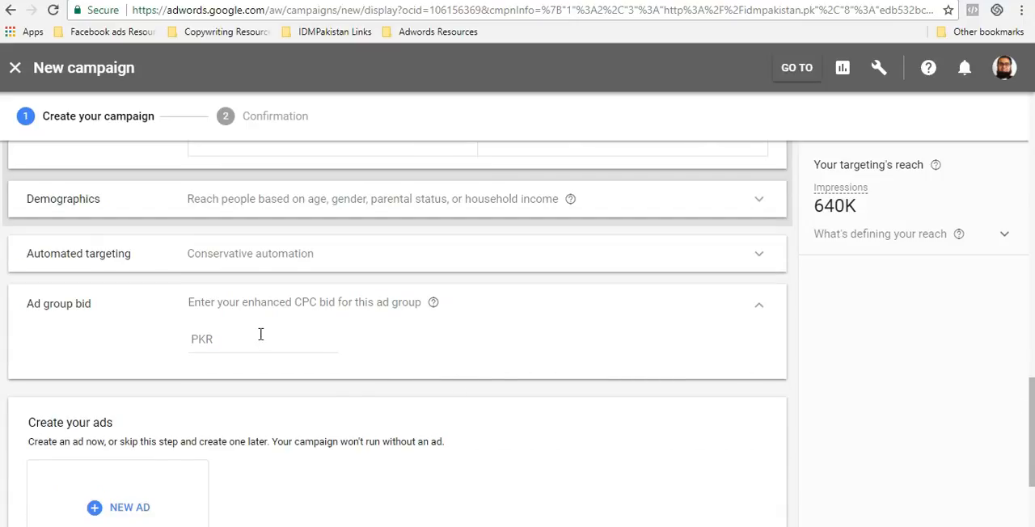
Enter an ad group bid of PKR 15, correcting a mistyped digit
left_click(261, 337)
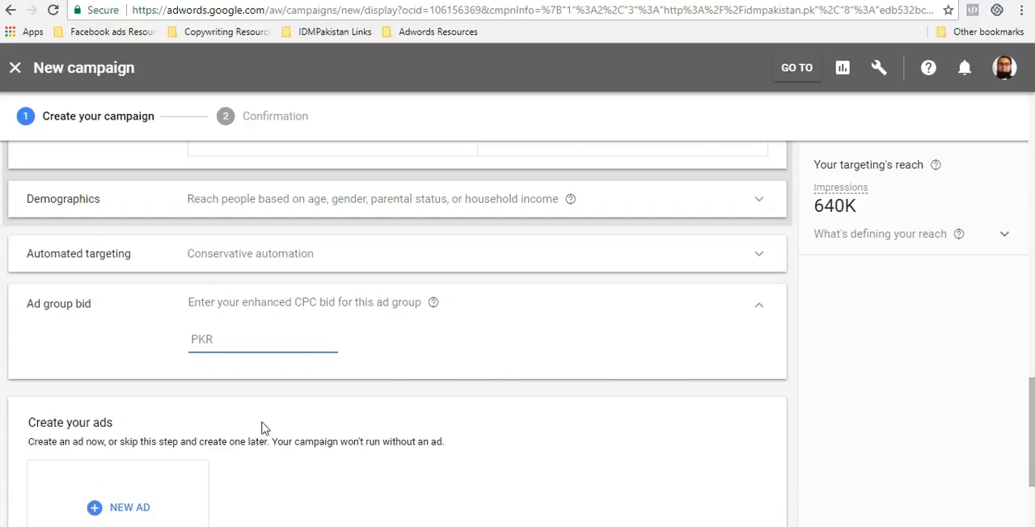
type("2")
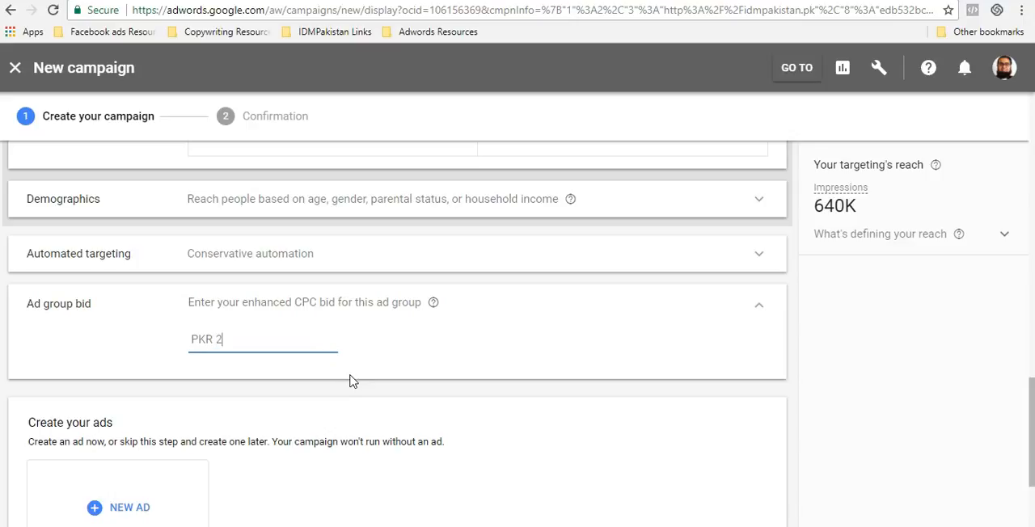
key("Backspace")
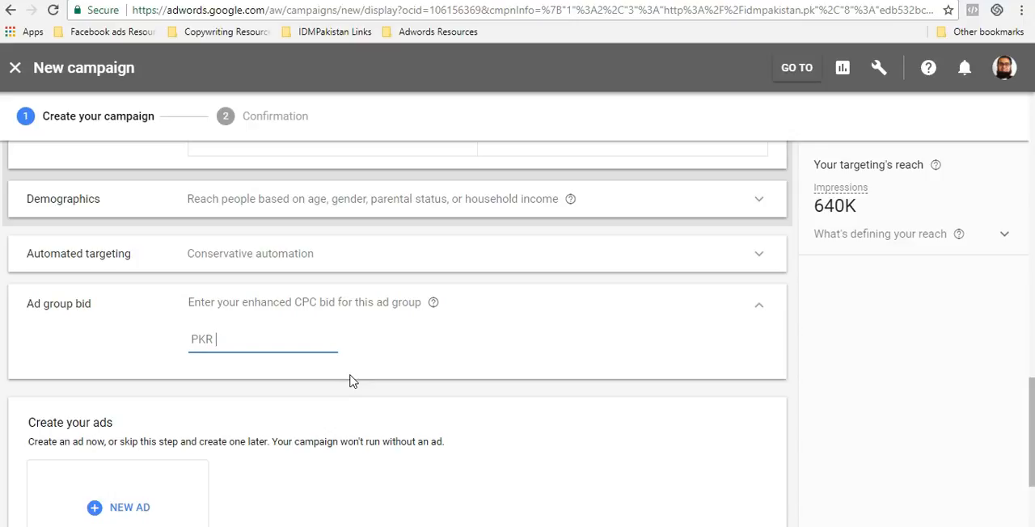
type("1")
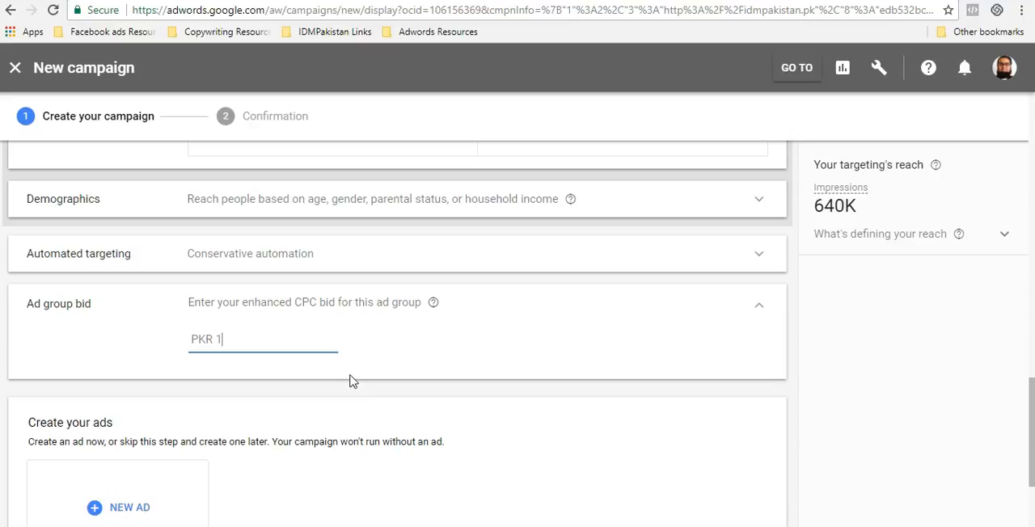
type("5.00")
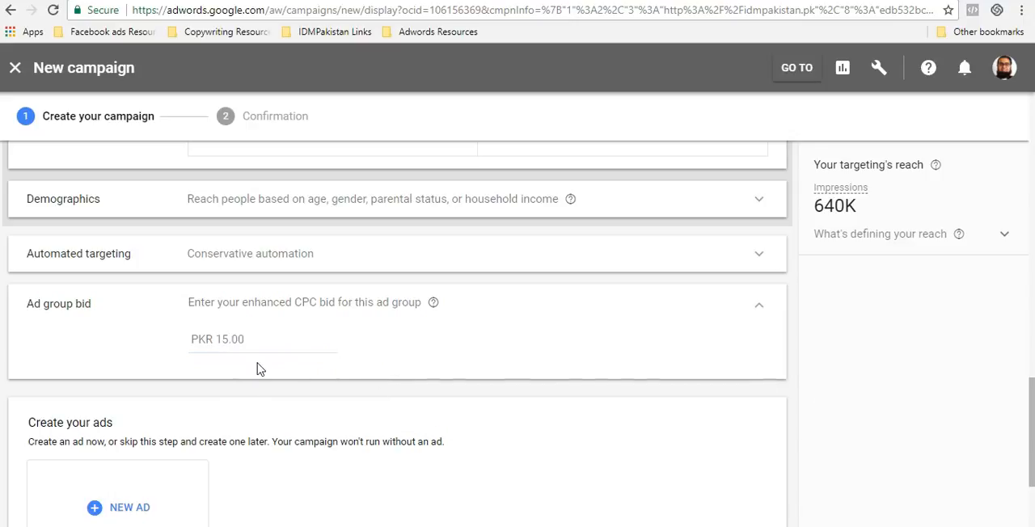
scroll("down", 3)
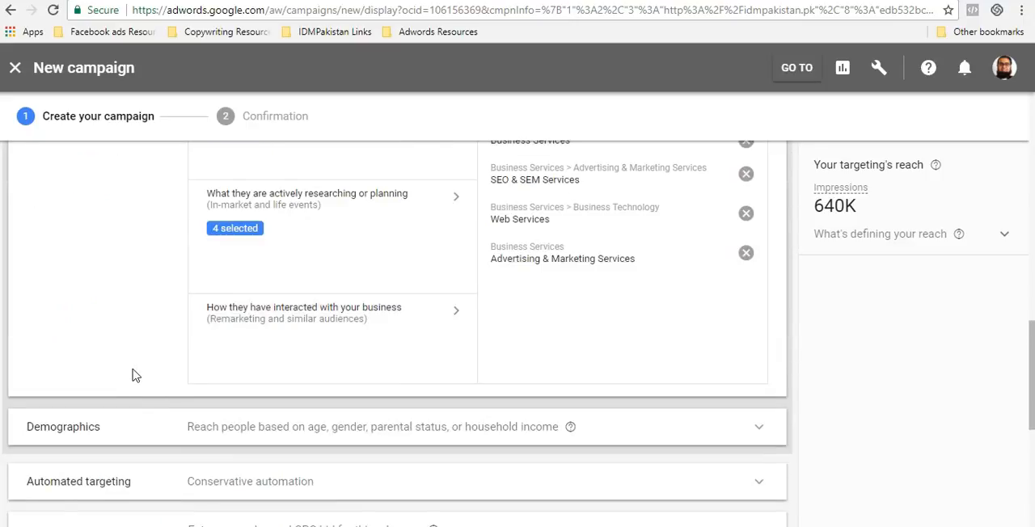
scroll("down", 3)
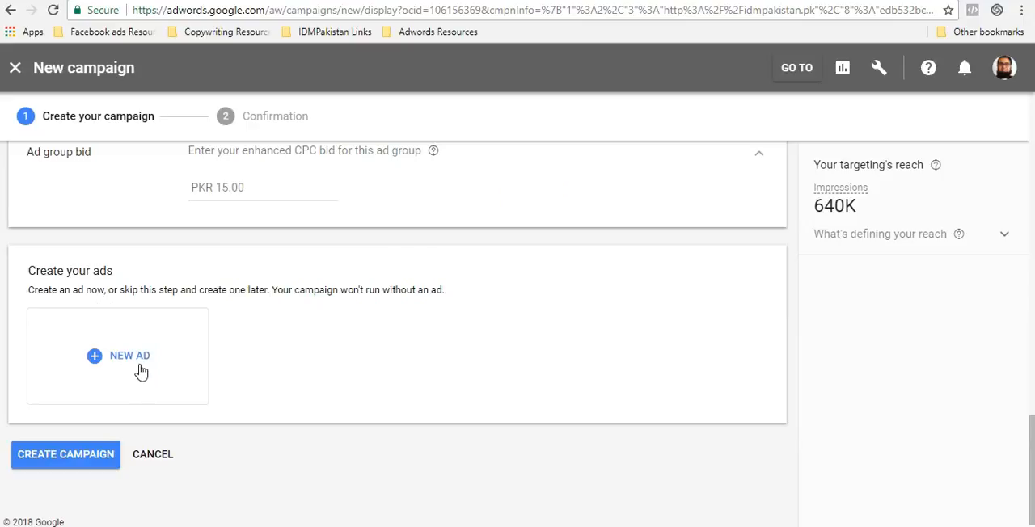
Review the selected audiences and demographics, then bring up the new-ad type menu
left_click(129, 356)
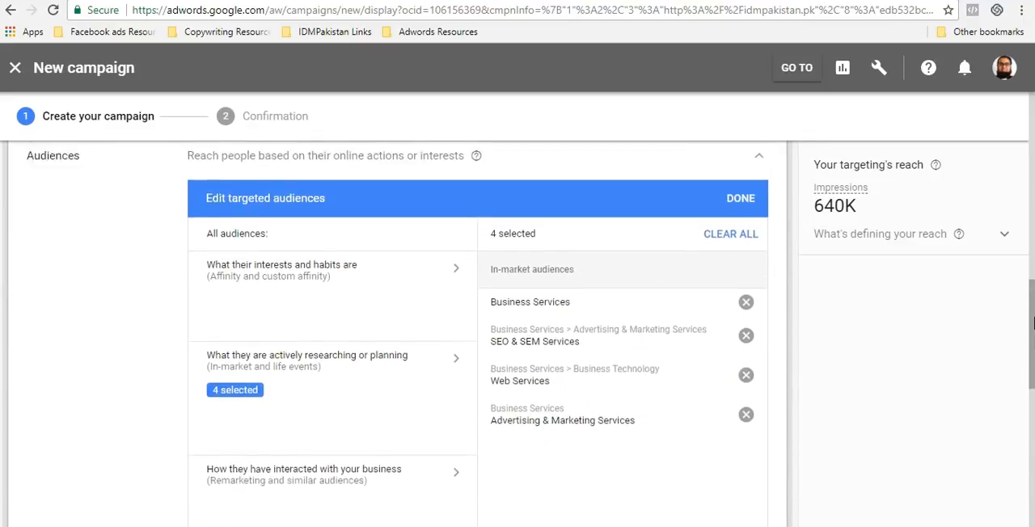
scroll("down", 3)
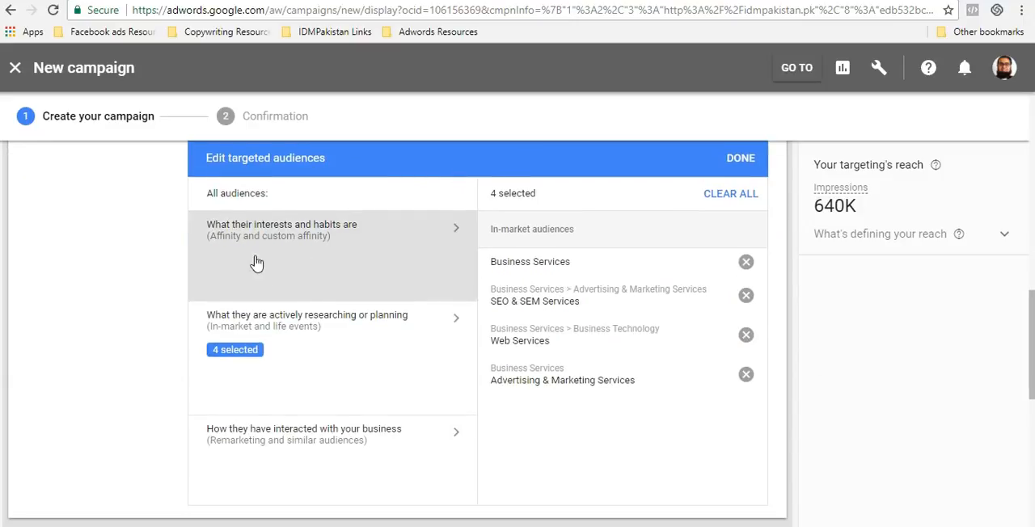
scroll("down", 3)
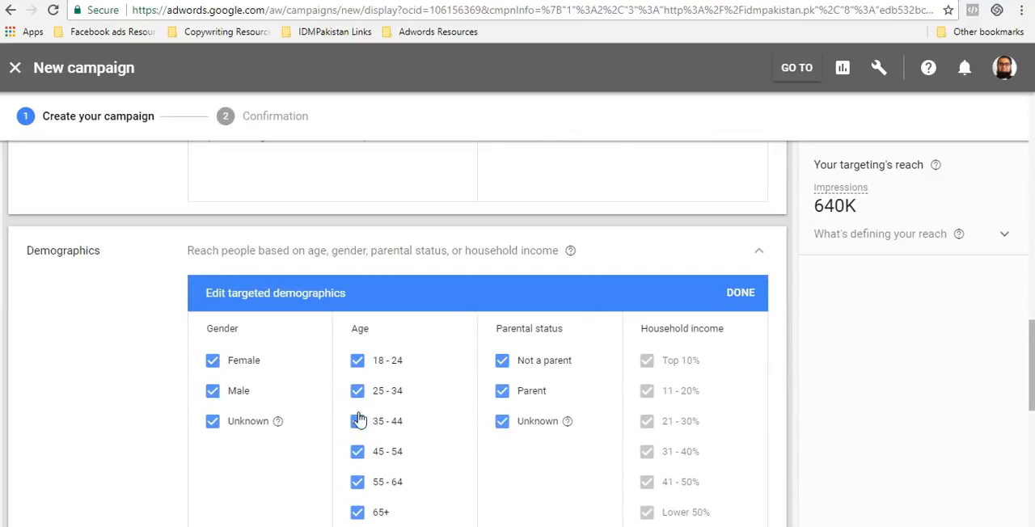
left_click(740, 291)
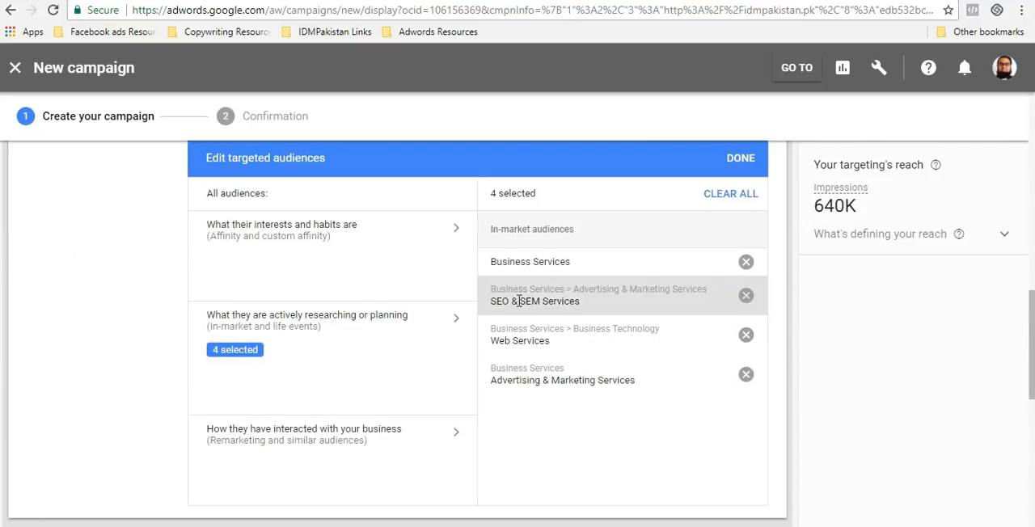
left_click(741, 158)
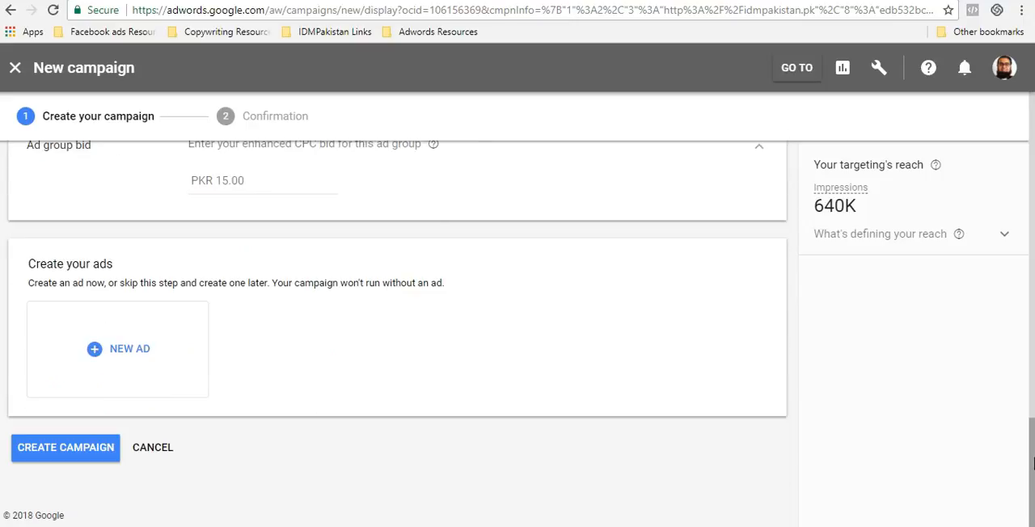
left_click(118, 348)
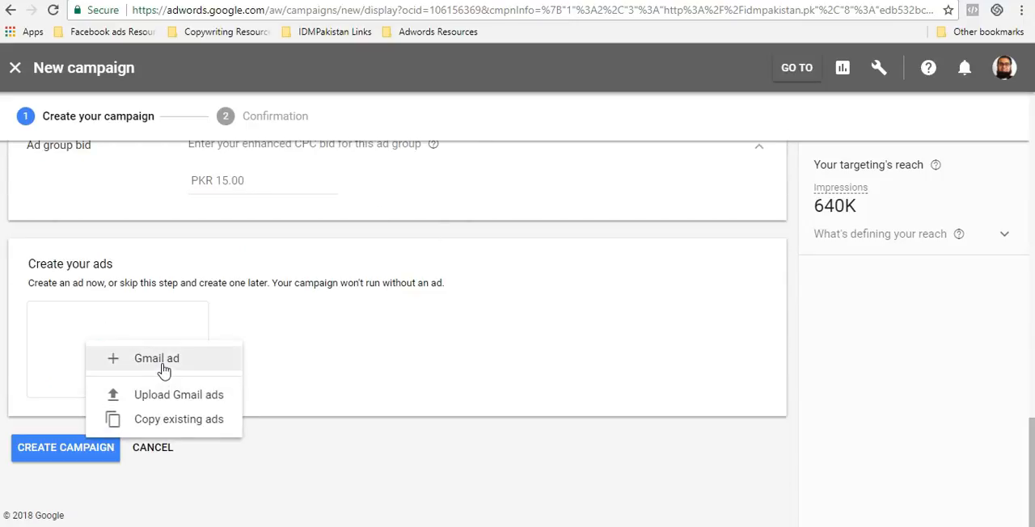
Make a Gmail ad: IDMPakistan, 'Digital Marketing Course', workshop description; then open image choices
left_click(156, 358)
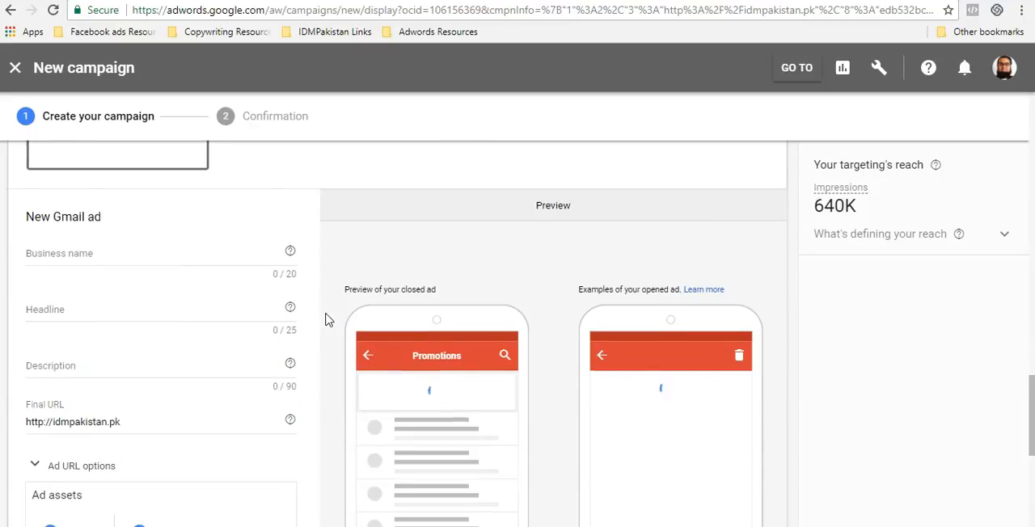
scroll("down", 3)
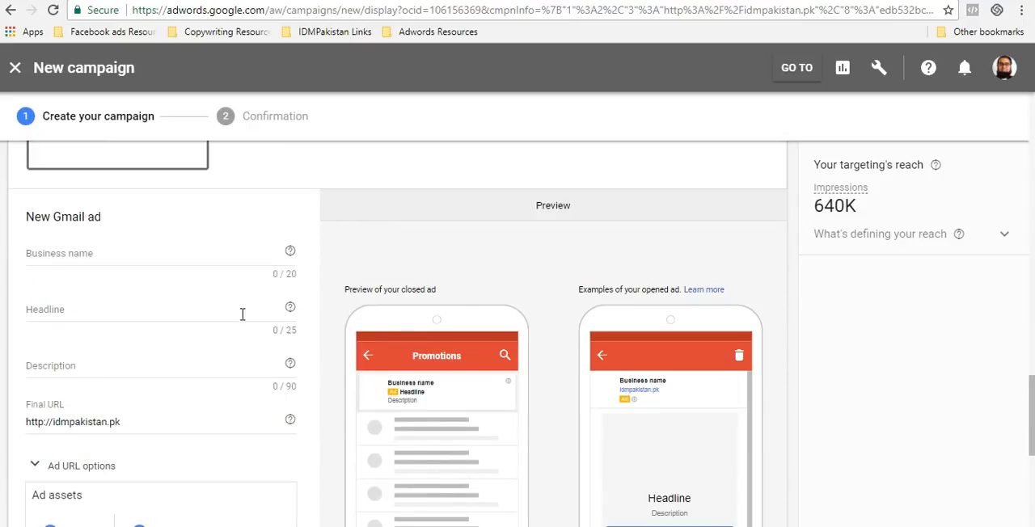
left_click(121, 263)
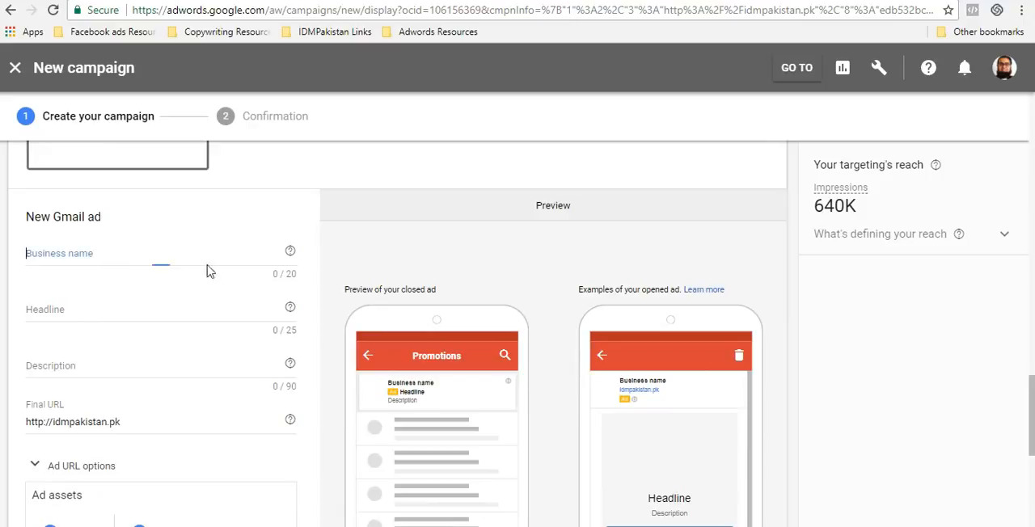
type("IDMPakistan")
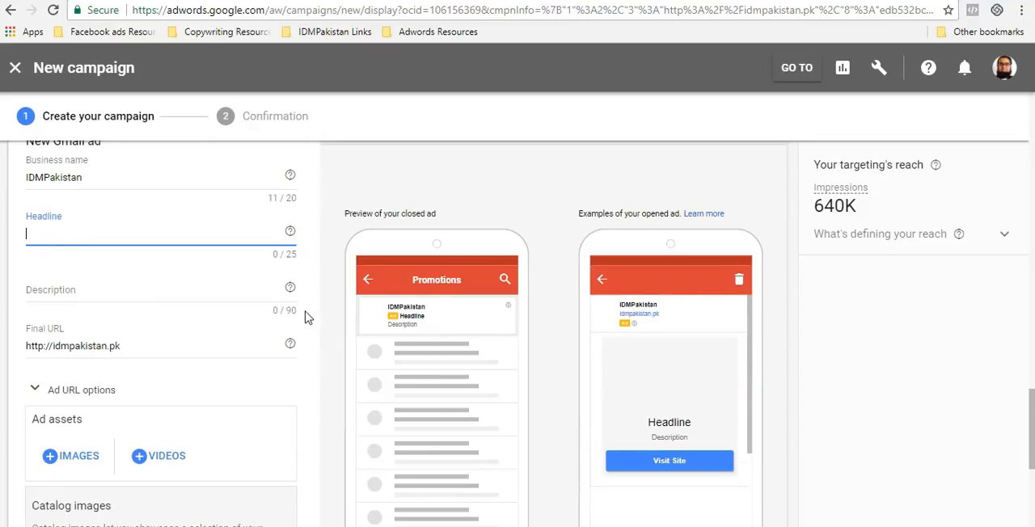
type("Digital Marketing Course")
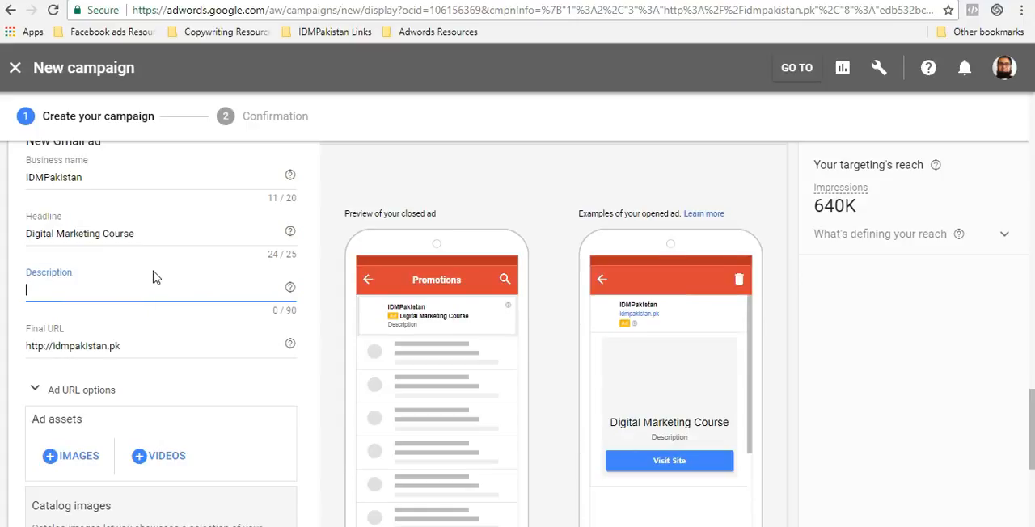
type("F")
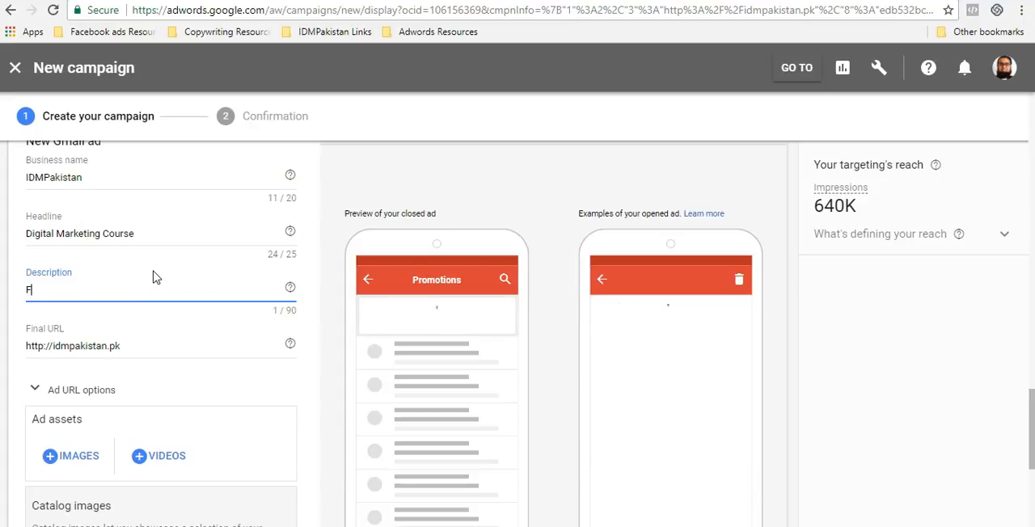
type("Join")
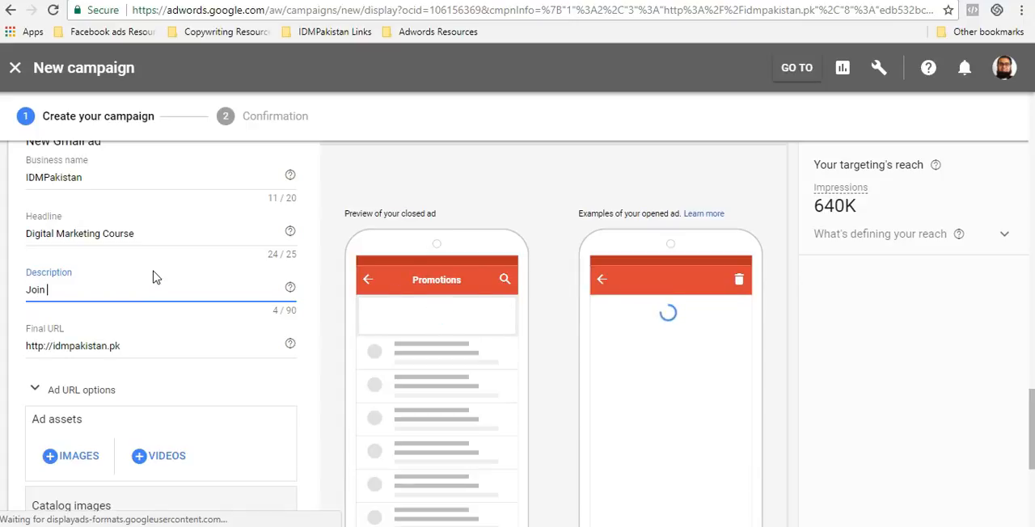
type("digital marketing workshop")
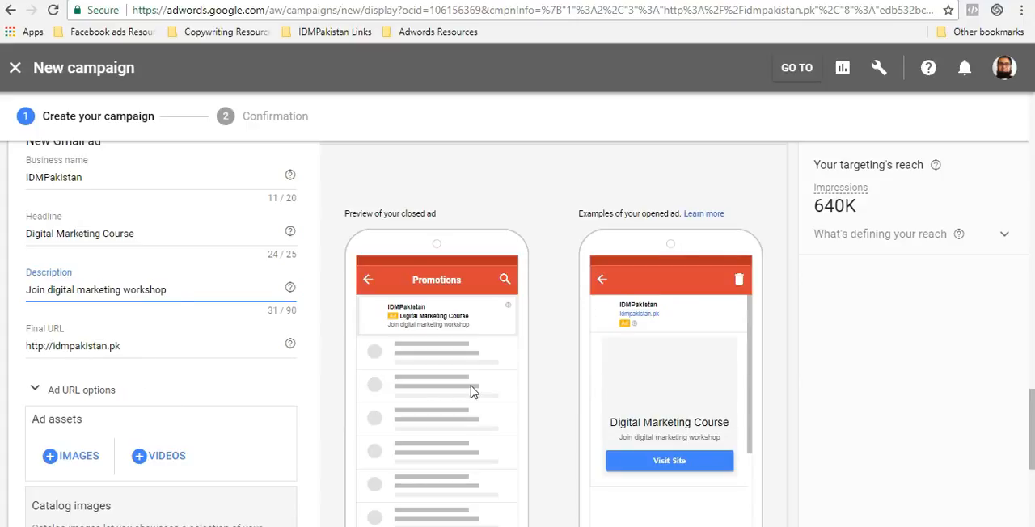
scroll("down", 3)
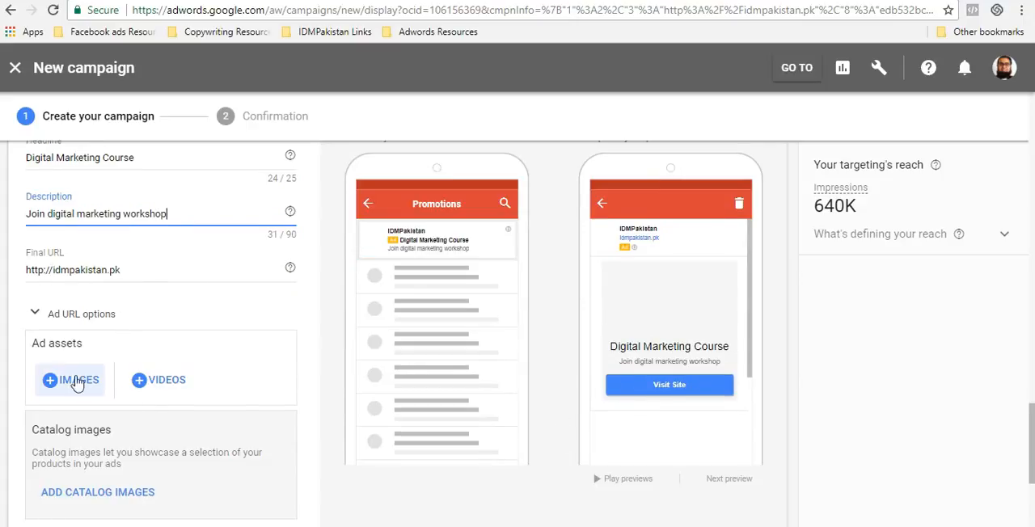
left_click(78, 380)
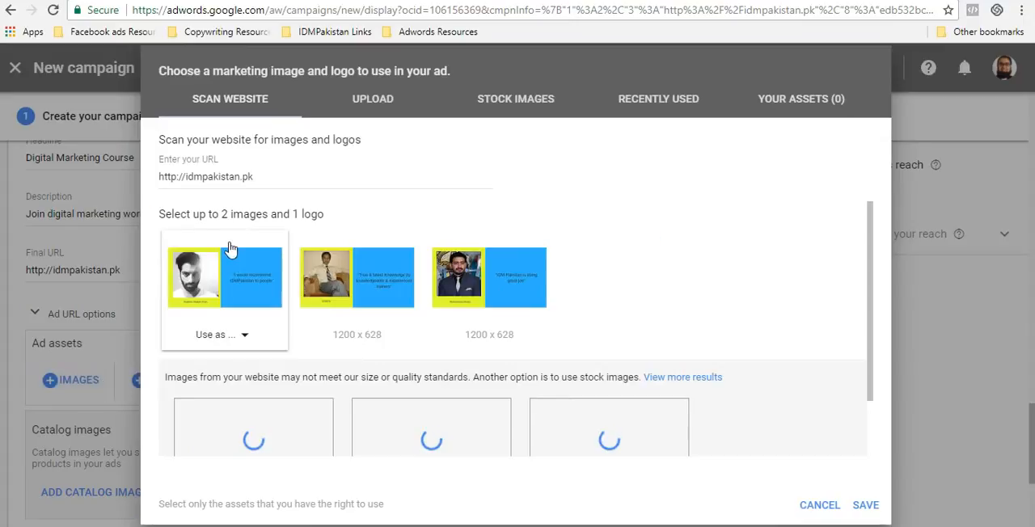
Use the stock seminar photo, cropped to landscape, as the marketing image
left_click(515, 99)
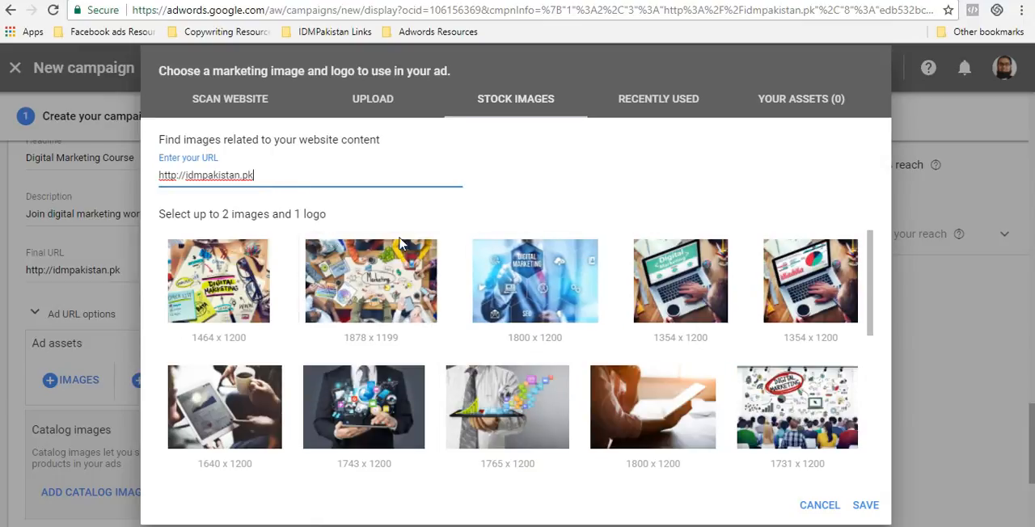
scroll("down", 3)
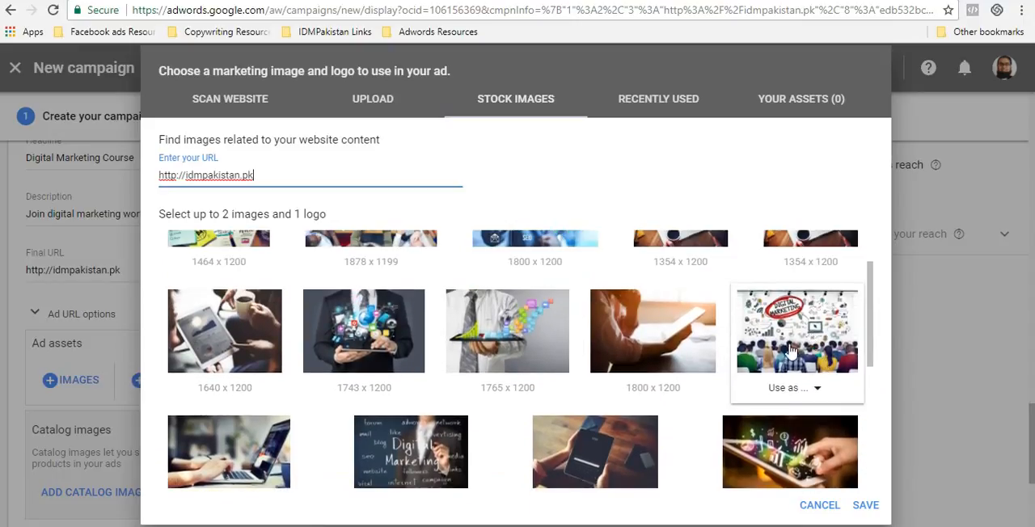
left_click(797, 388)
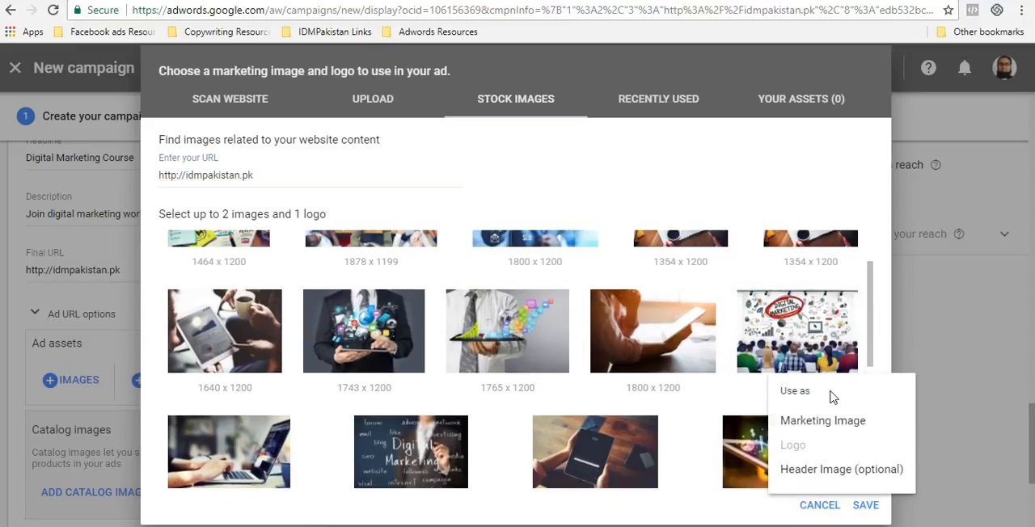
mouse_move(846, 427)
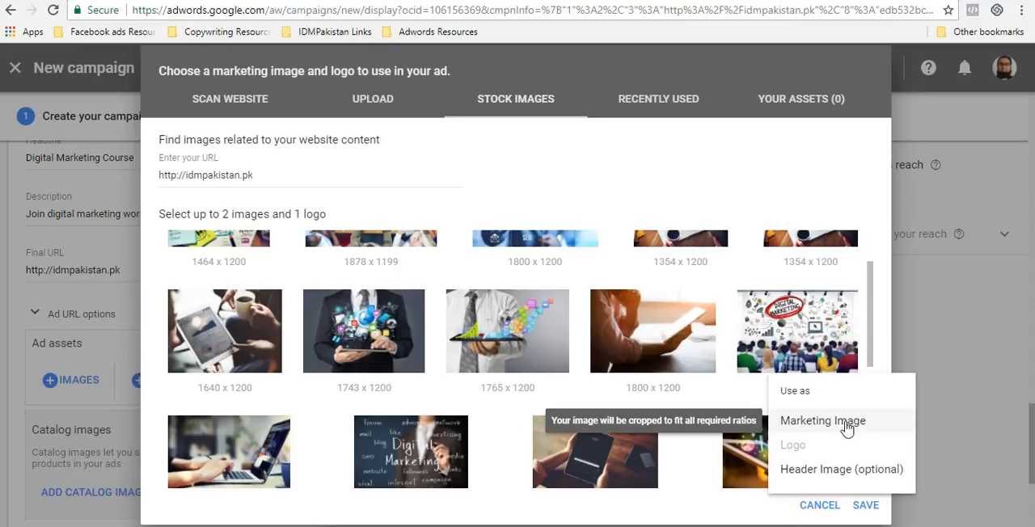
left_click(821, 421)
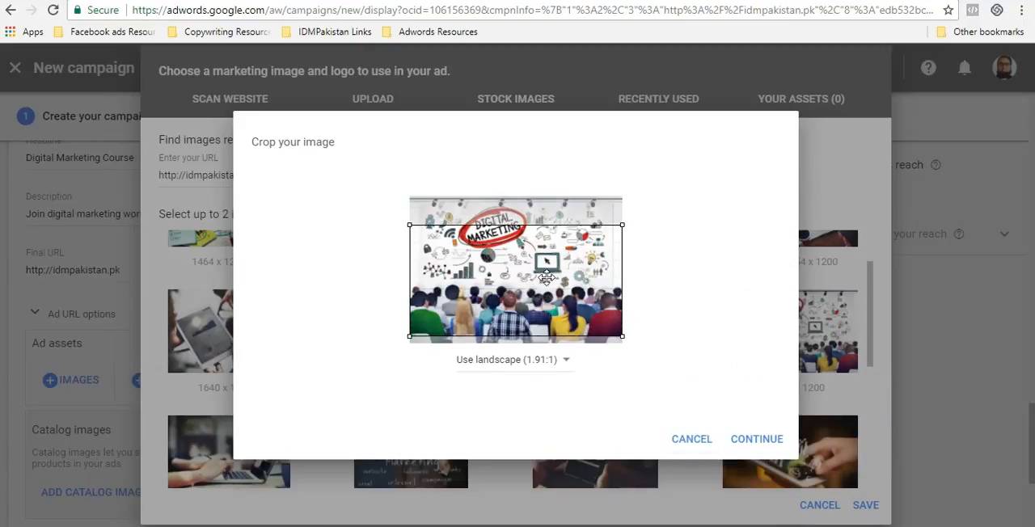
left_click(756, 439)
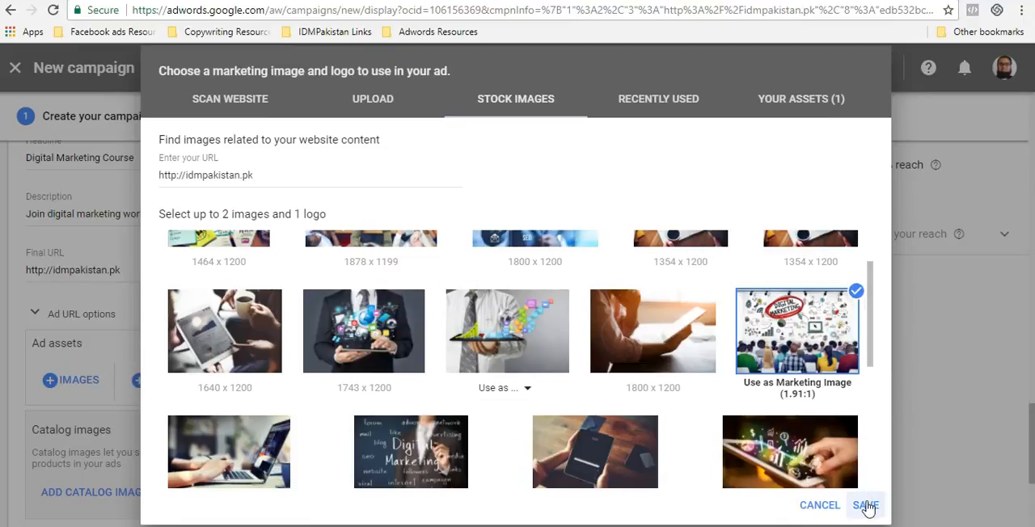
left_click(865, 504)
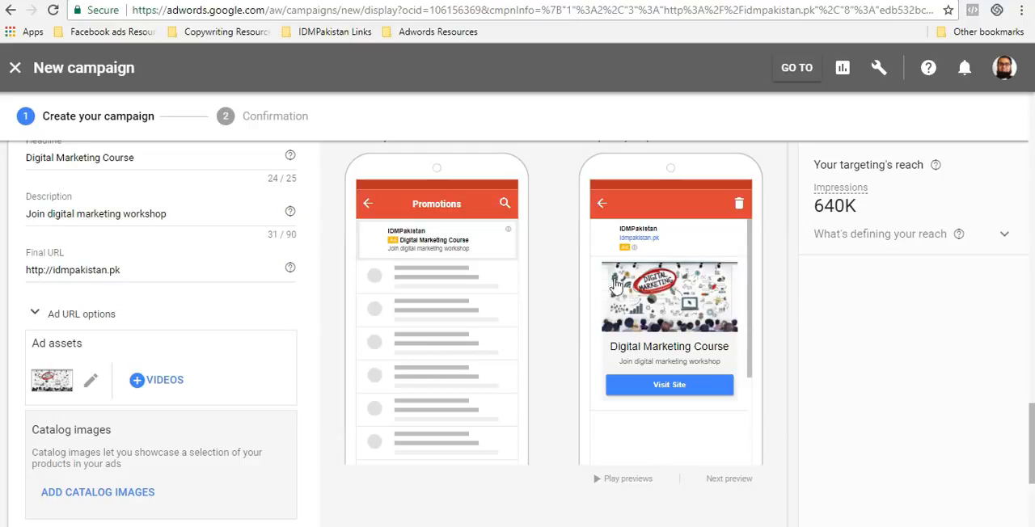
mouse_move(513, 349)
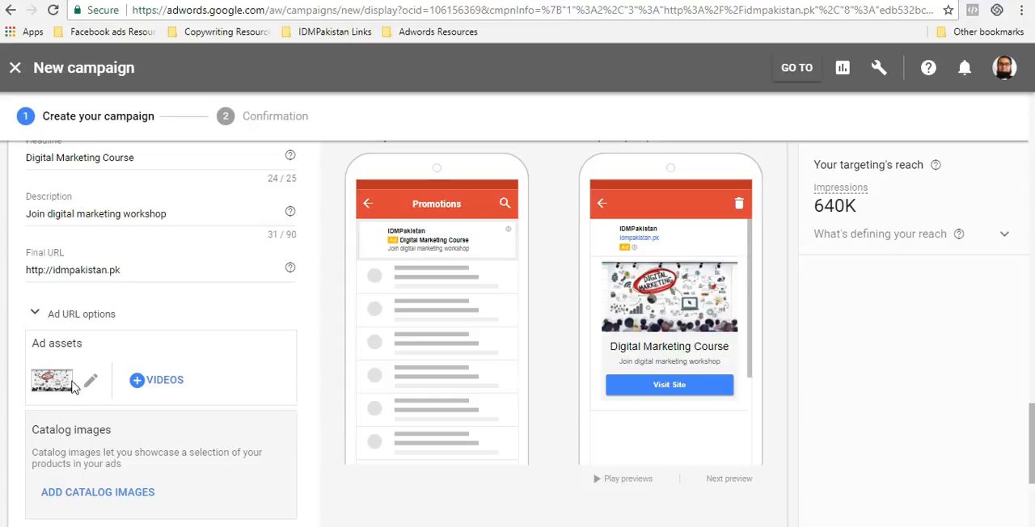
Add the glowing tablet-and-hand stock photo as the Gmail ad's header image
scroll("down", 3)
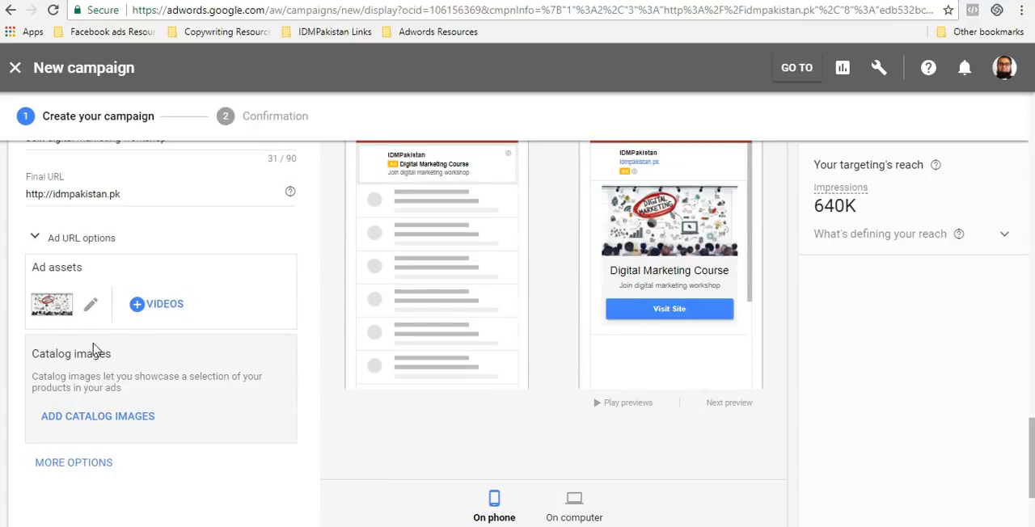
left_click(89, 304)
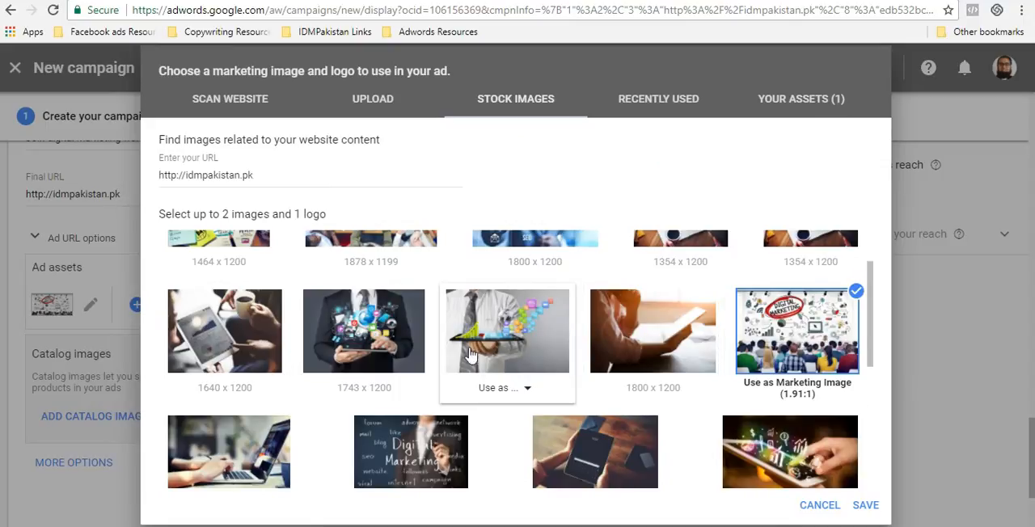
scroll("down", 3)
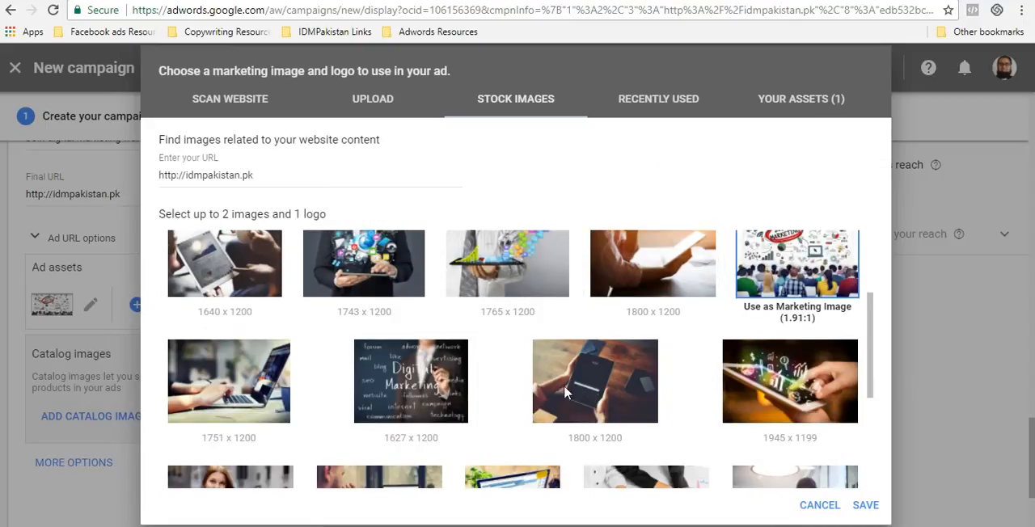
left_click(791, 381)
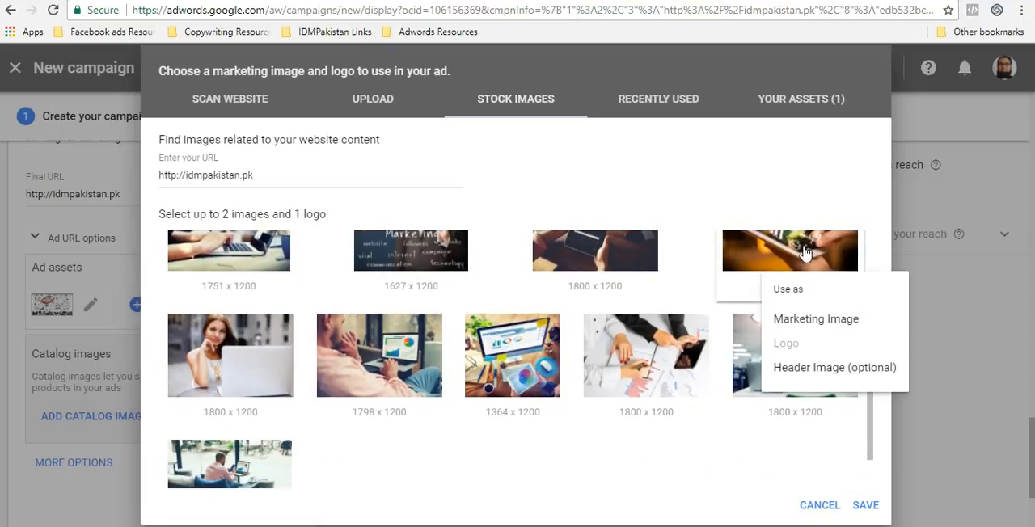
left_click(835, 367)
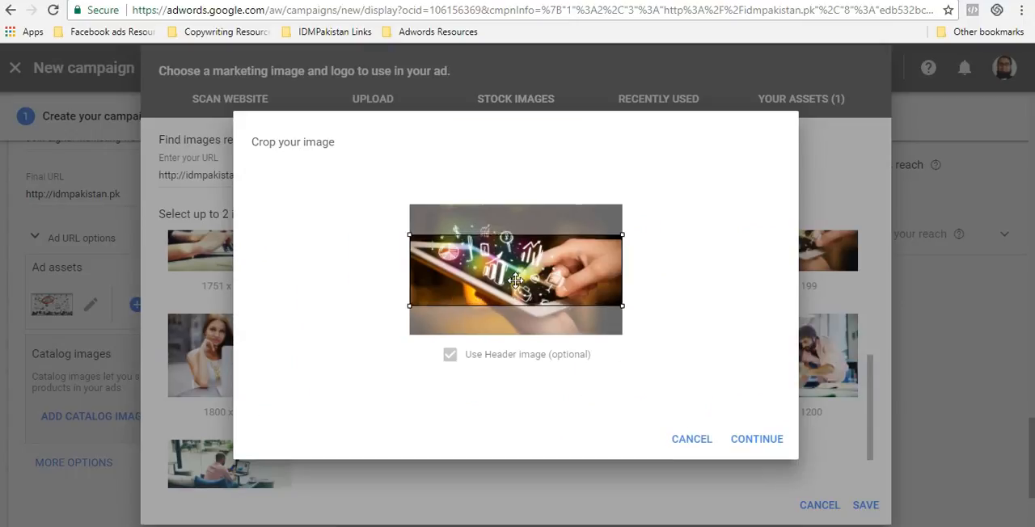
left_click(756, 439)
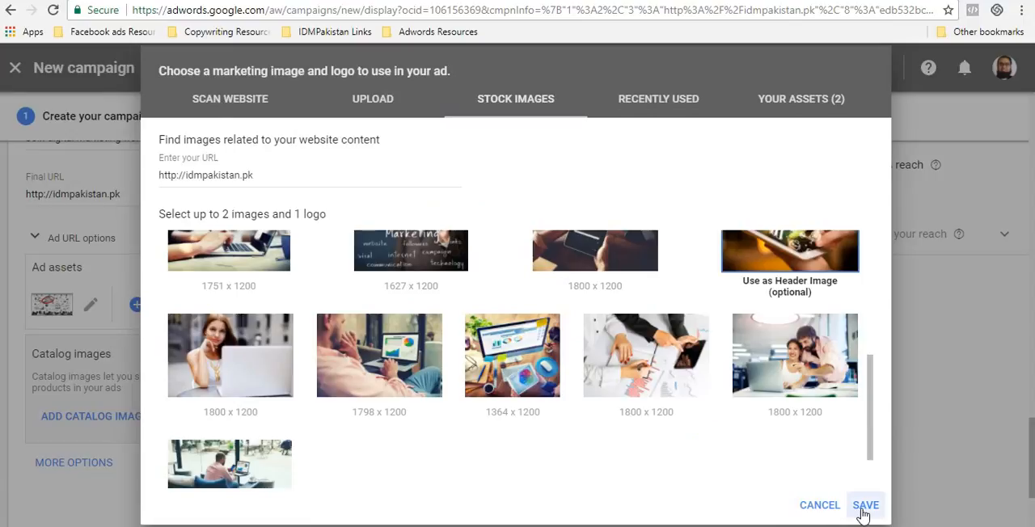
left_click(867, 505)
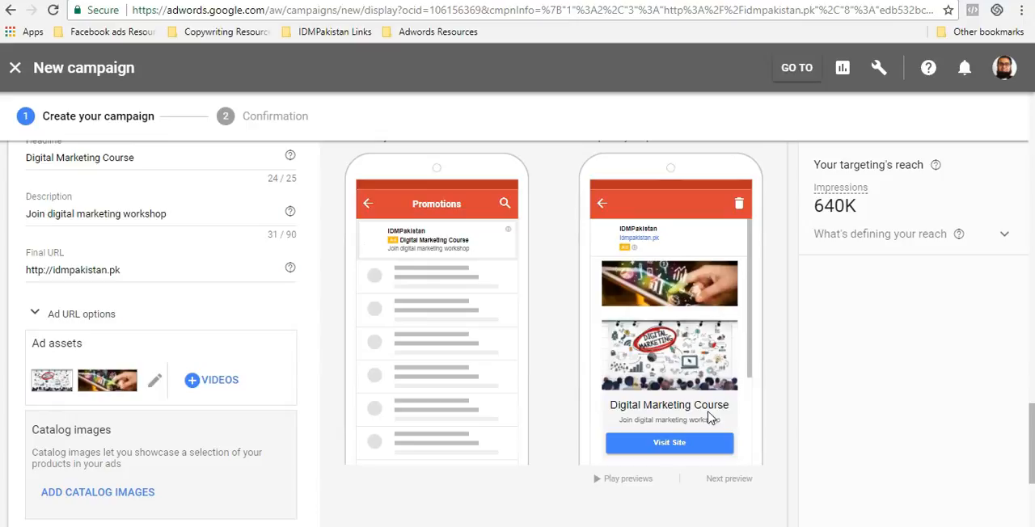
mouse_move(754, 318)
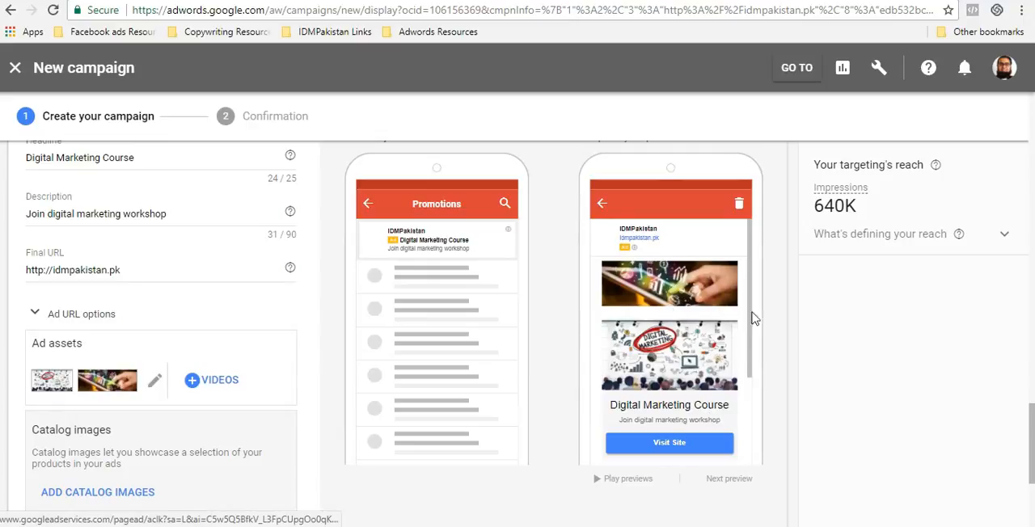
mouse_move(738, 390)
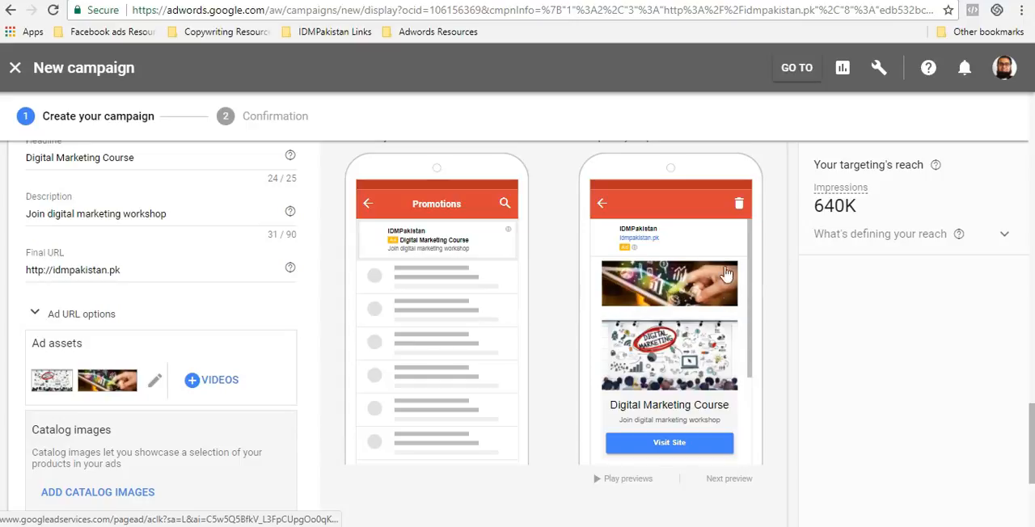
mouse_move(599, 301)
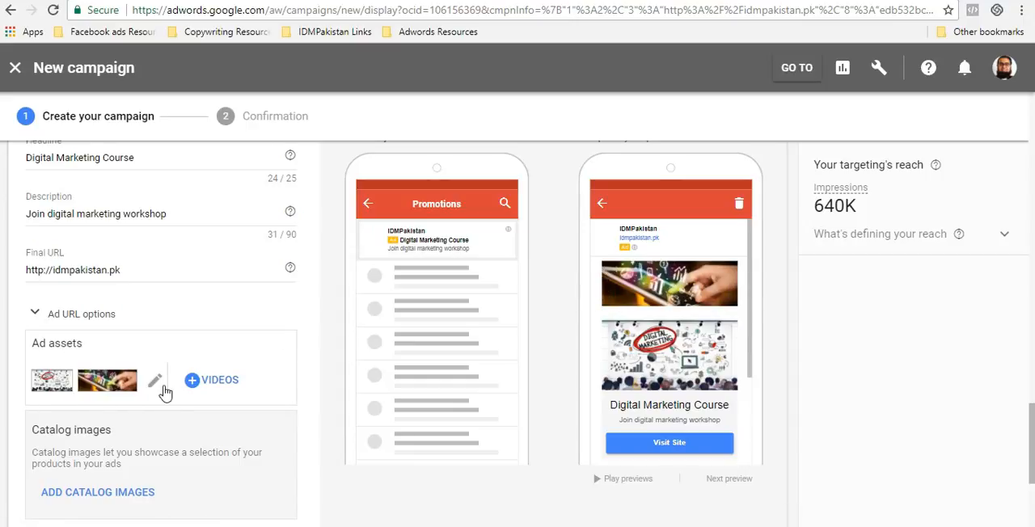
Remove the tablet photo from the ad assets, leaving only the seminar image
left_click(157, 380)
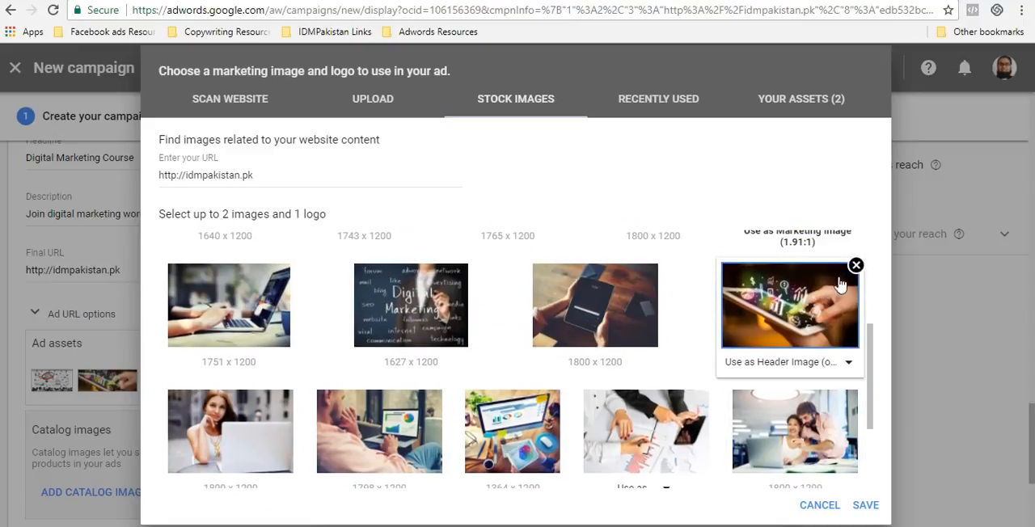
left_click(872, 506)
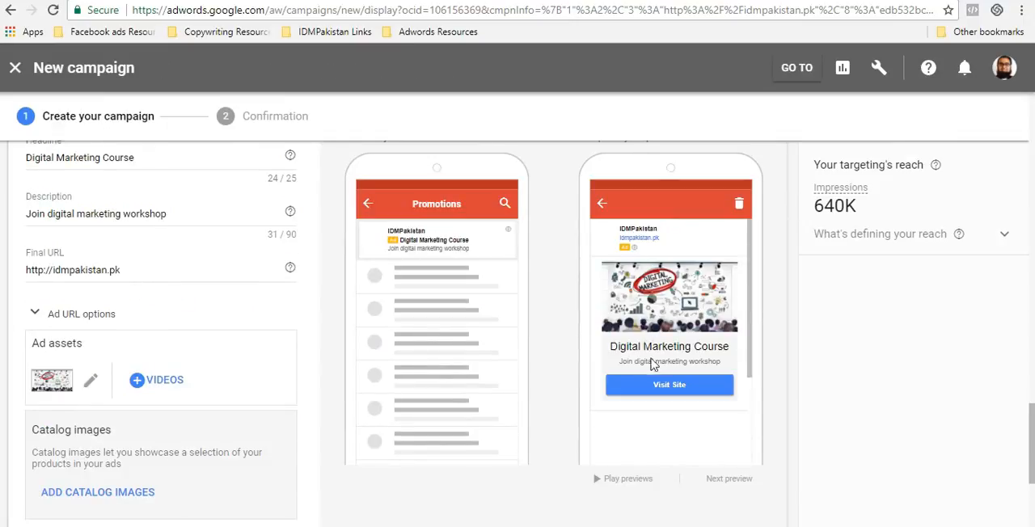
Change the call-to-action button text from Visit Site to Join Now
scroll("down", 3)
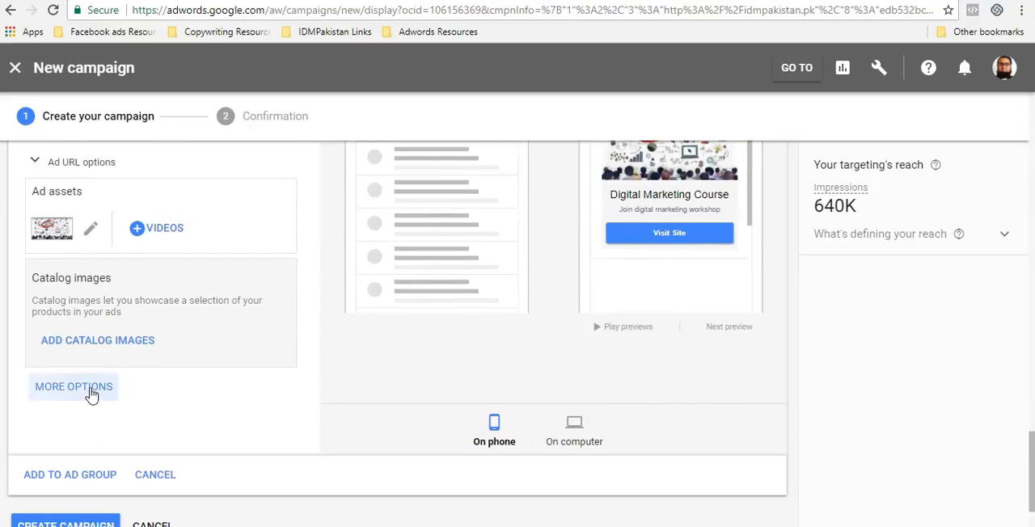
left_click(73, 387)
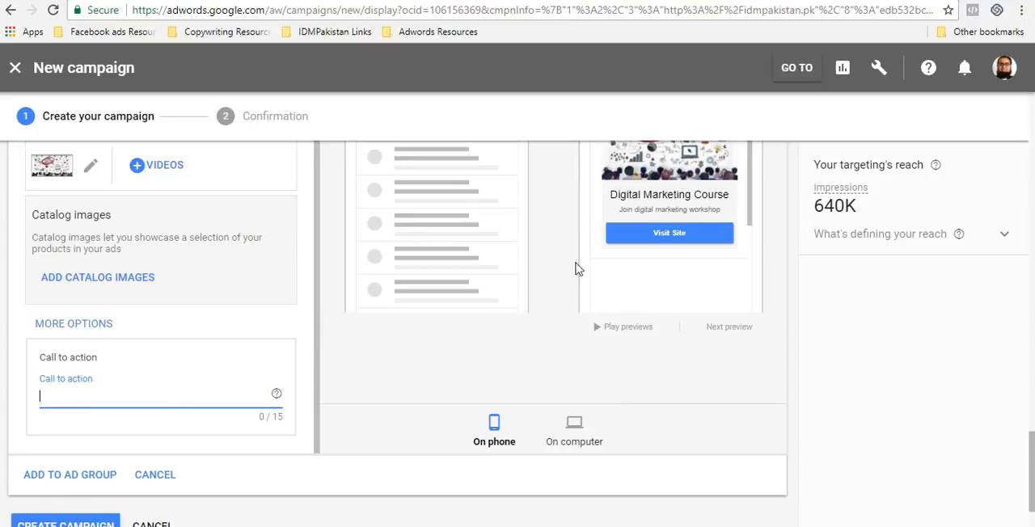
mouse_move(558, 364)
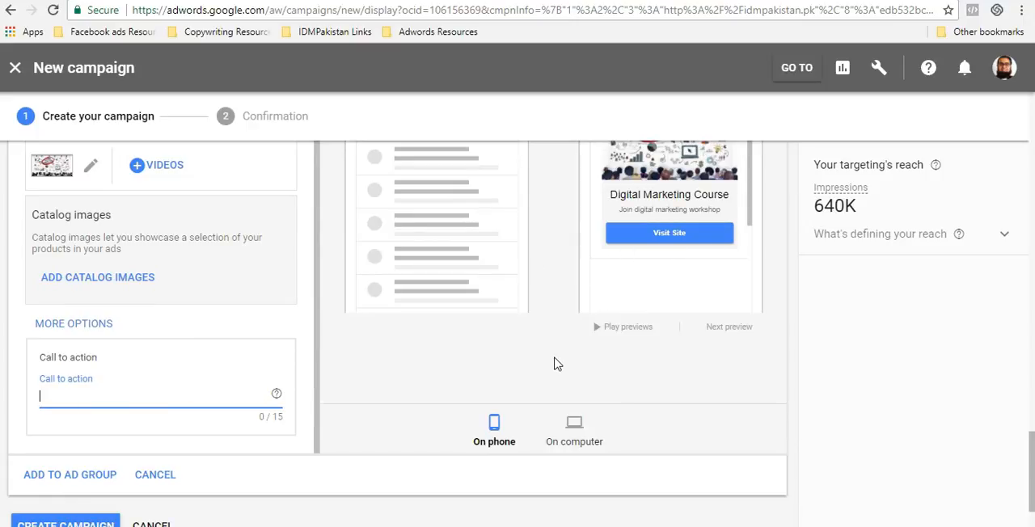
type("Join N")
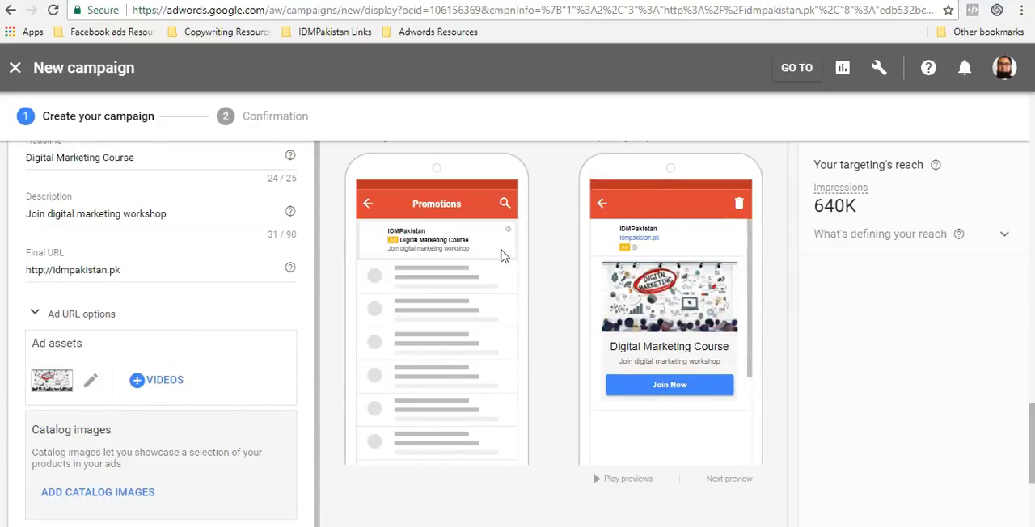
mouse_move(533, 267)
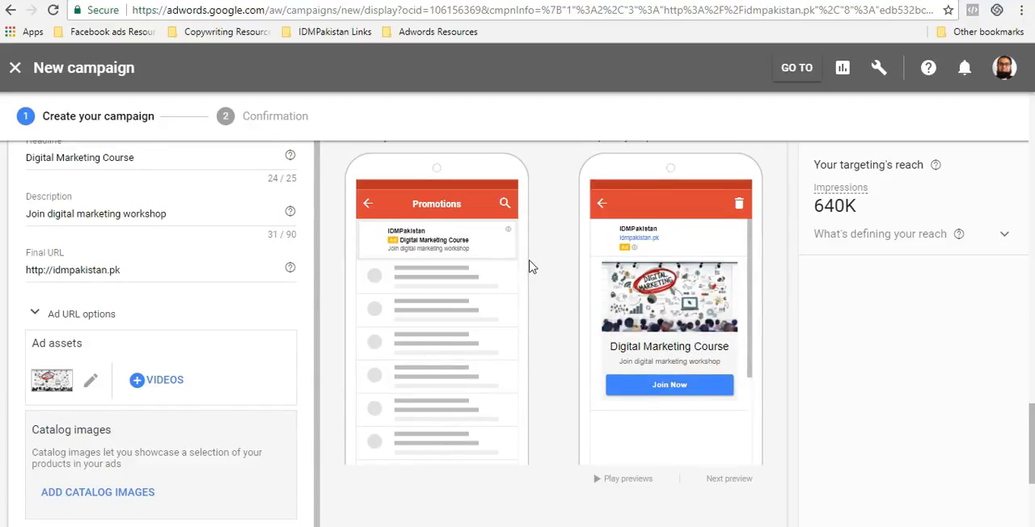
mouse_move(649, 257)
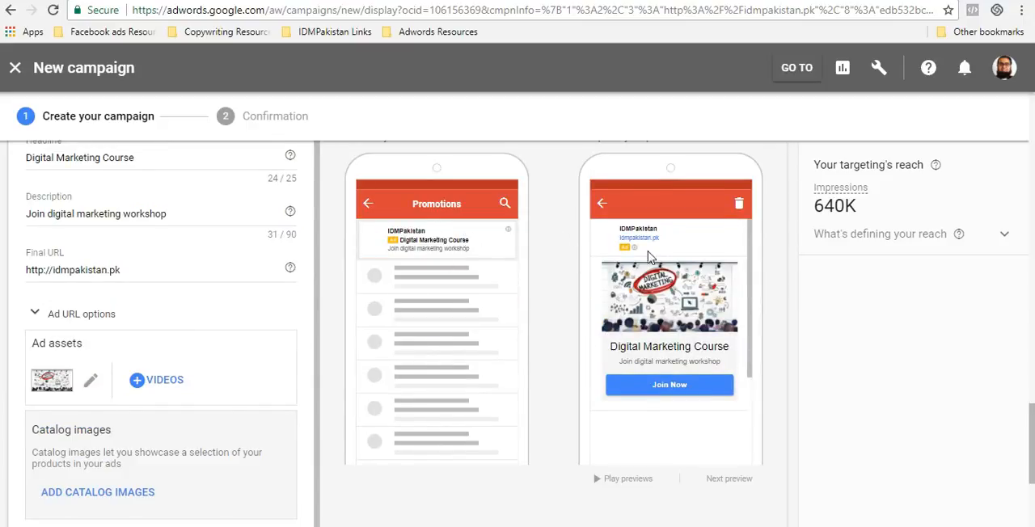
mouse_move(681, 298)
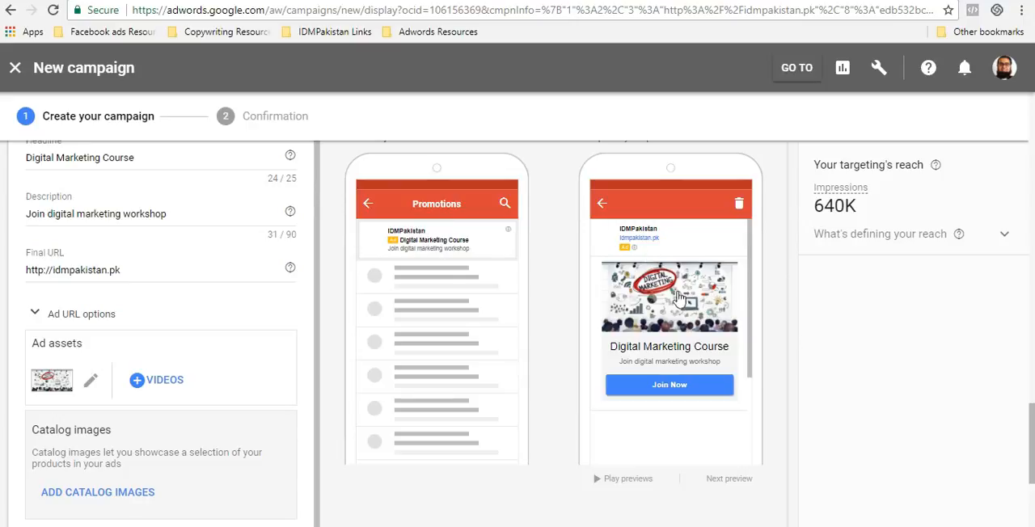
Scroll down to view the desktop Gmail ad preview with its image, headline and Join Now button
scroll("down", 3)
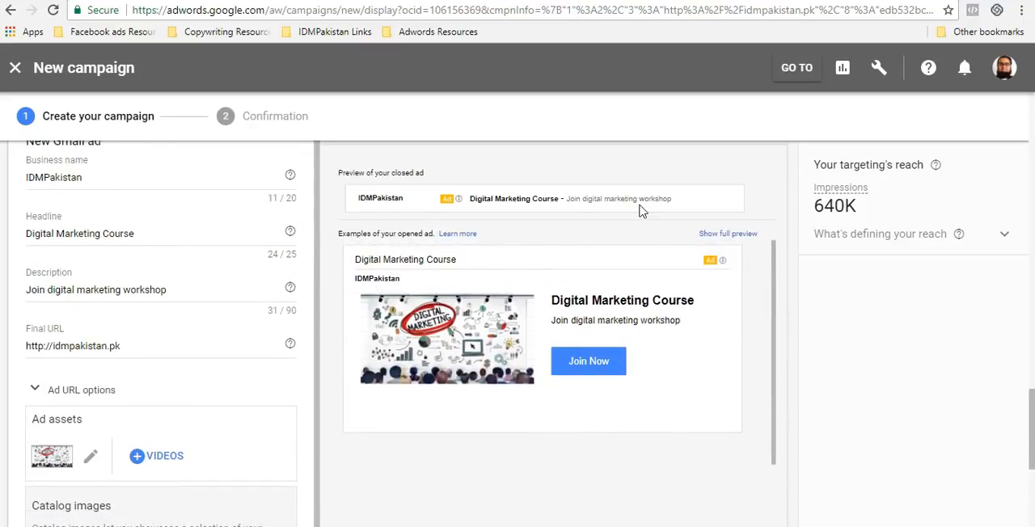
mouse_move(503, 237)
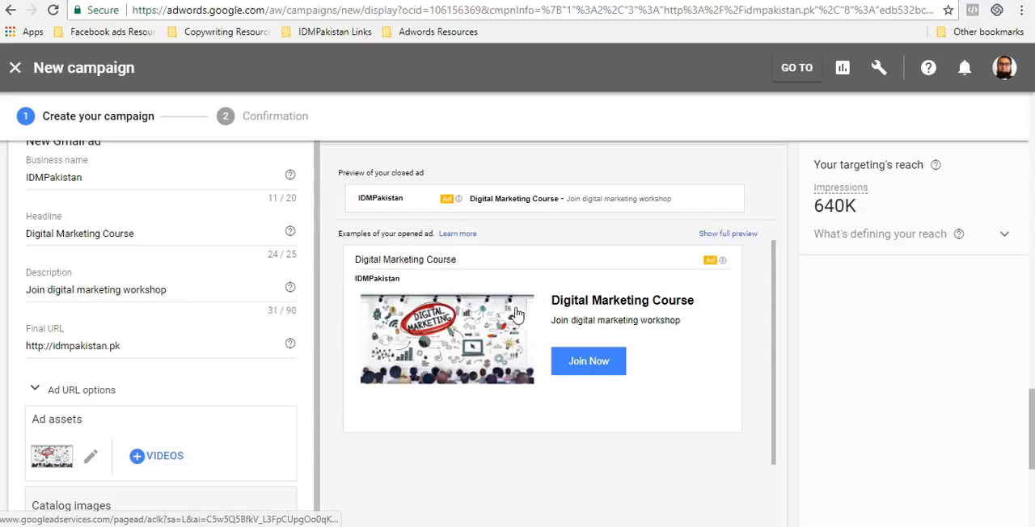
scroll("down", 3)
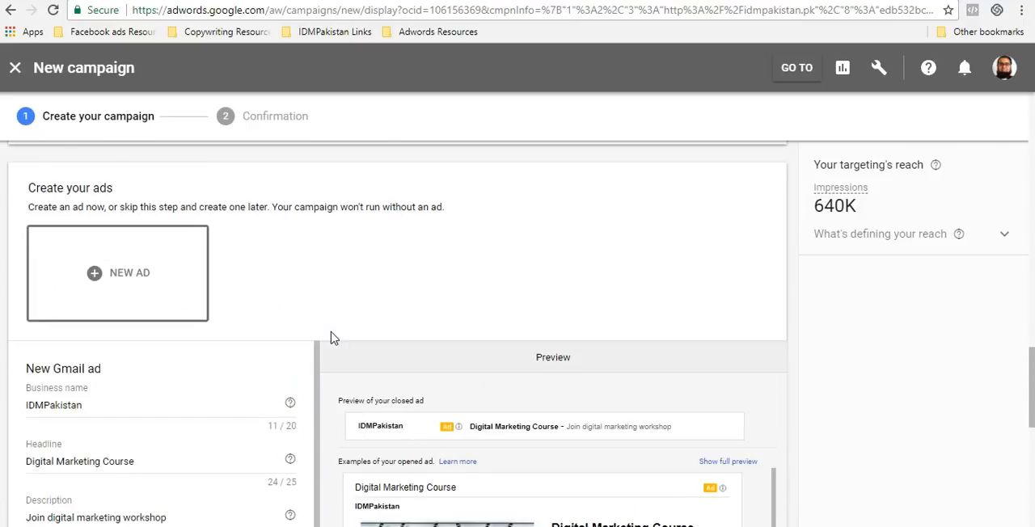
scroll("down", 3)
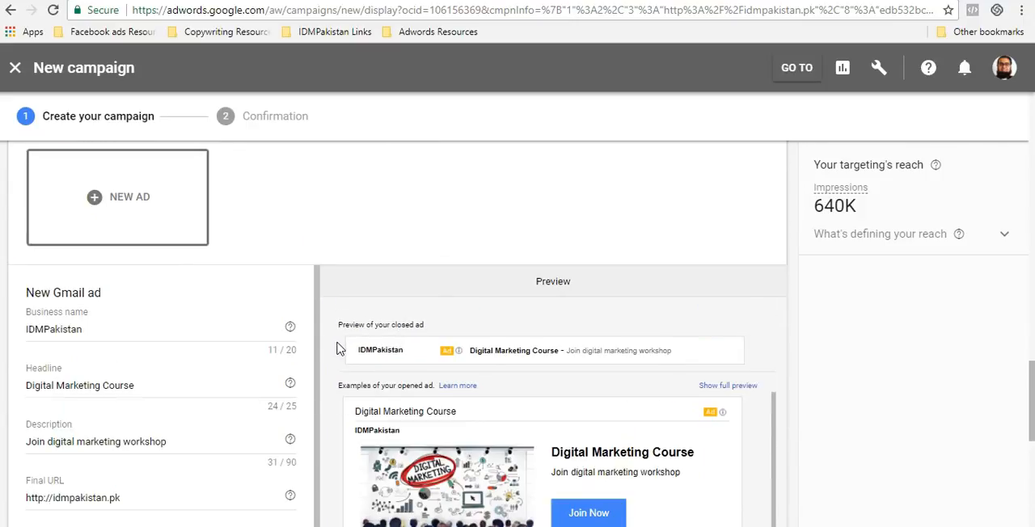
scroll("down", 3)
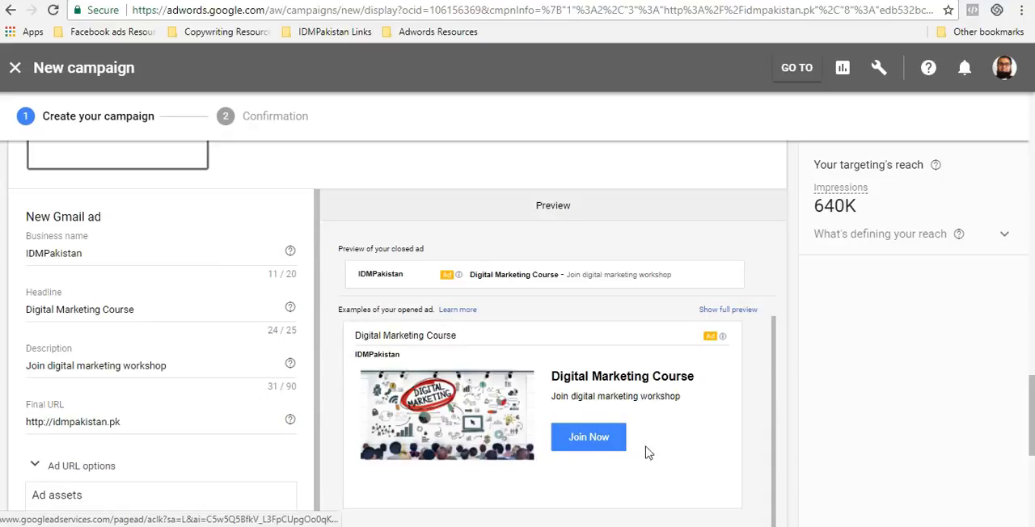
scroll("up", 3)
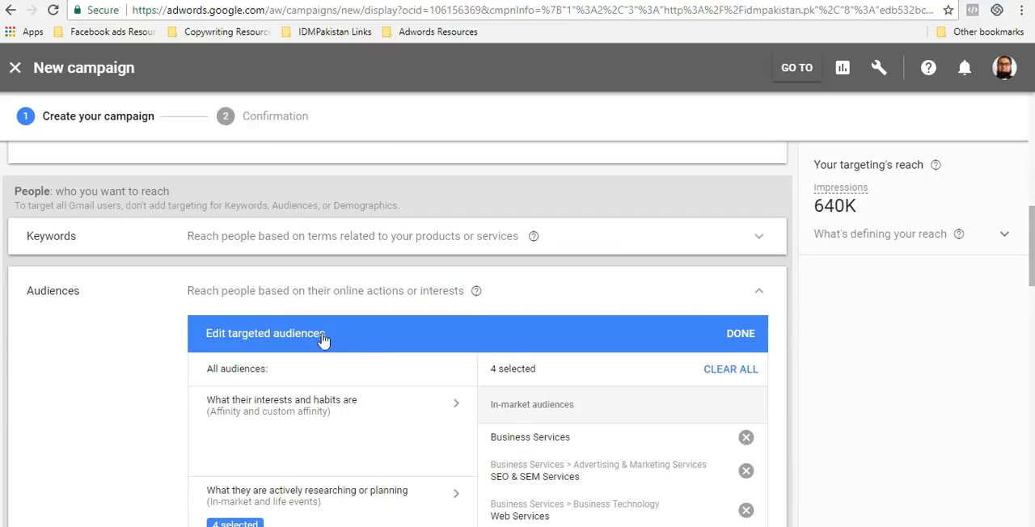
scroll("down", 3)
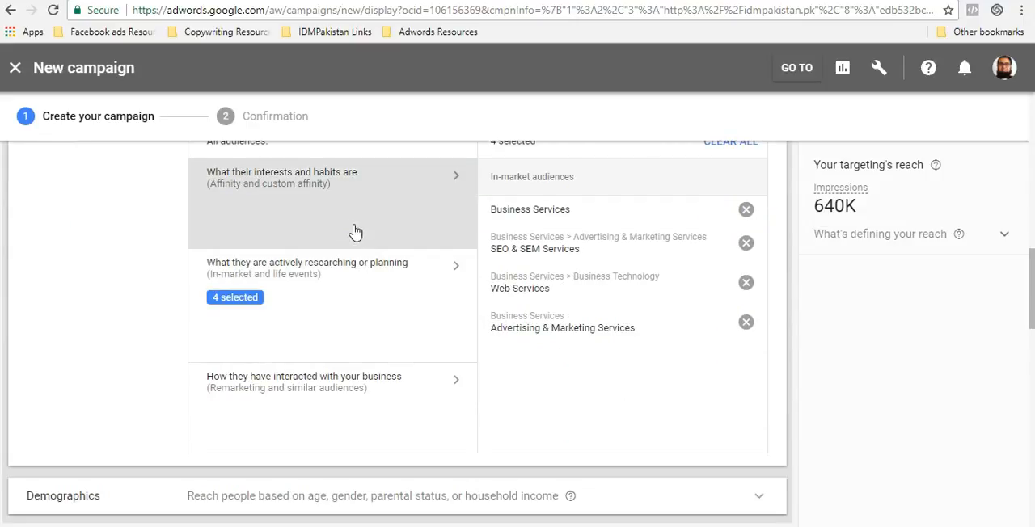
scroll("down", 3)
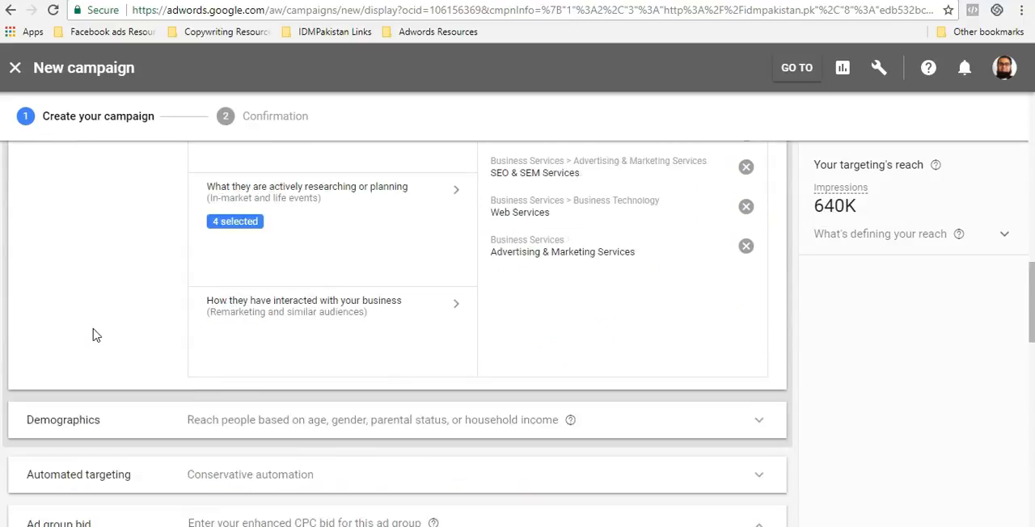
scroll("down", 3)
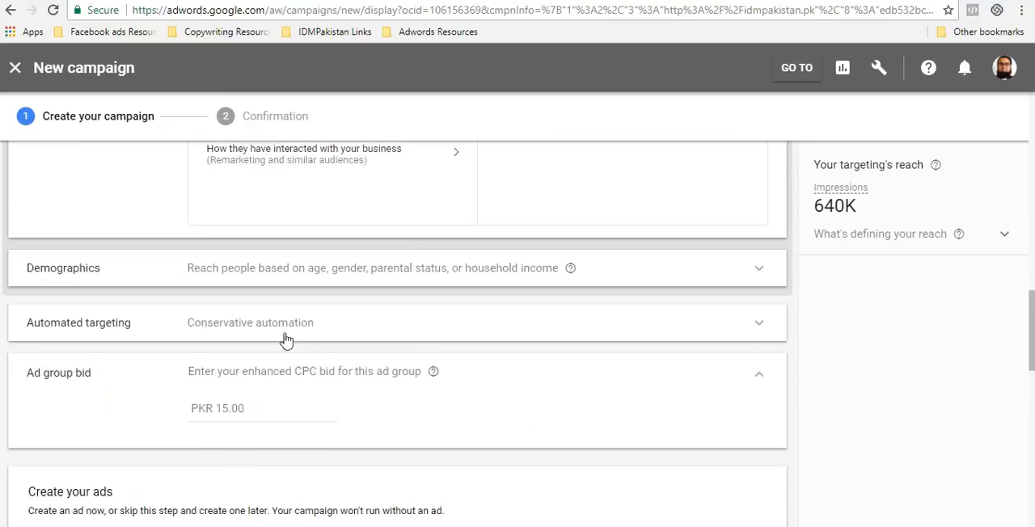
scroll("up", 3)
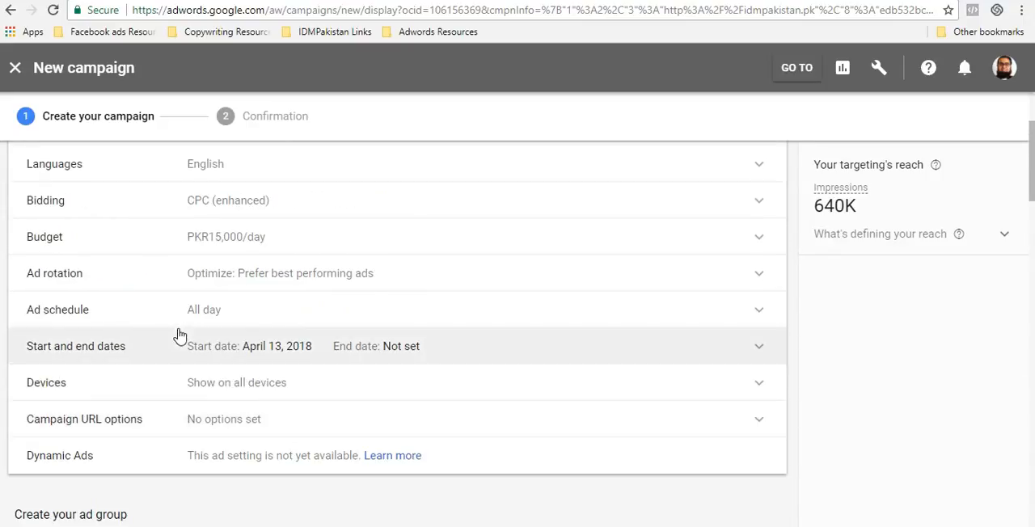
scroll("down", 3)
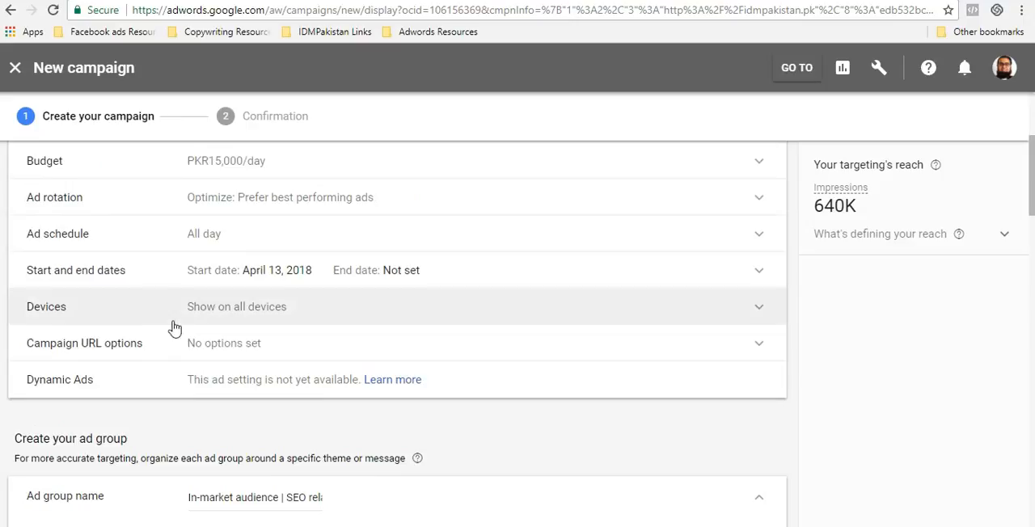
scroll("down", 3)
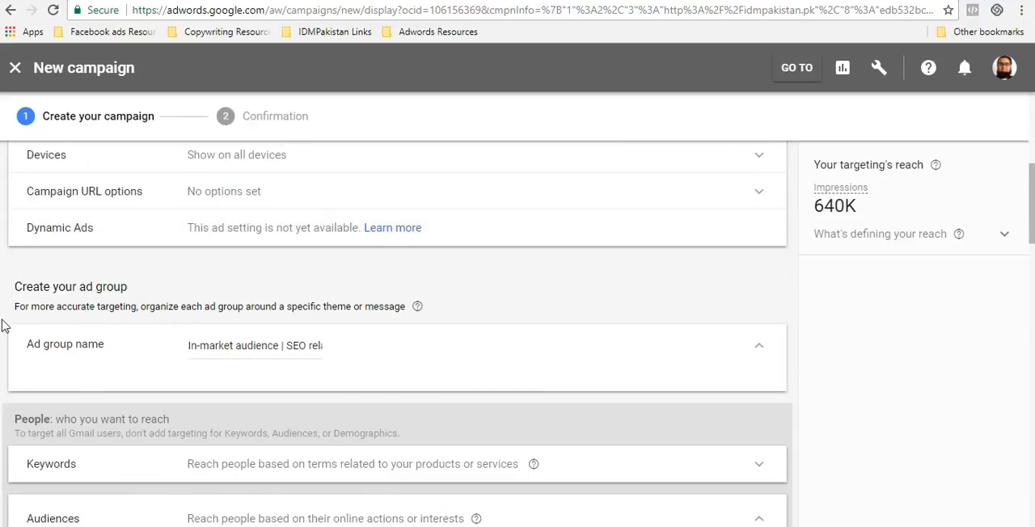
scroll("down", 3)
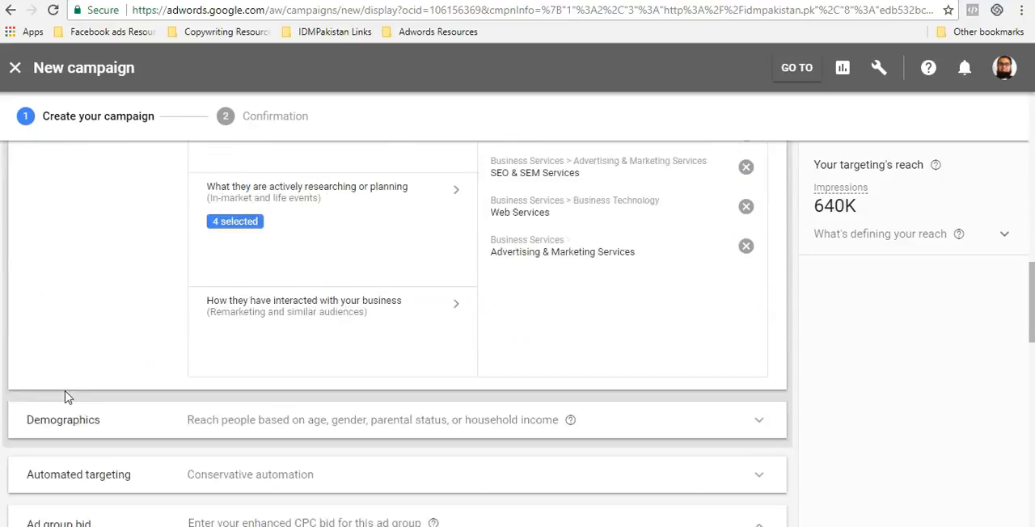
scroll("down", 3)
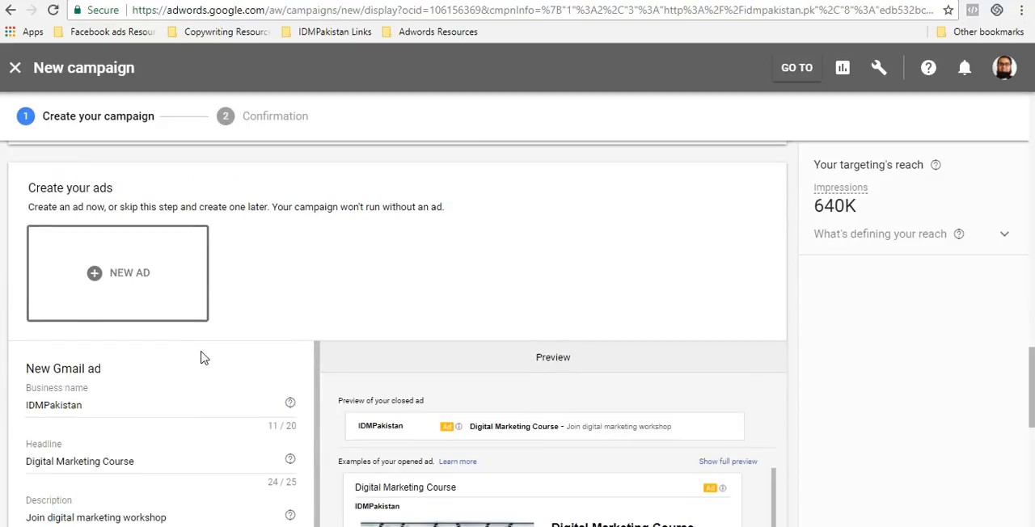
mouse_move(232, 347)
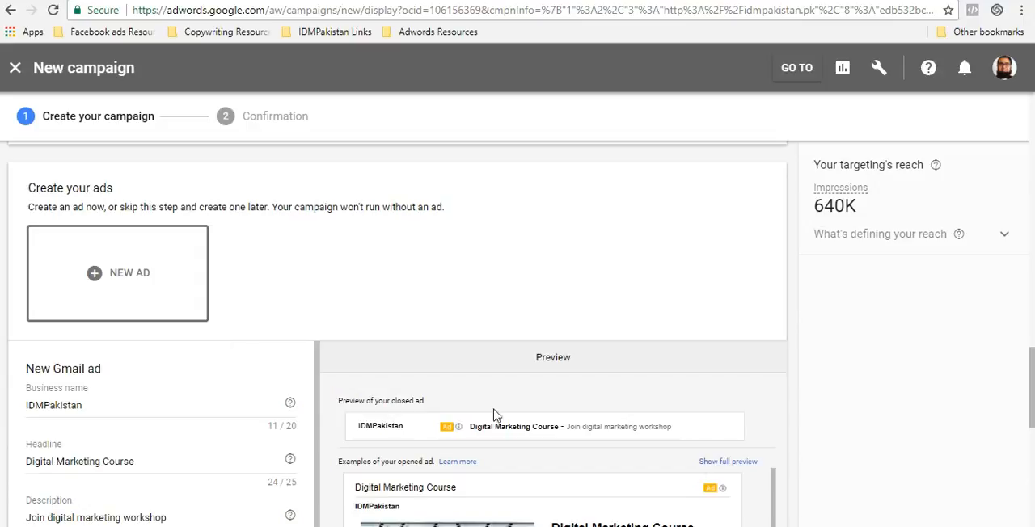
mouse_move(413, 445)
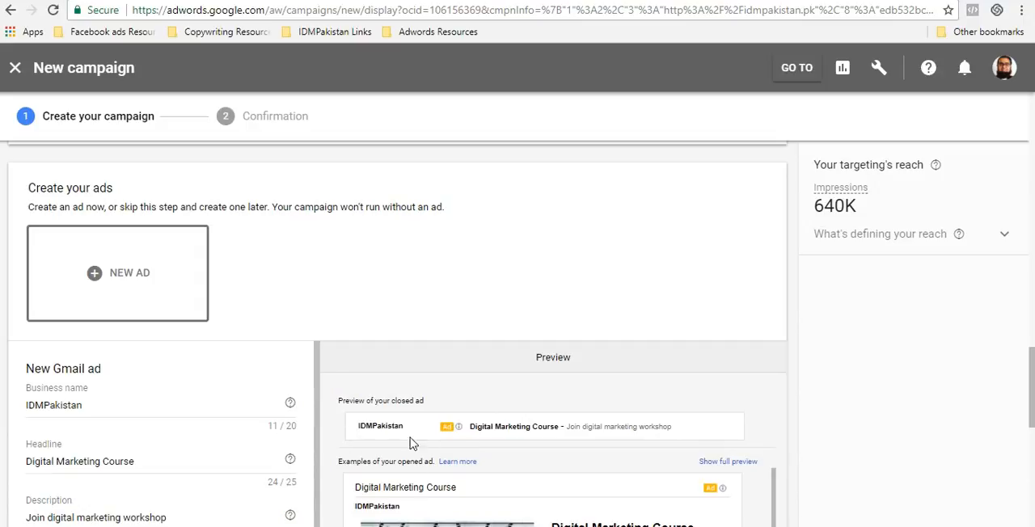
mouse_move(656, 390)
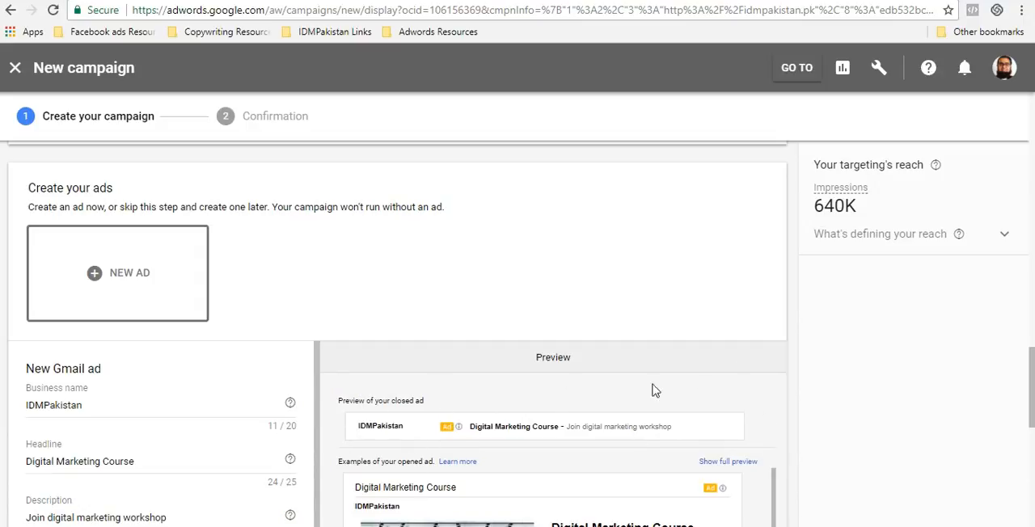
scroll("down", 3)
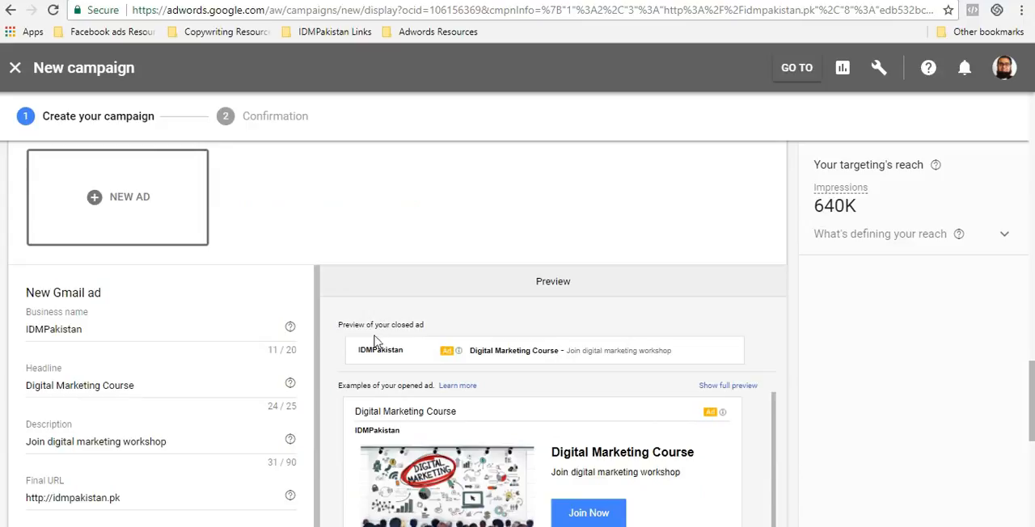
scroll("down", 3)
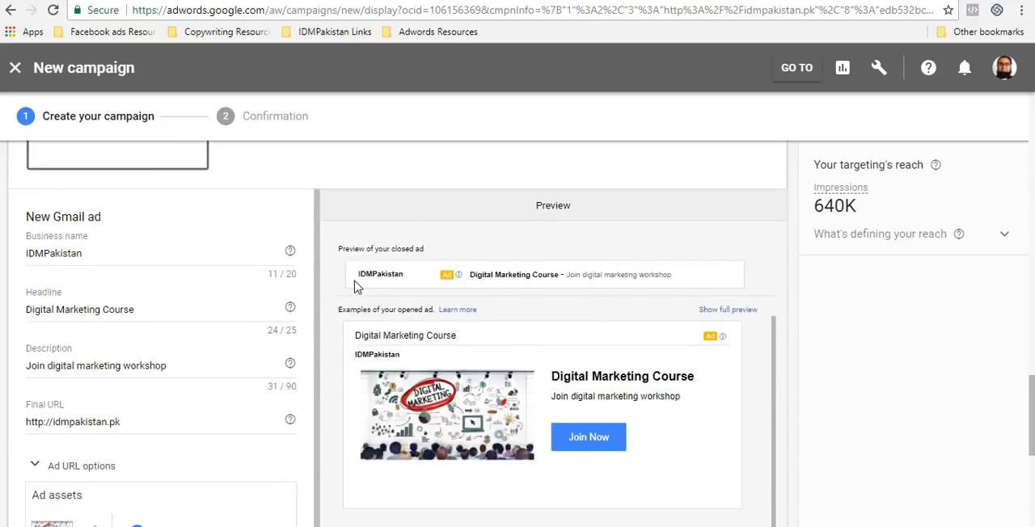
mouse_move(351, 265)
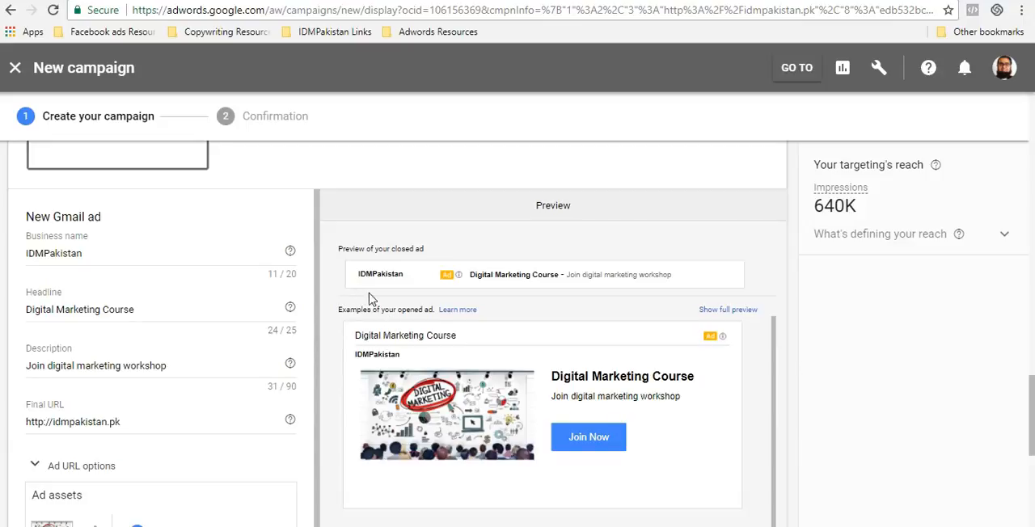
mouse_move(331, 257)
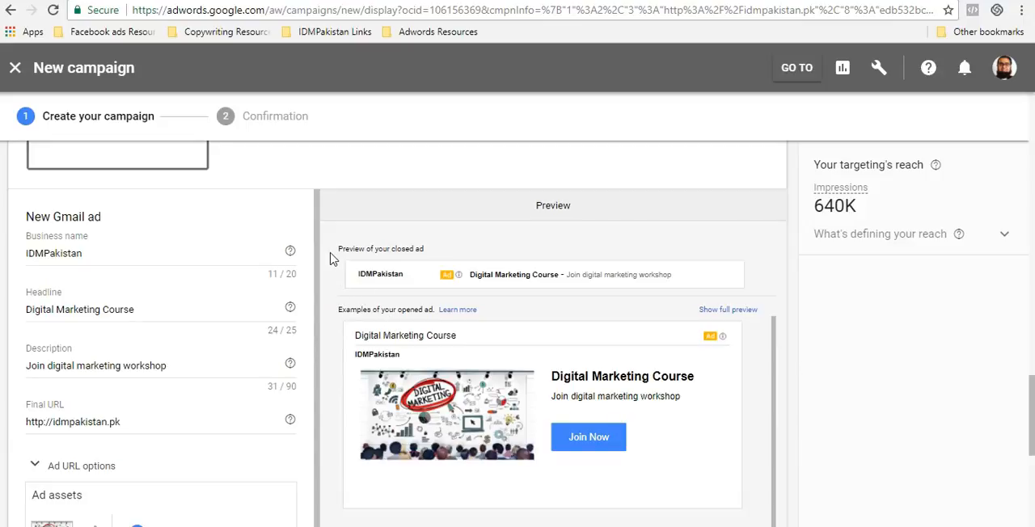
mouse_move(328, 267)
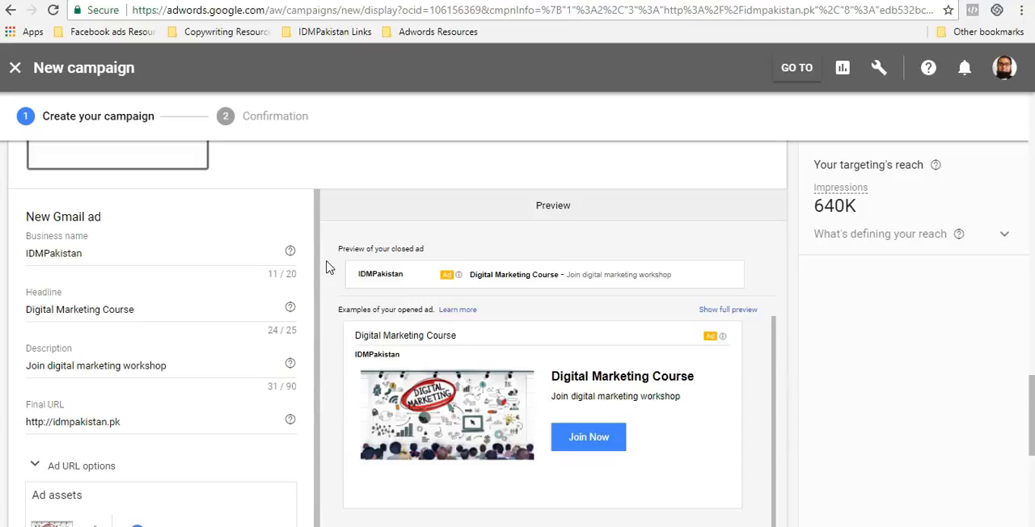